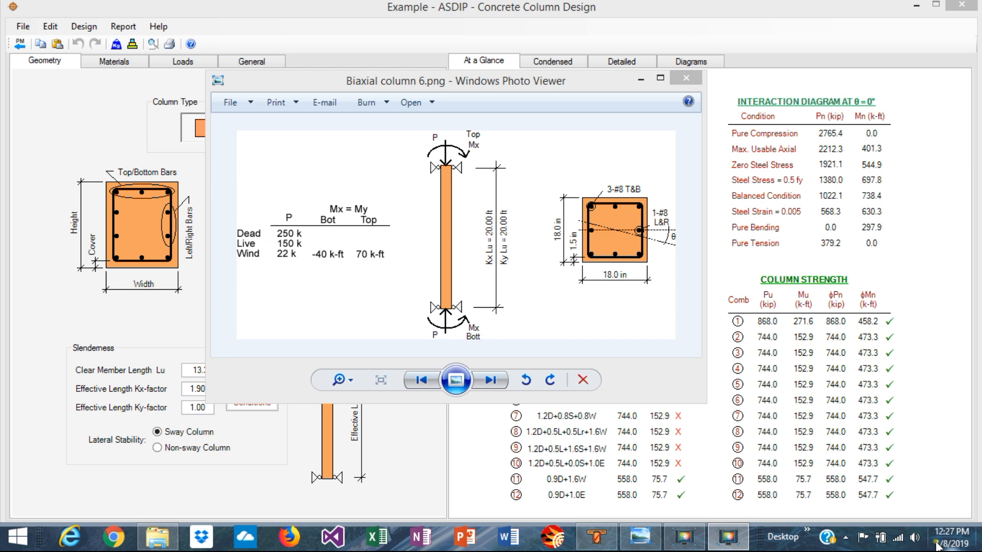
mouse_move(542, 301)
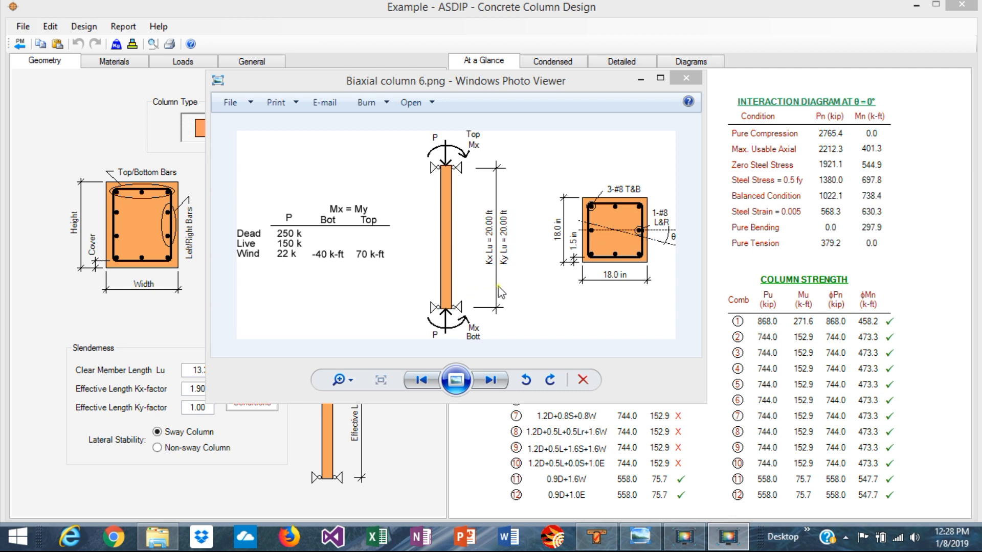
mouse_move(608, 244)
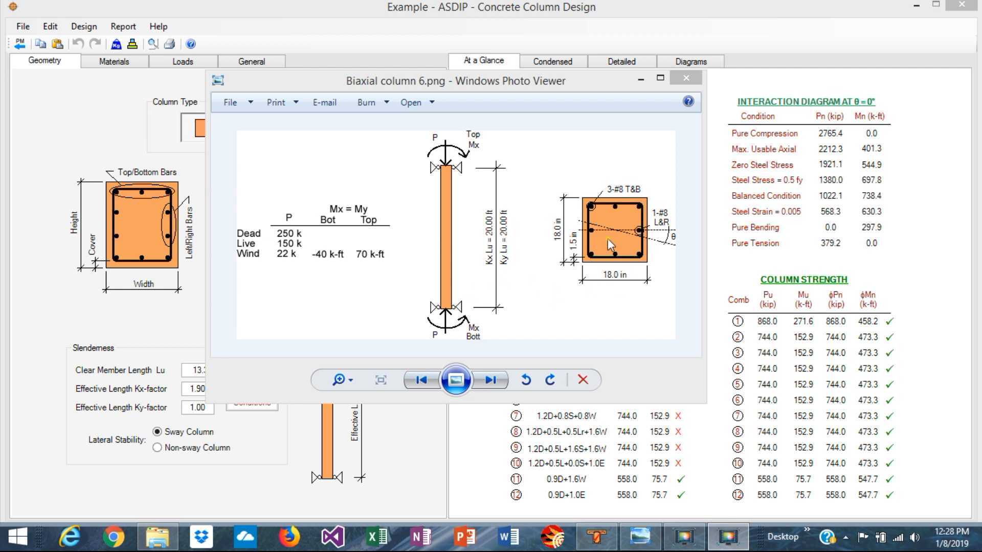
mouse_move(602, 235)
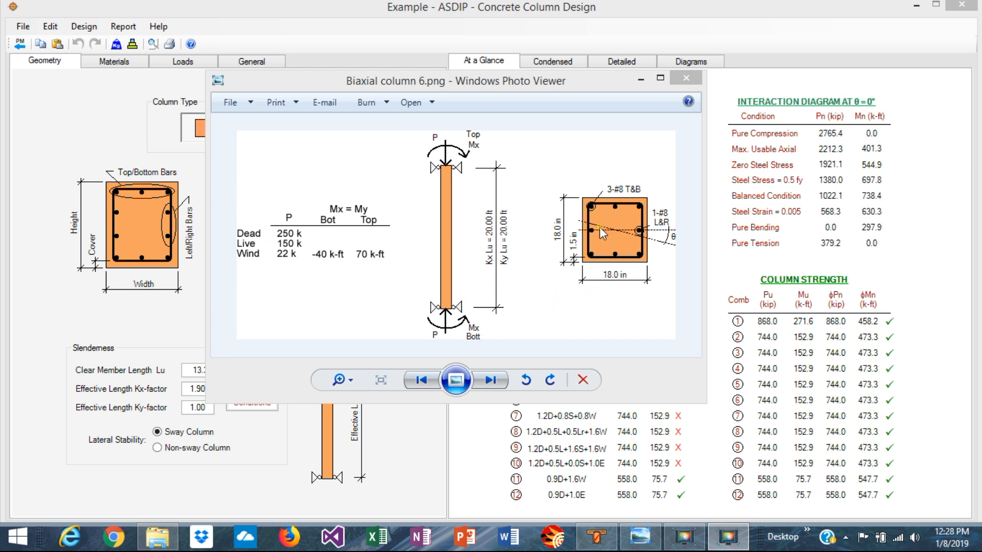
mouse_move(615, 241)
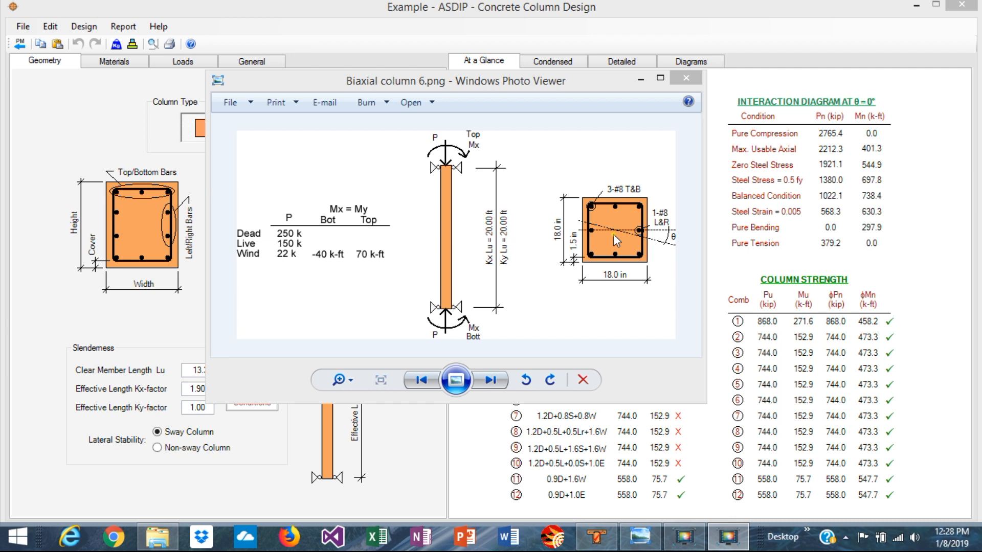
mouse_move(607, 272)
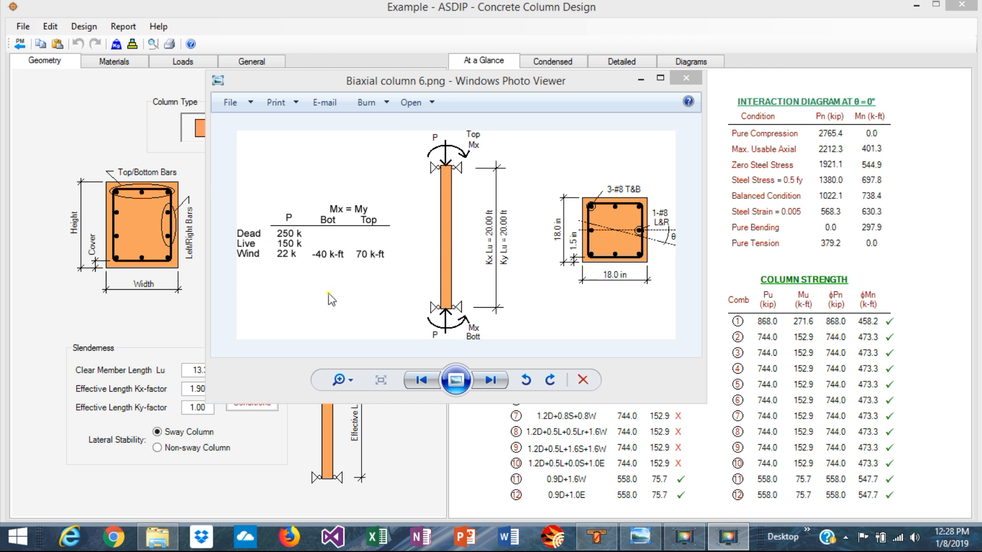
mouse_move(336, 293)
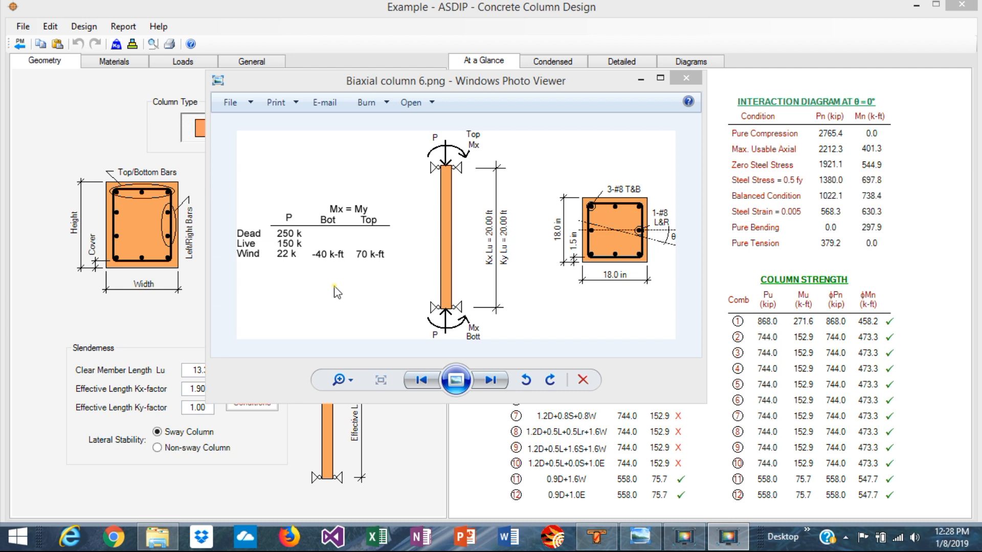
mouse_move(384, 273)
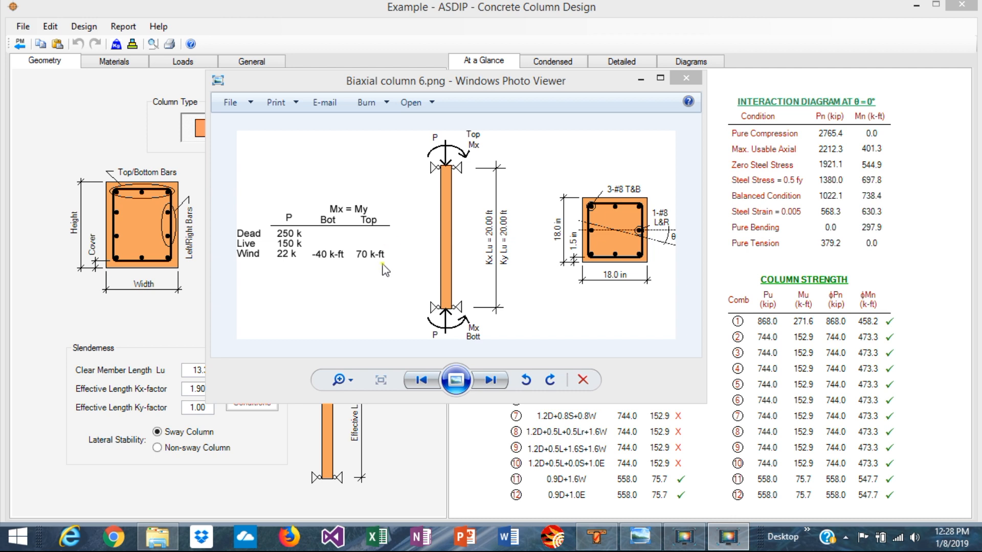
mouse_move(380, 278)
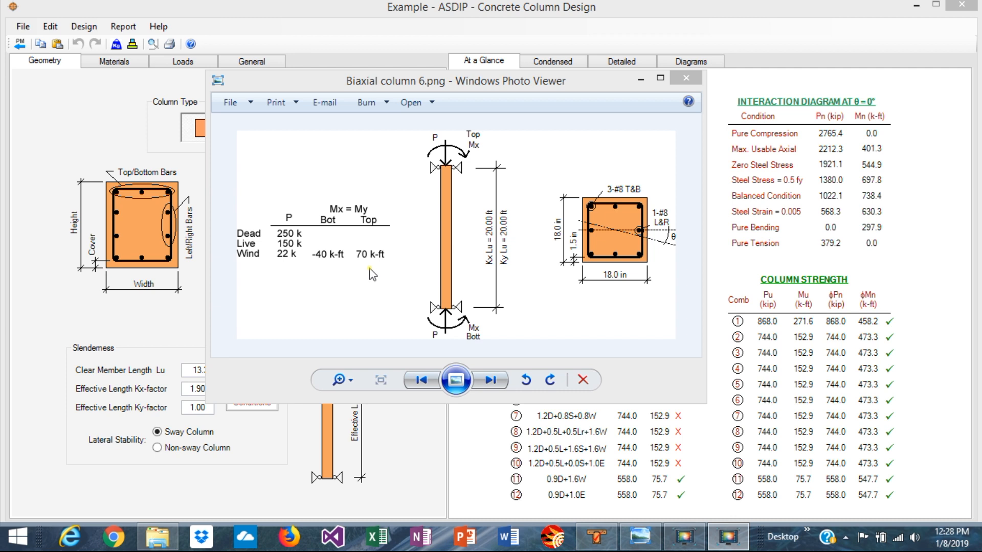
mouse_move(334, 270)
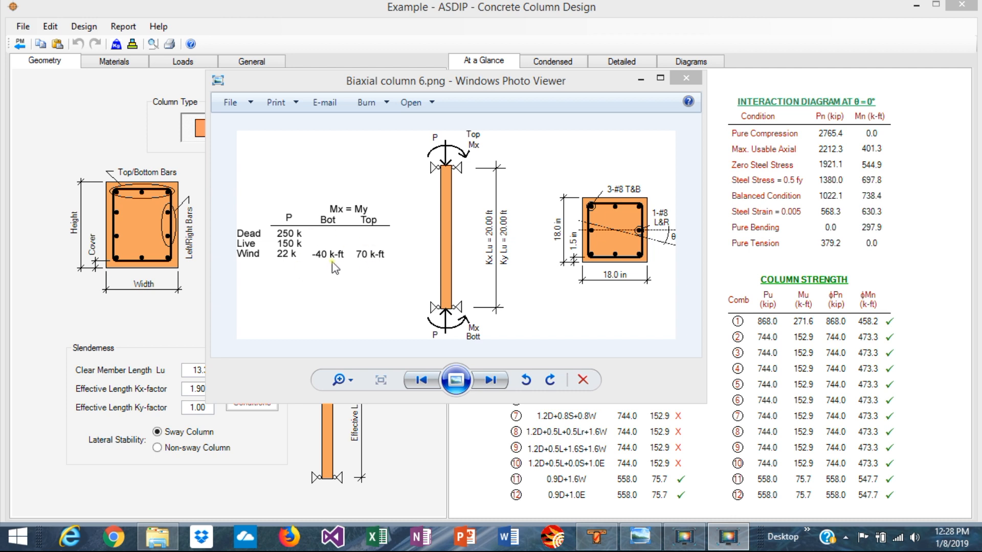
mouse_move(323, 273)
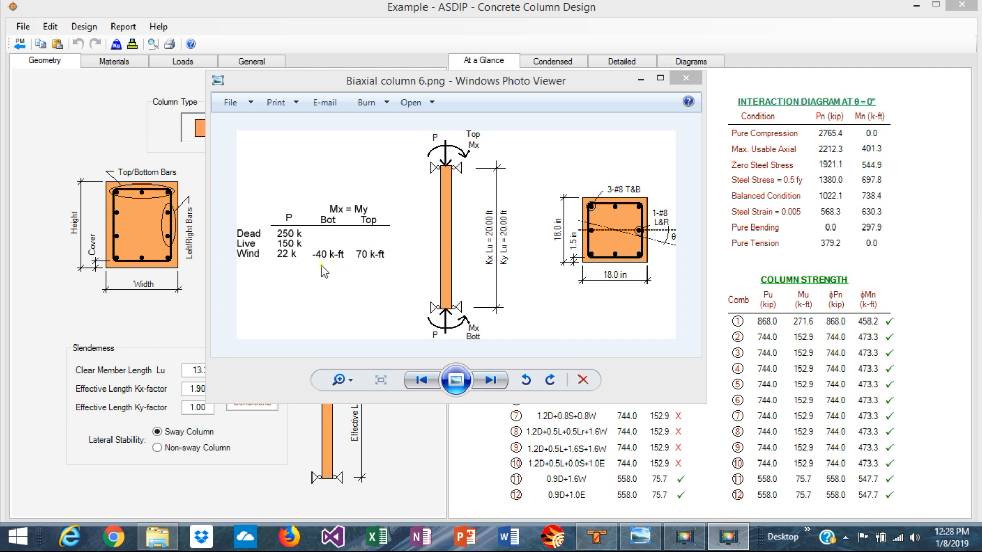
mouse_move(346, 289)
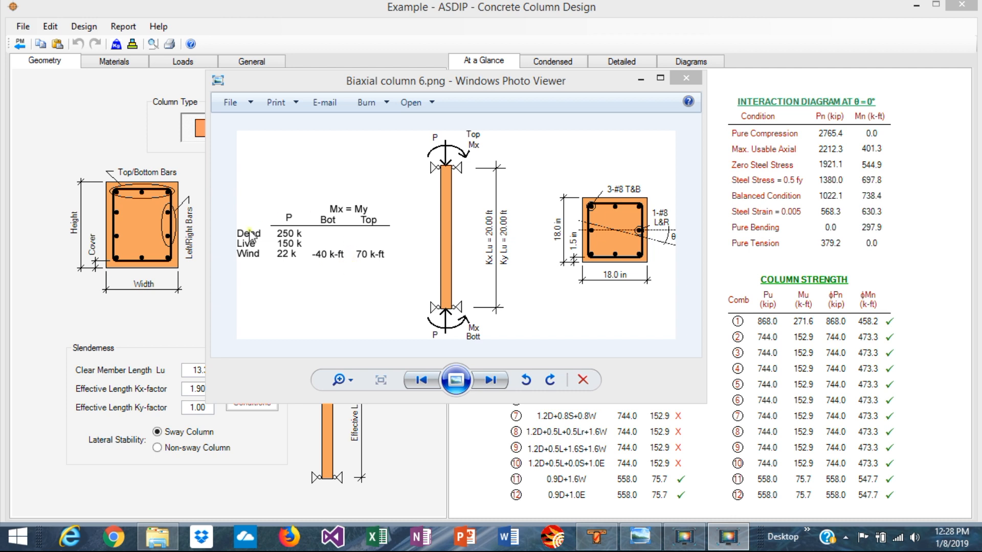
mouse_move(281, 220)
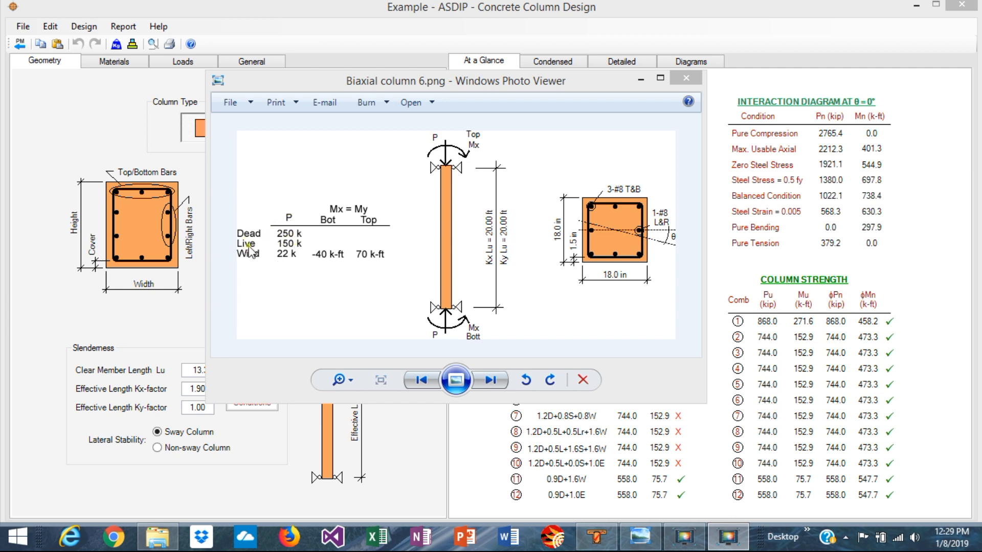
mouse_move(268, 269)
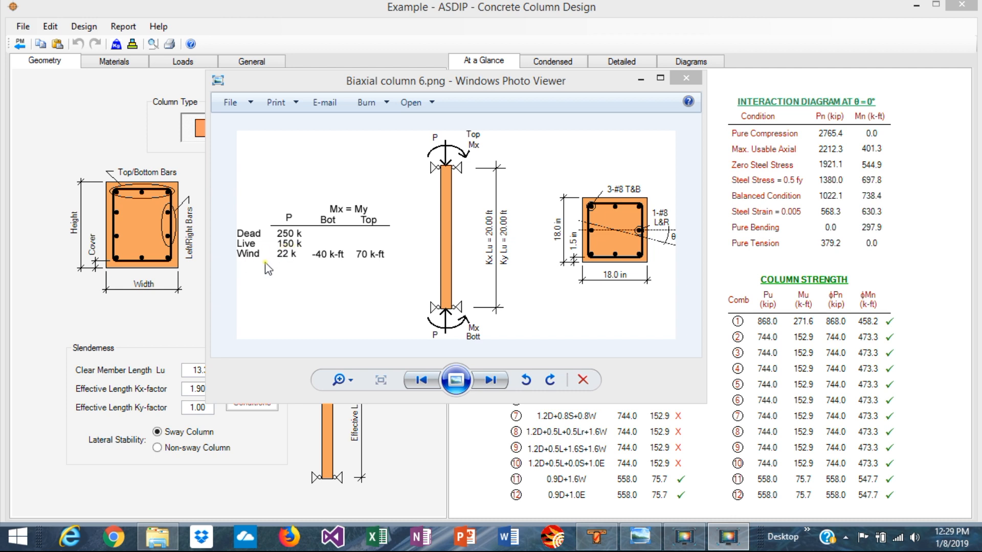
mouse_move(460, 218)
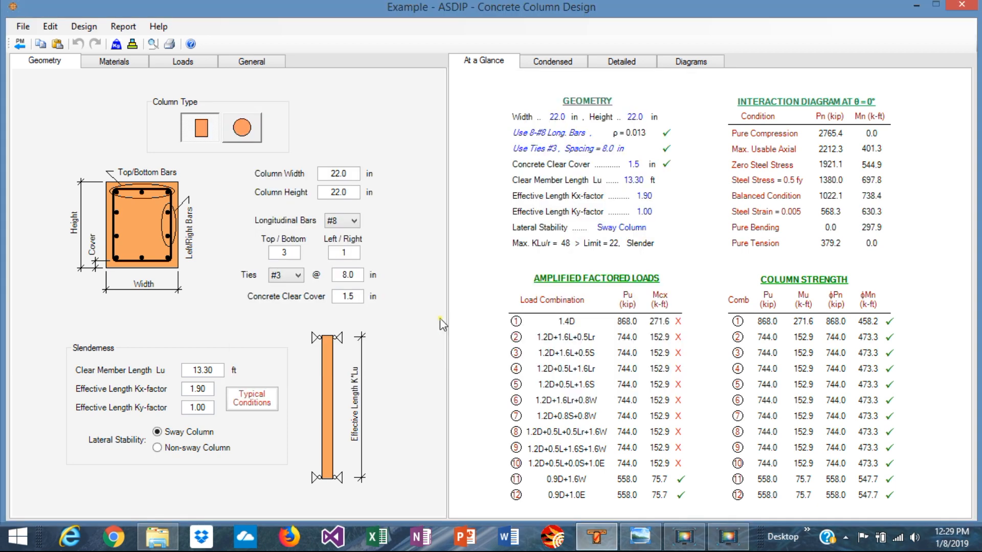
mouse_move(435, 285)
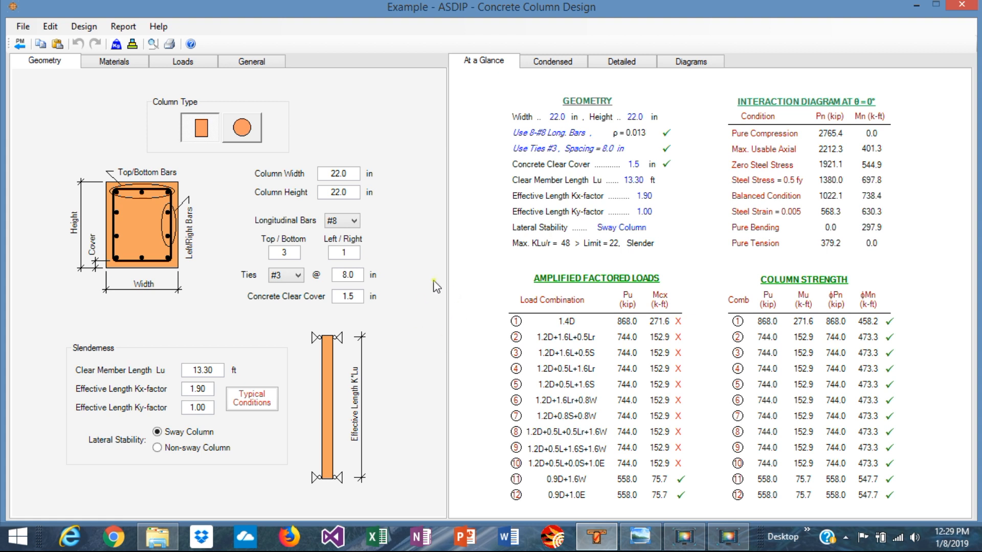
mouse_move(388, 253)
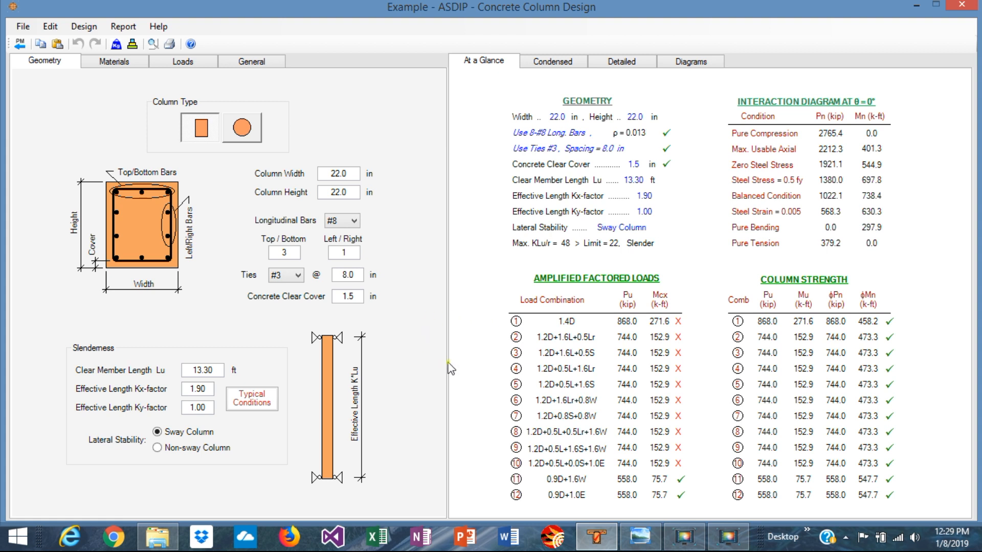
mouse_move(428, 354)
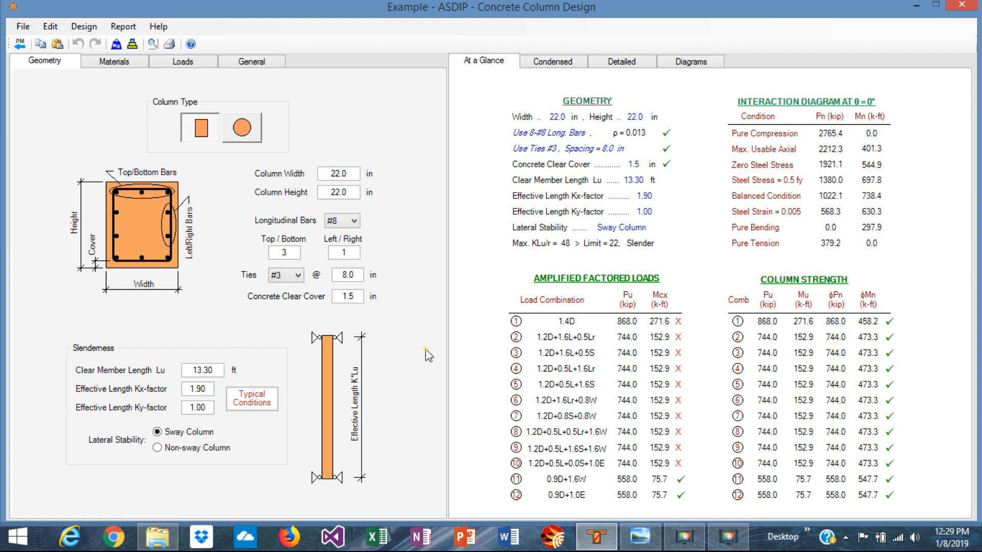
mouse_move(220, 348)
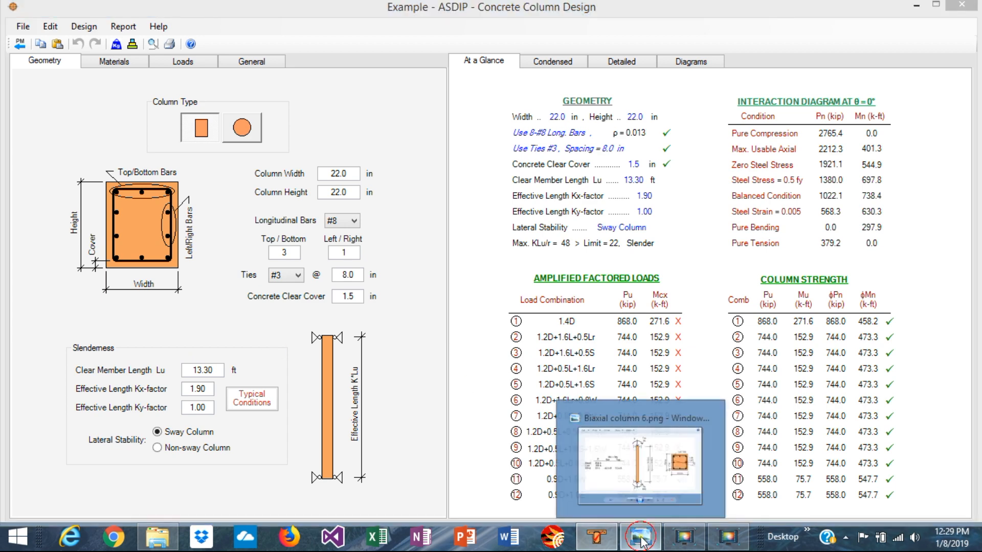
Restore the biaxial column sketch to confirm Kx Lu = Ky Lu = 20.00 ft.
click(642, 537)
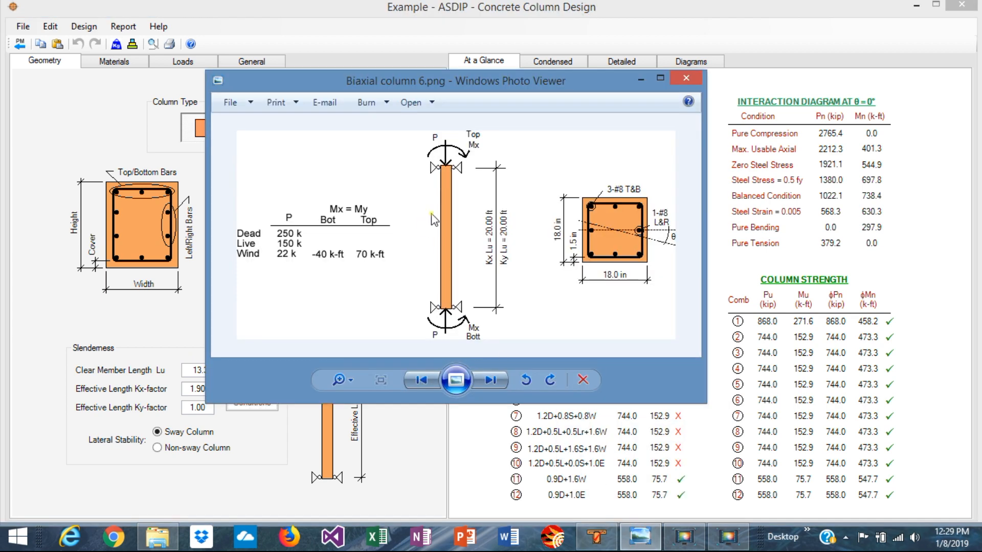
mouse_move(512, 260)
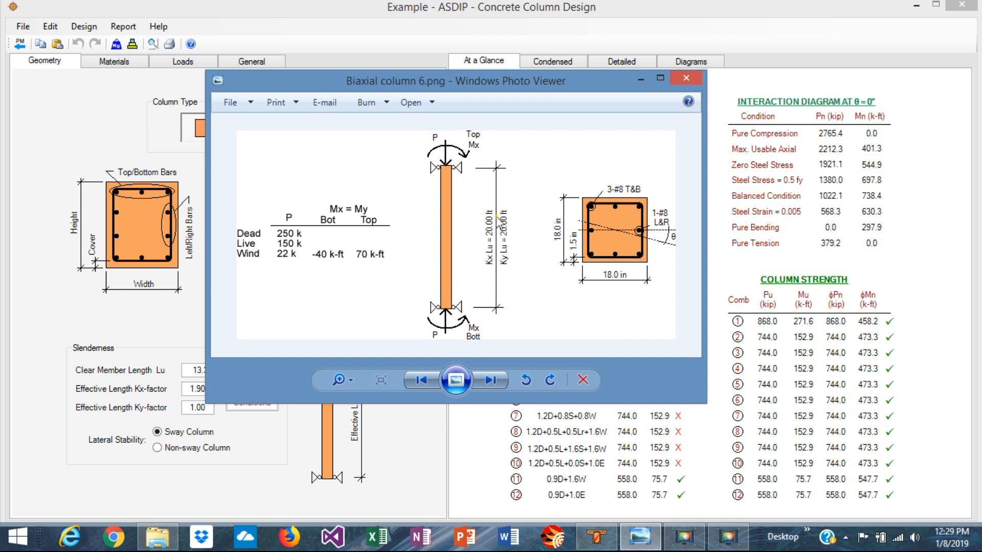
mouse_move(481, 243)
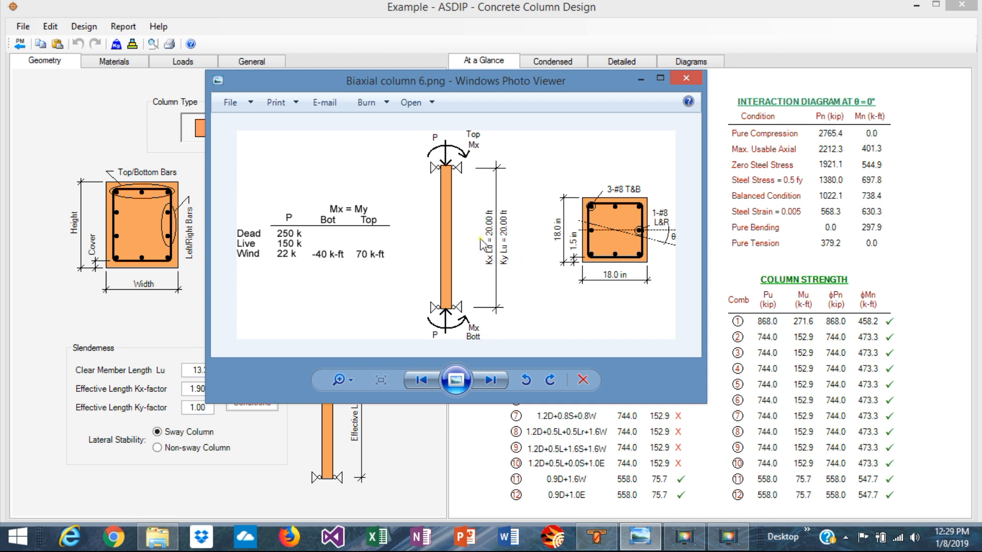
mouse_move(492, 270)
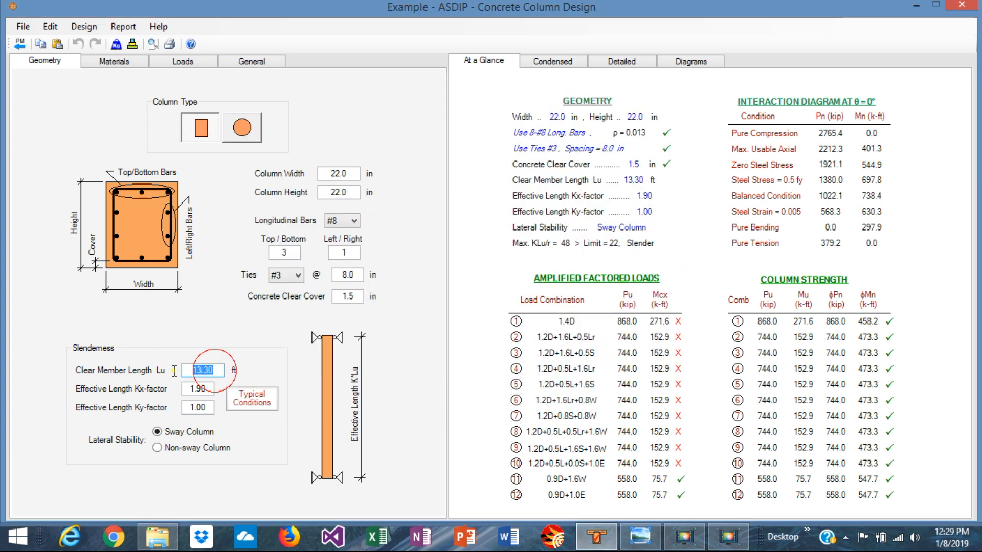
Enter a 20 ft clear member length and set the column as non-sway.
text(20.00)
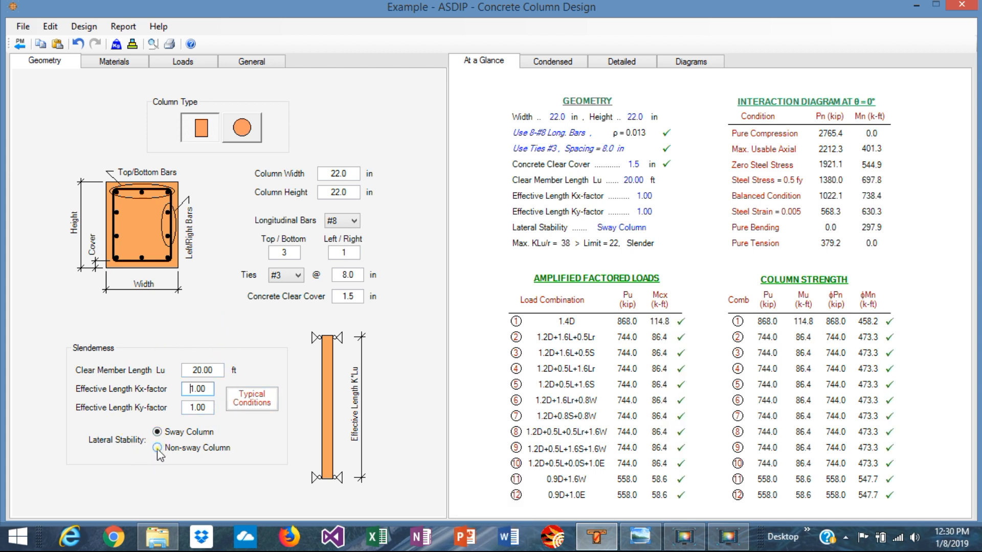
click(155, 448)
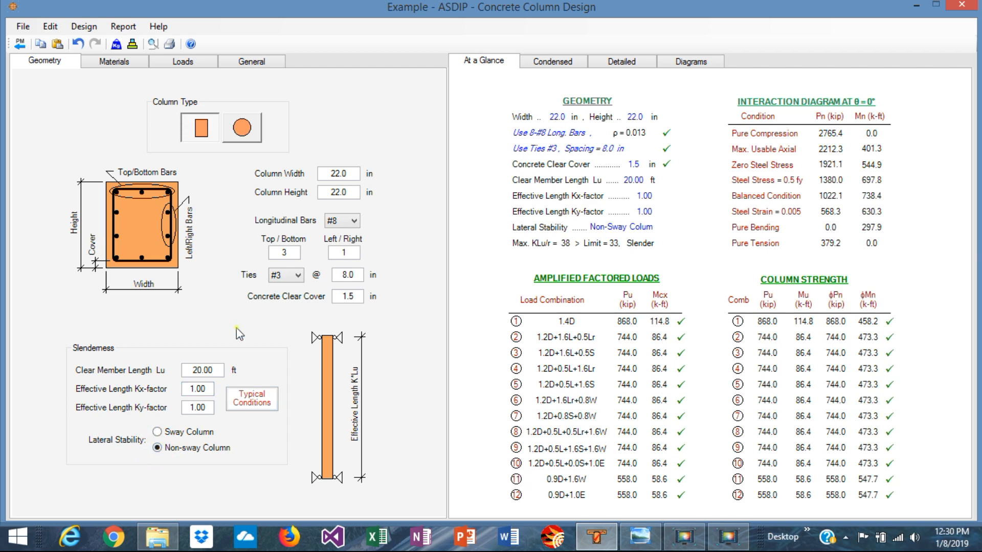
mouse_move(257, 202)
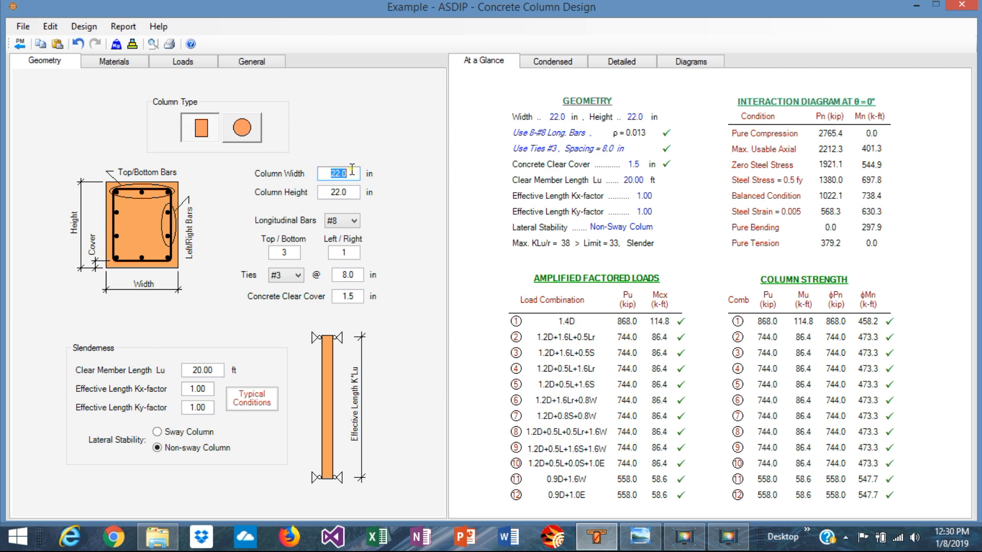
Make the column 18 in wide by 18 in high and show the Materials inputs.
text(18)
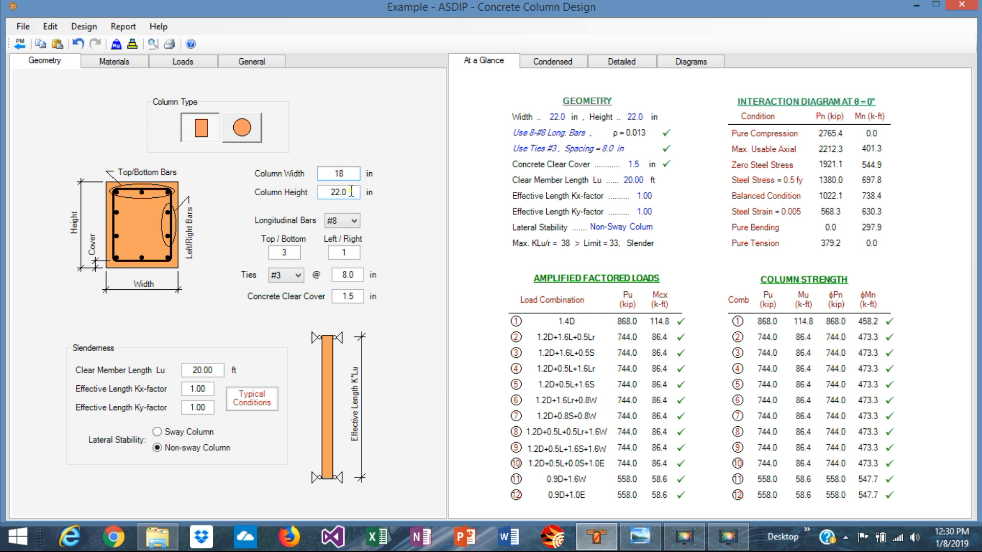
text(18)
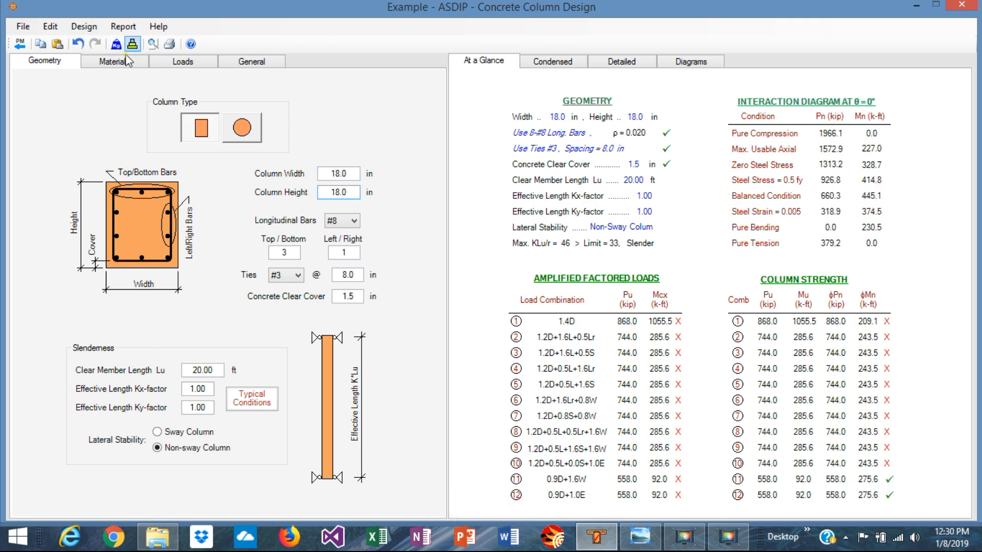
click(113, 62)
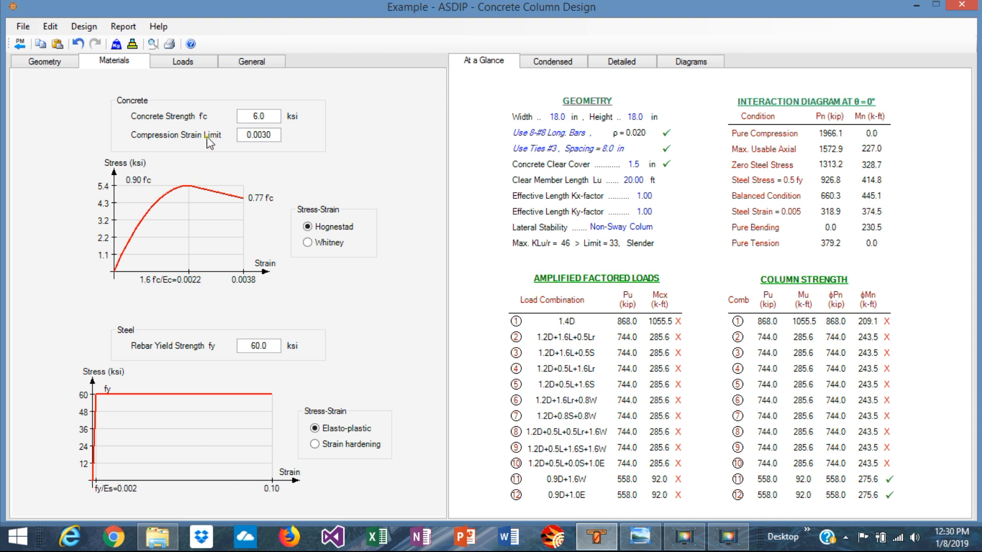
Change concrete strength f'c to 5.0 ksi with fy 60 ksi, then go to Loads.
click(265, 116)
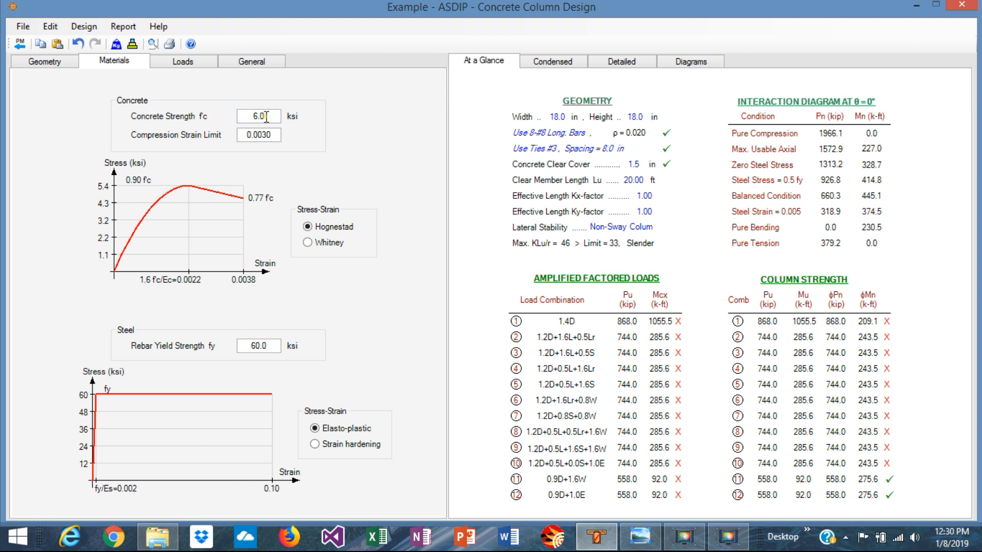
triple_click(258, 117)
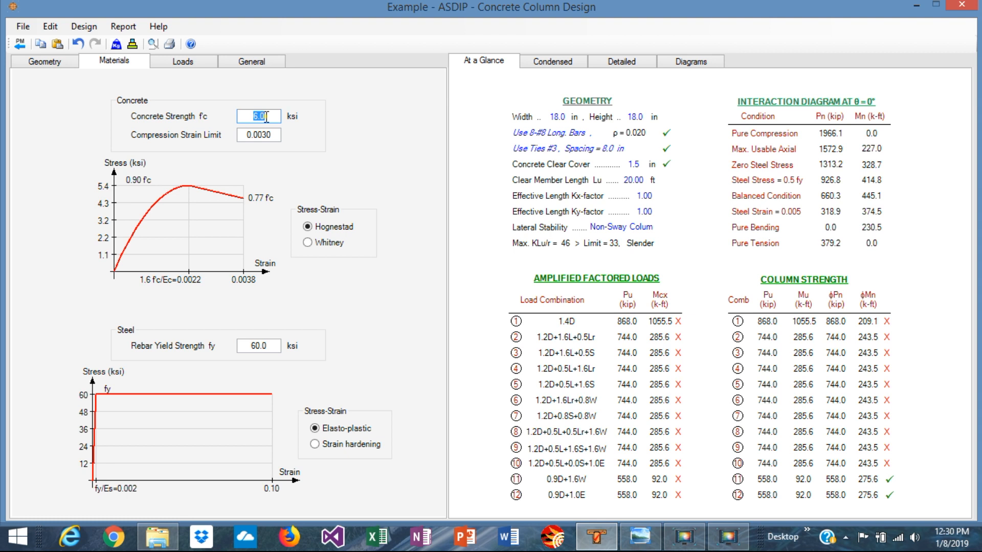
text(5.0)
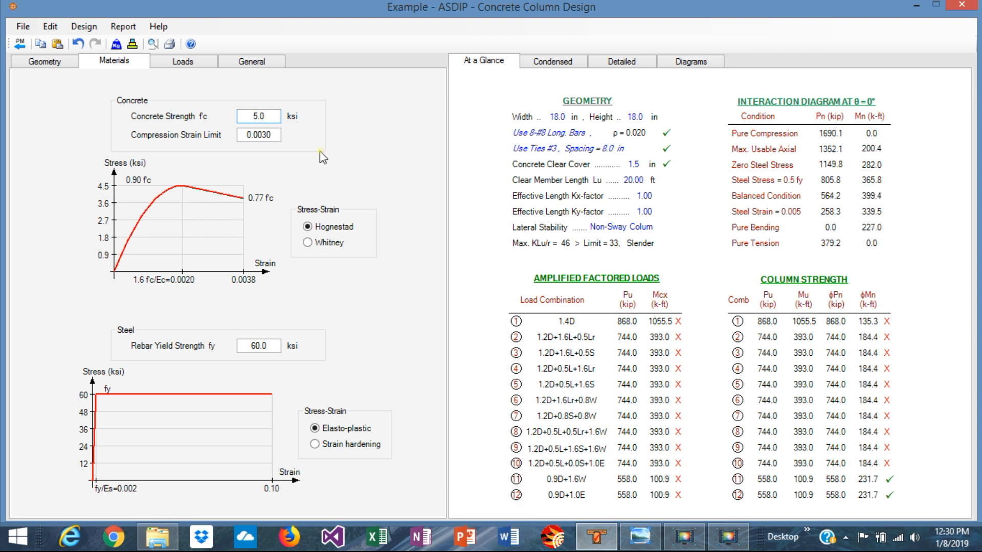
mouse_move(169, 148)
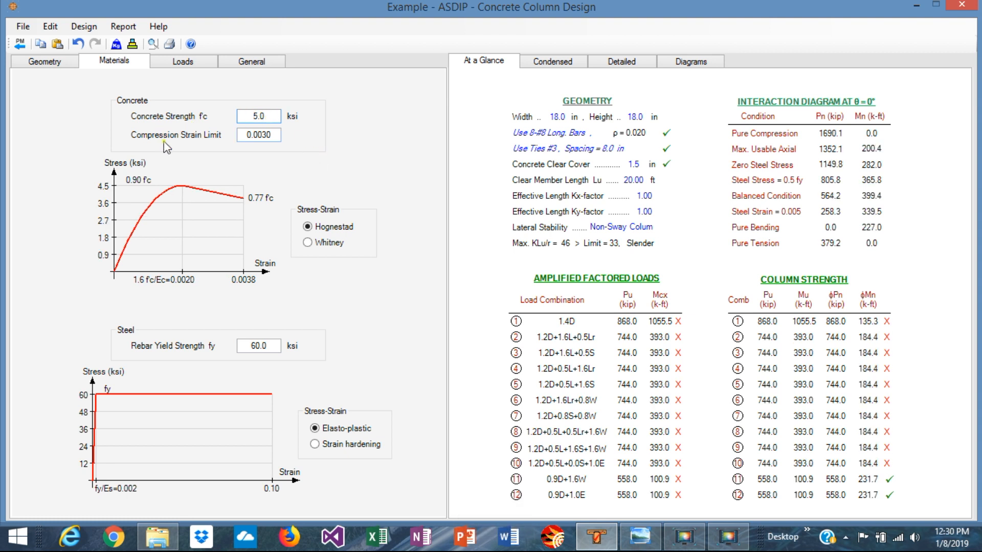
mouse_move(170, 341)
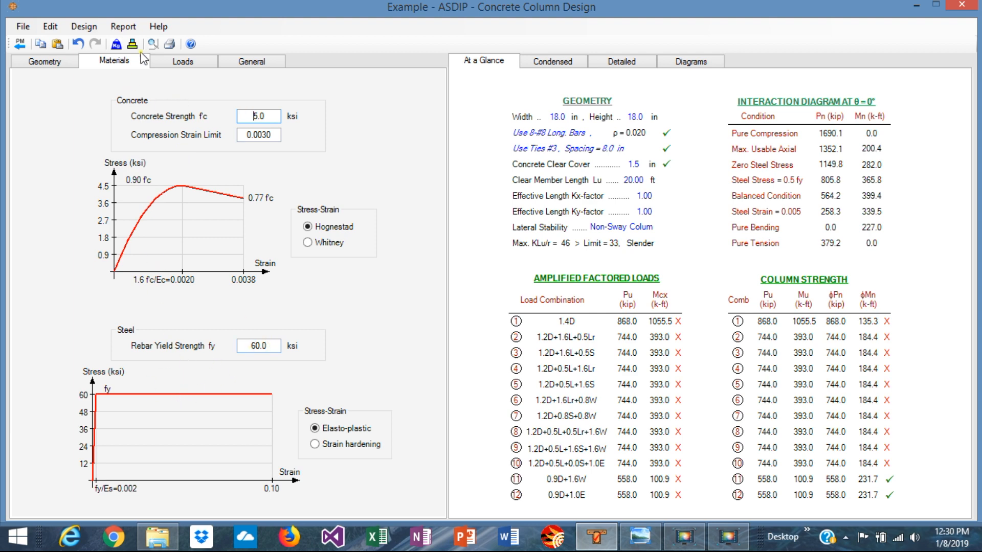
click(183, 61)
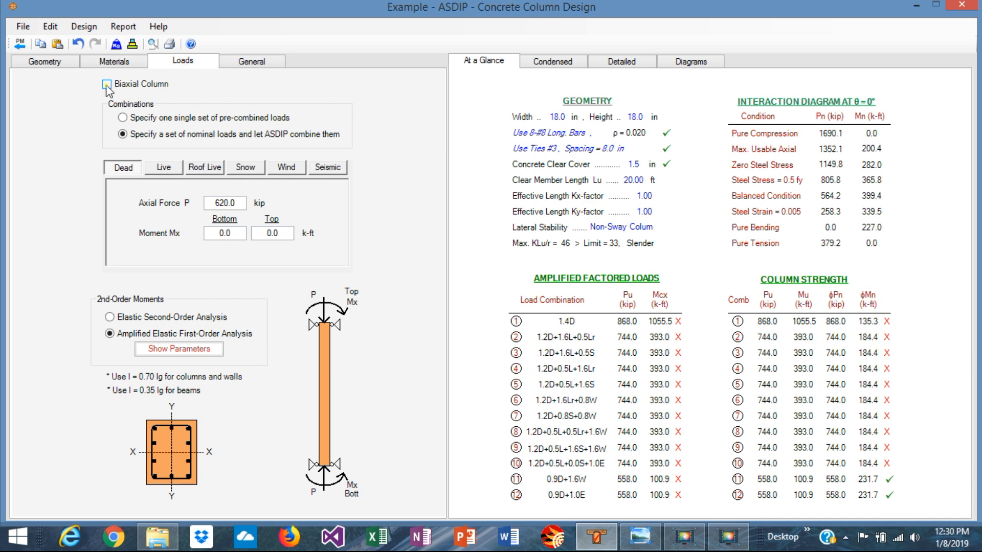
Enable Biaxial Column and enter 250 kip dead and 150 kip live axial loads.
click(108, 84)
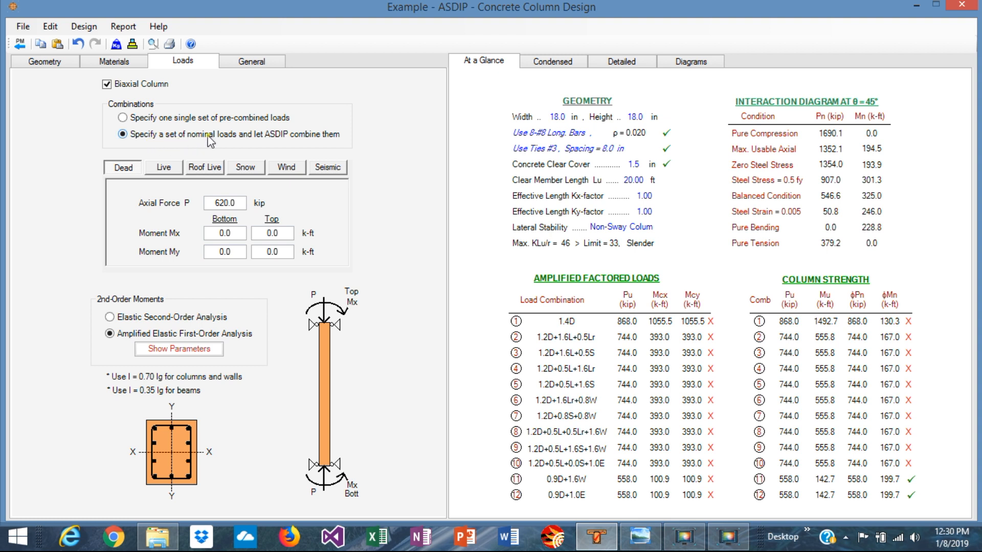
mouse_move(169, 277)
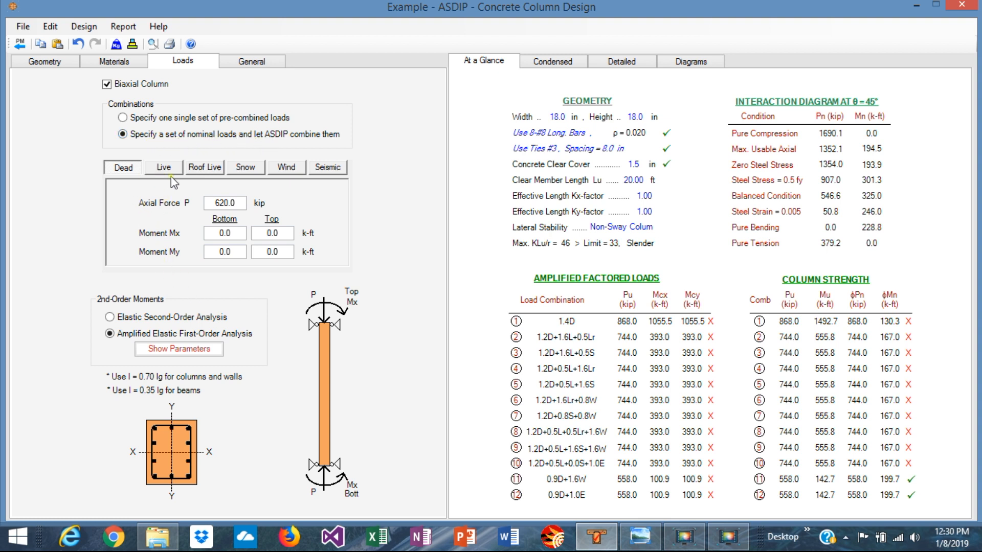
mouse_move(239, 185)
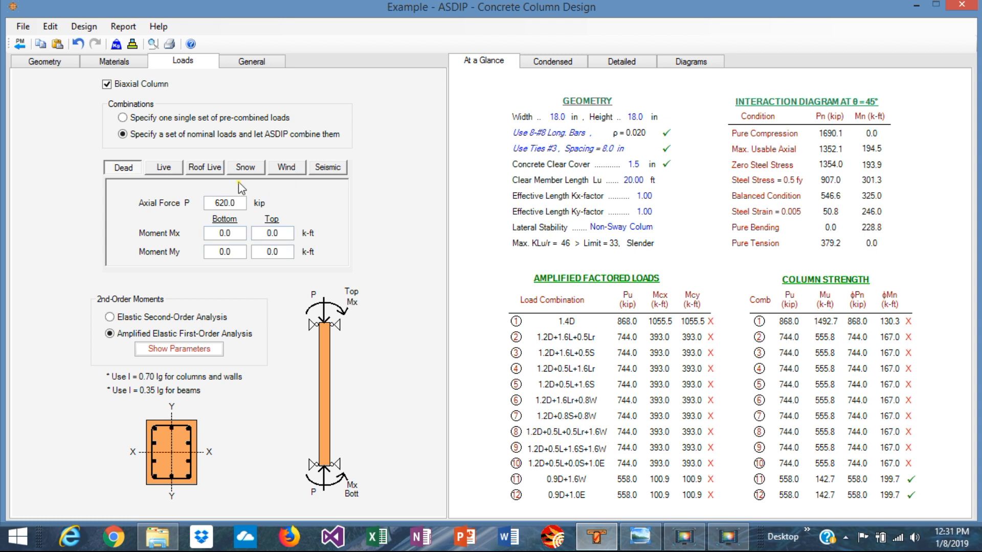
mouse_move(90, 335)
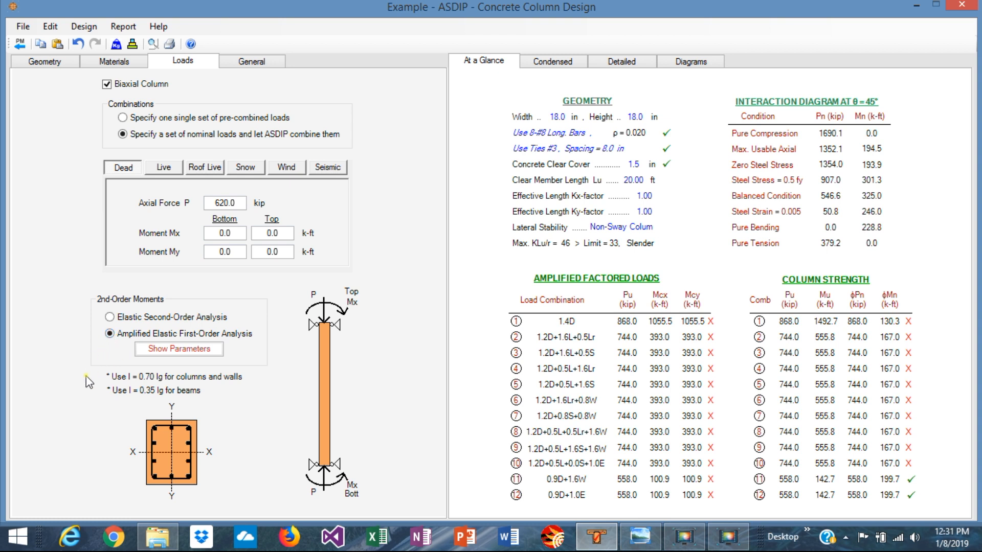
mouse_move(267, 362)
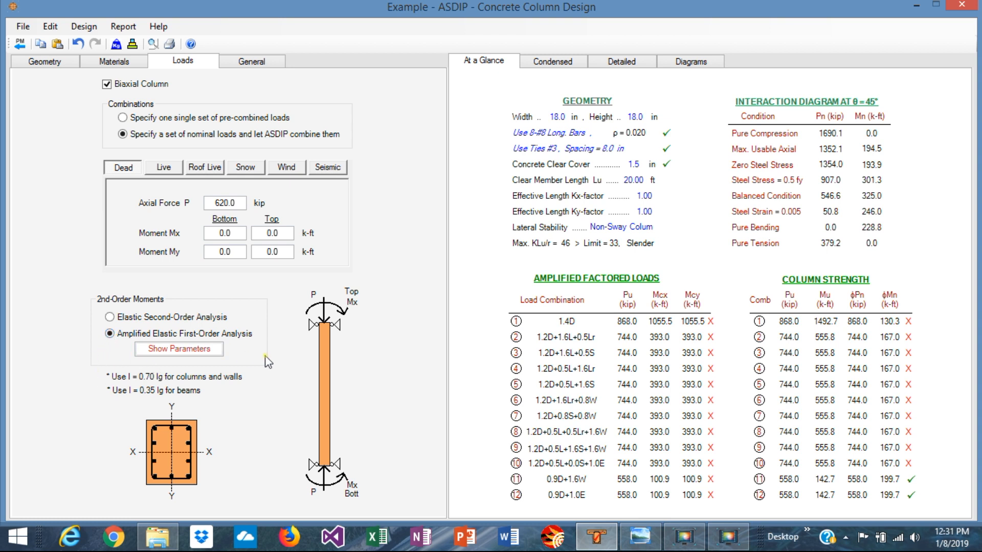
mouse_move(177, 365)
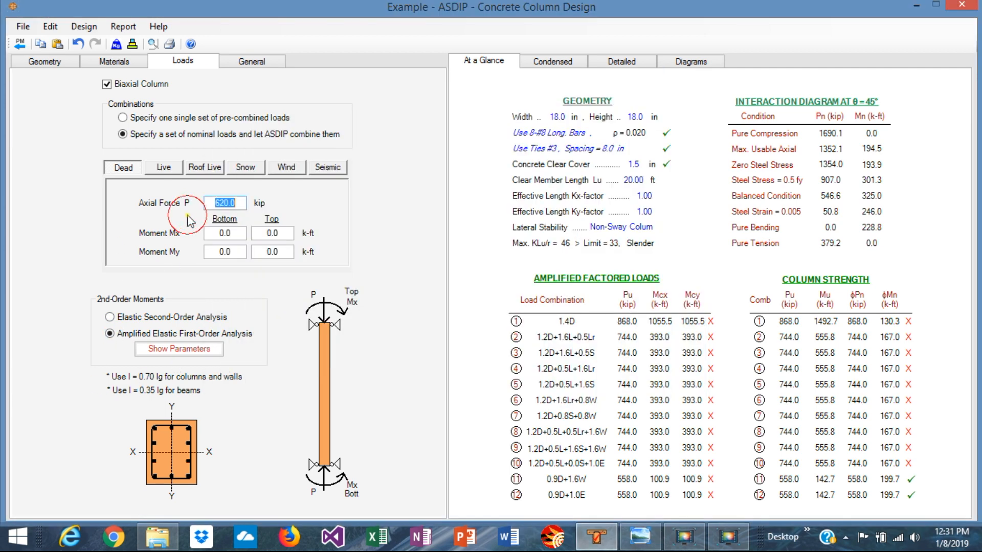
text(250)
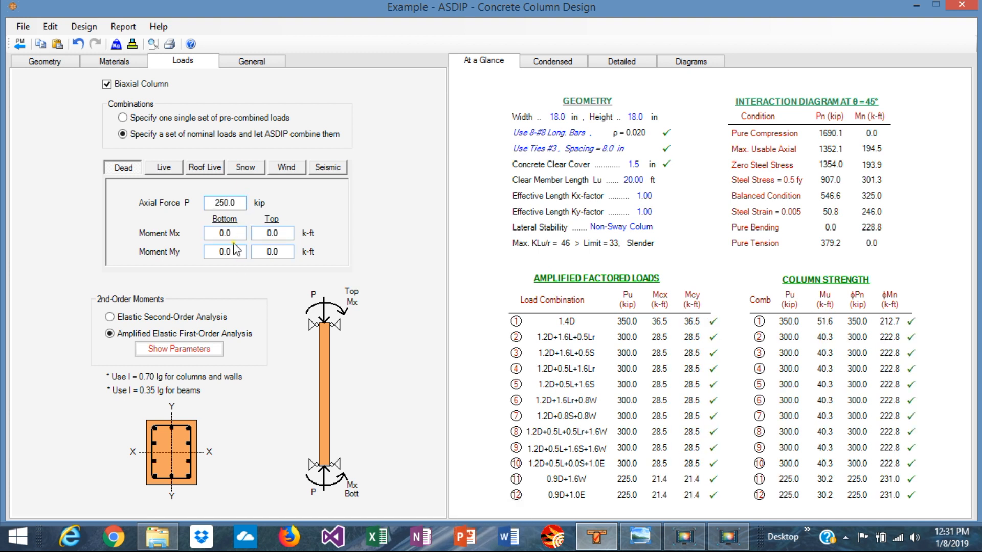
click(163, 167)
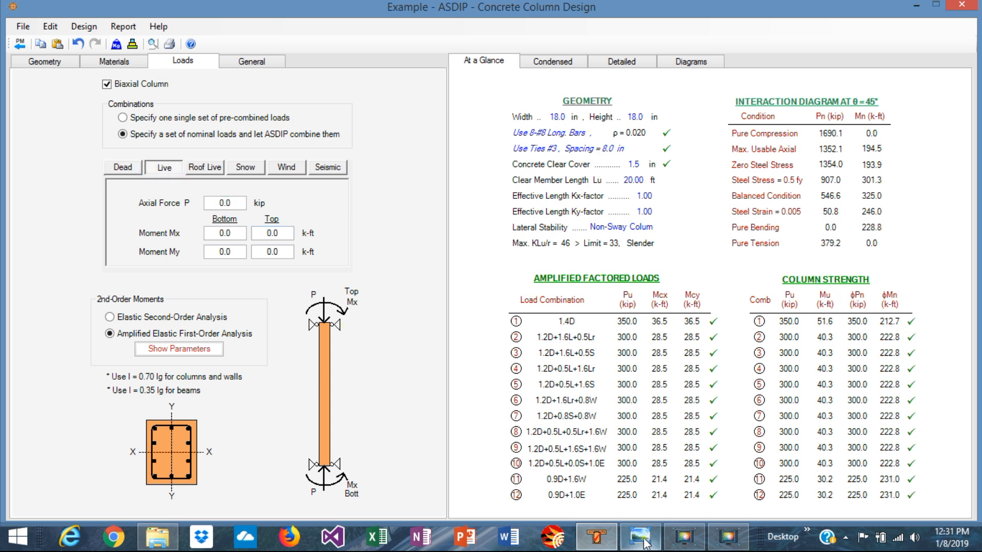
click(639, 536)
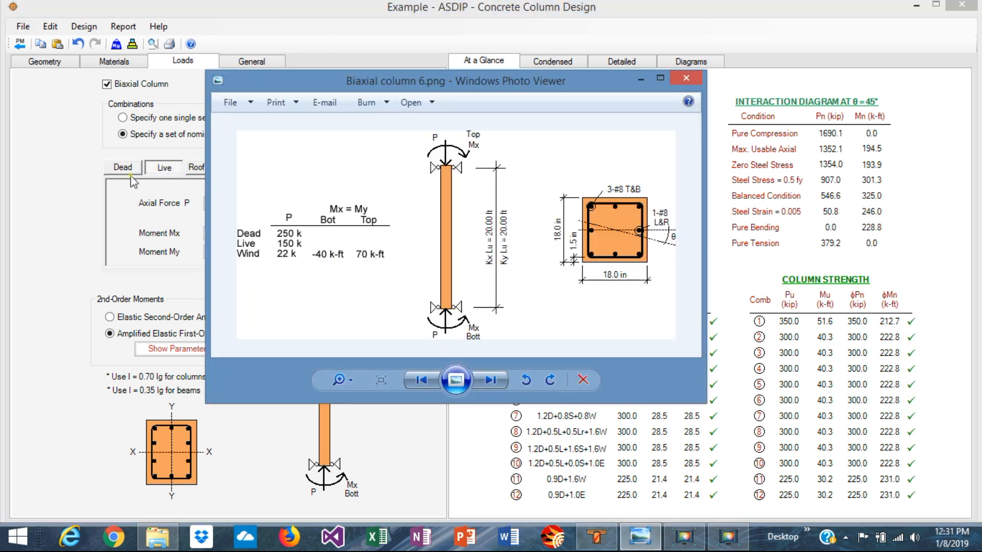
click(686, 78)
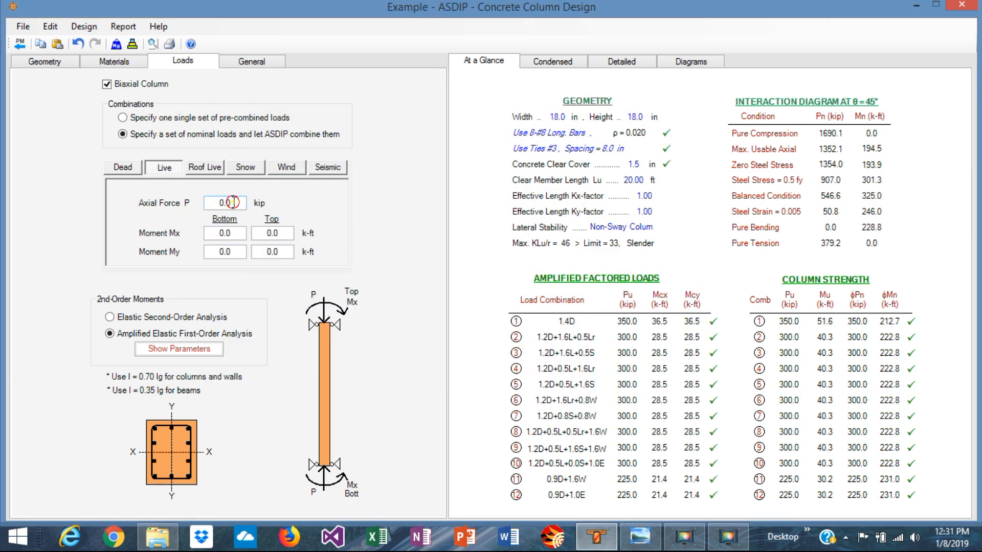
text(150)
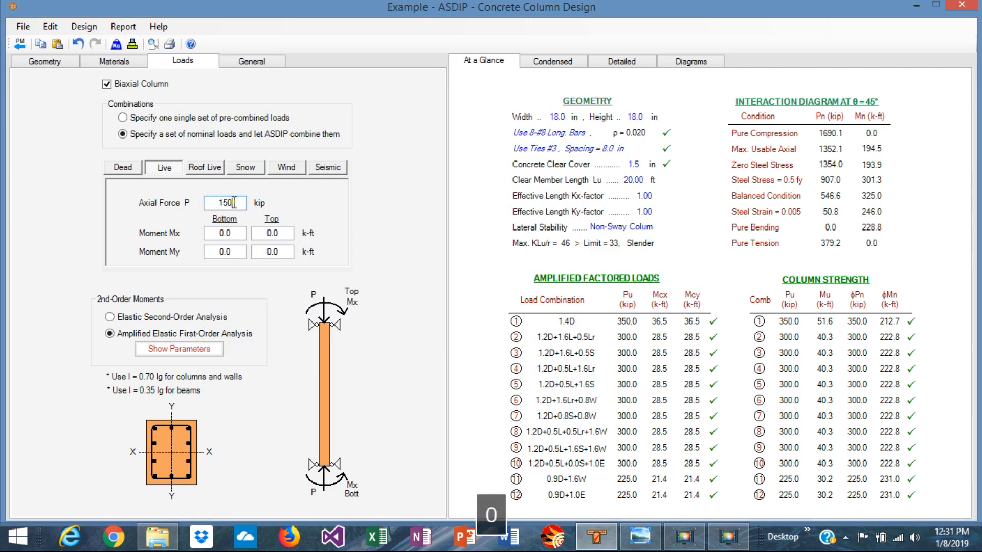
click(285, 167)
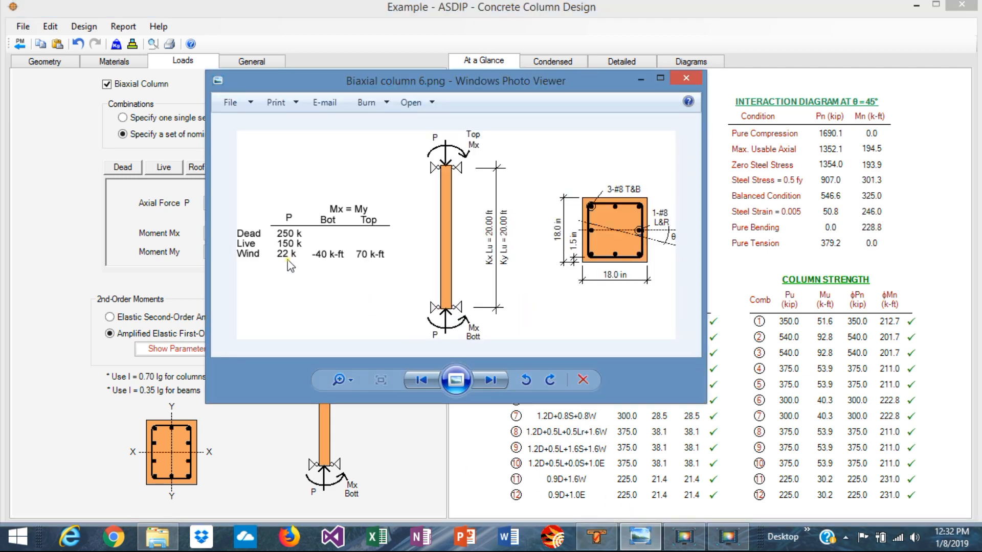
Enter wind P = 22 kip, Mx -40/70 k-ft and My -40/70 k-ft.
click(686, 78)
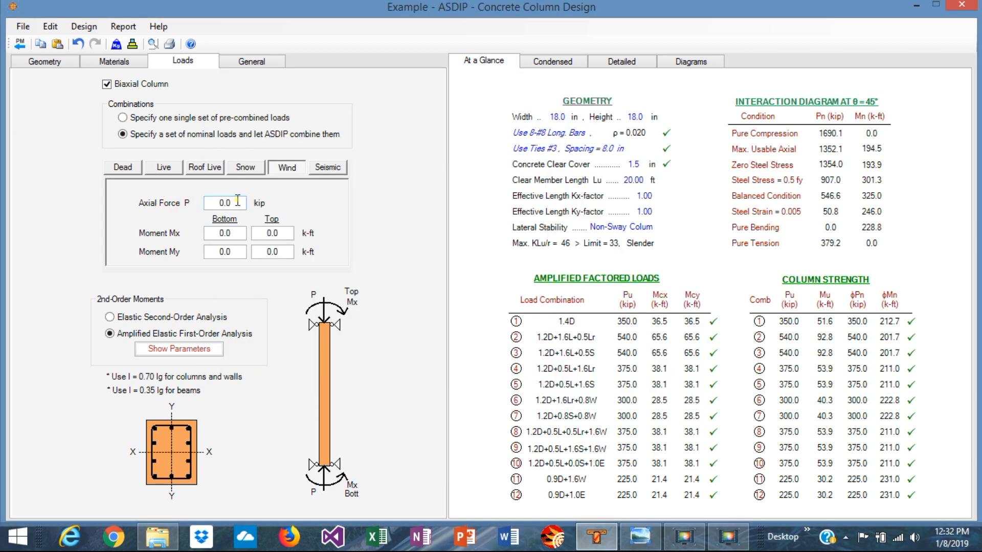
text(22)
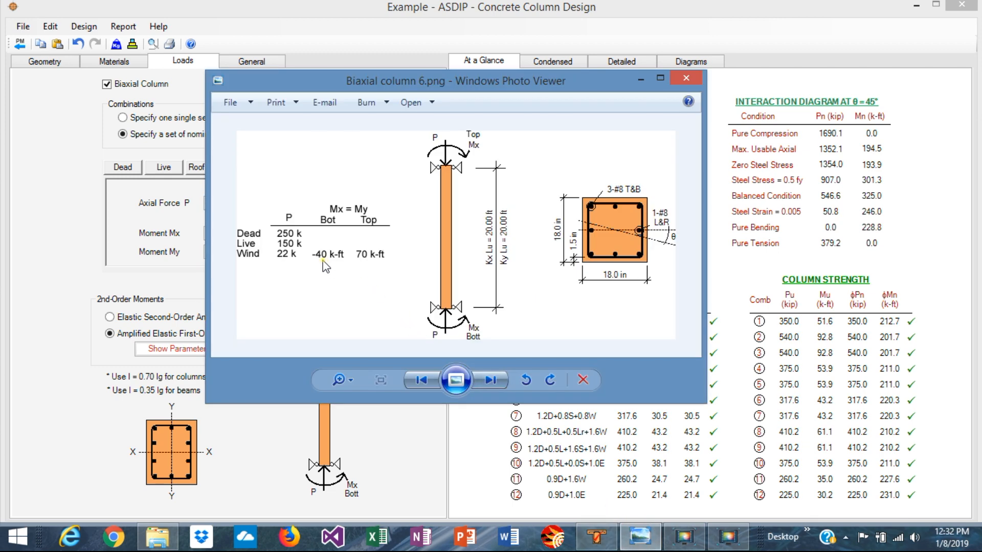
mouse_move(357, 258)
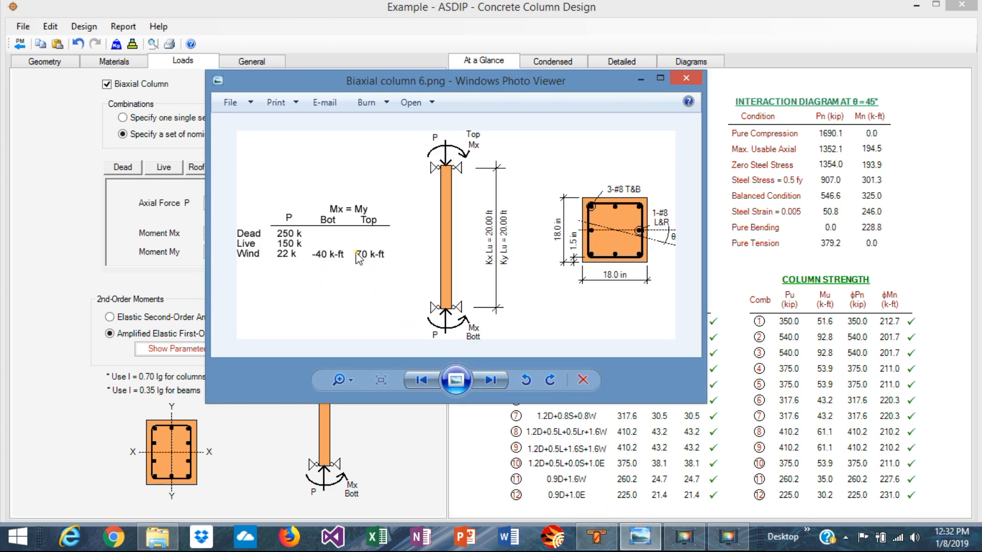
mouse_move(340, 272)
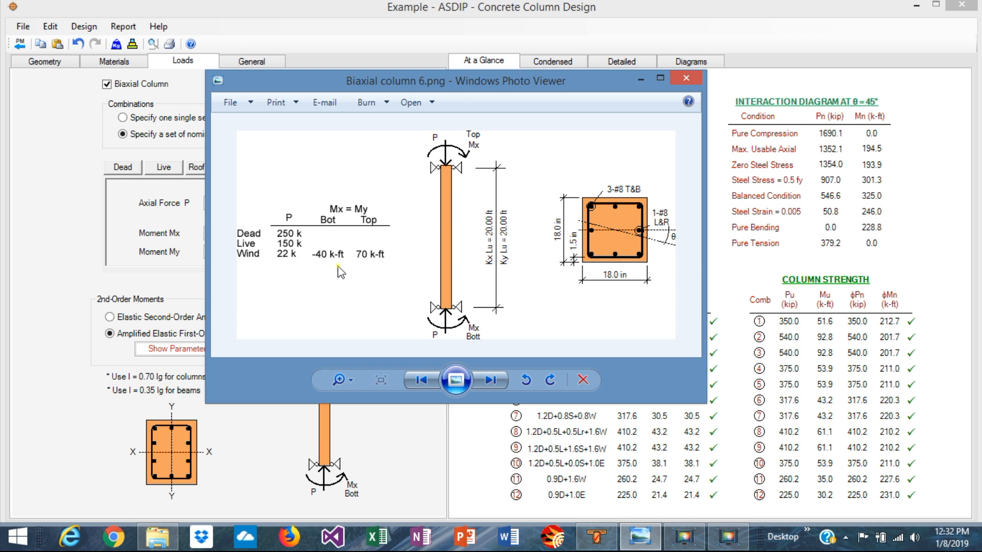
mouse_move(464, 280)
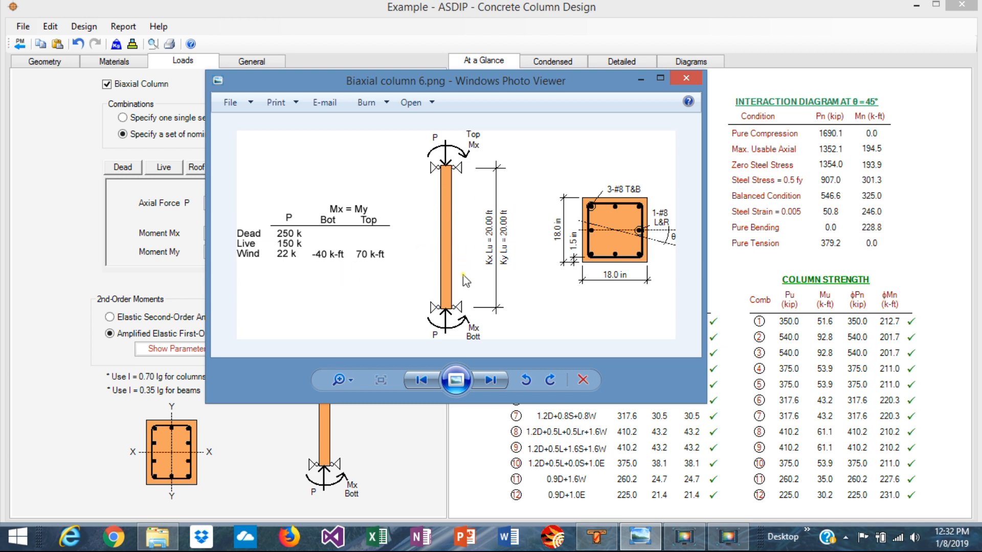
mouse_move(322, 271)
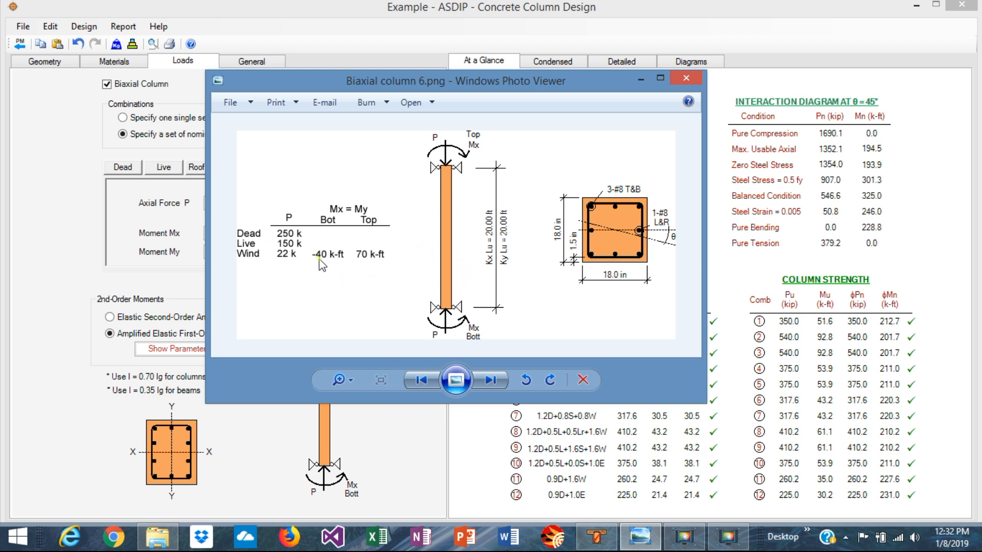
mouse_move(378, 260)
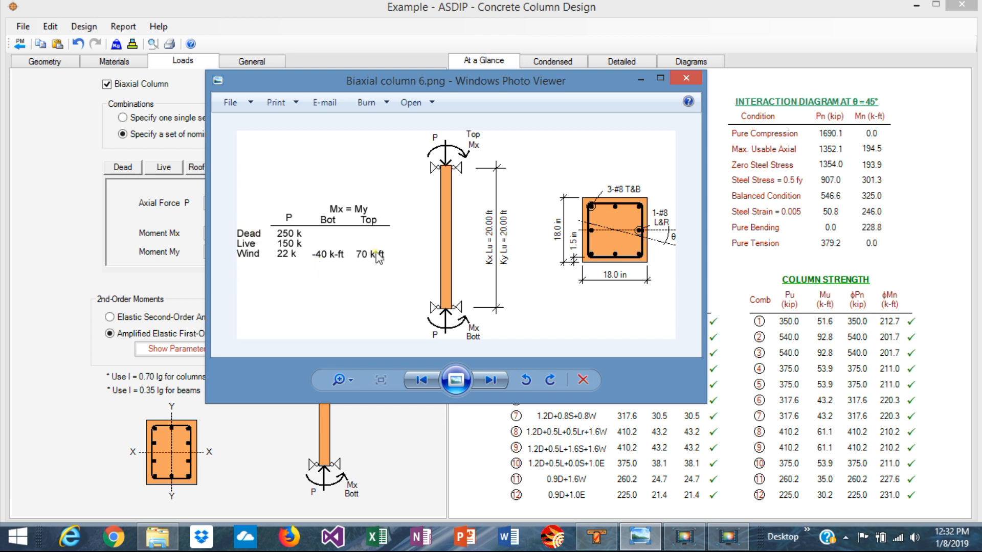
mouse_move(330, 236)
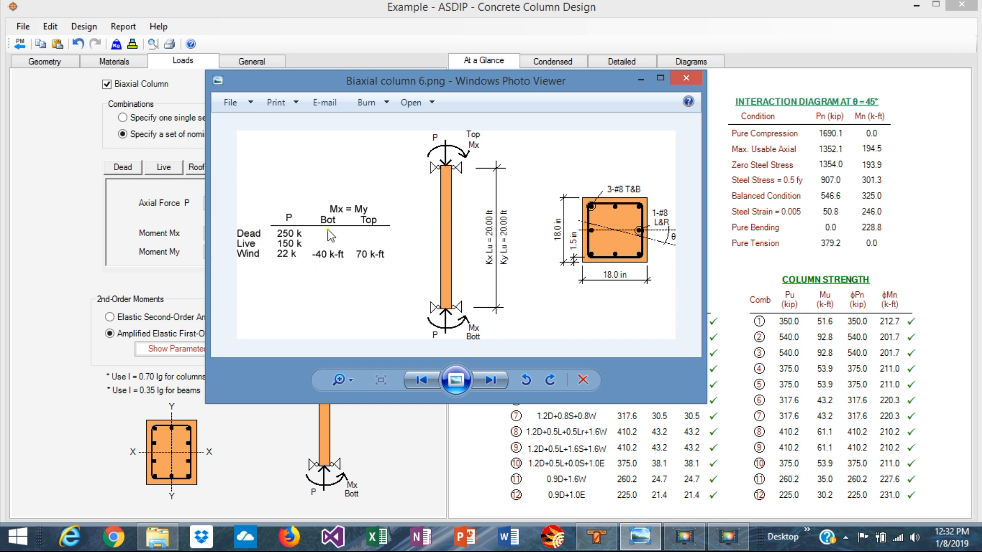
mouse_move(186, 227)
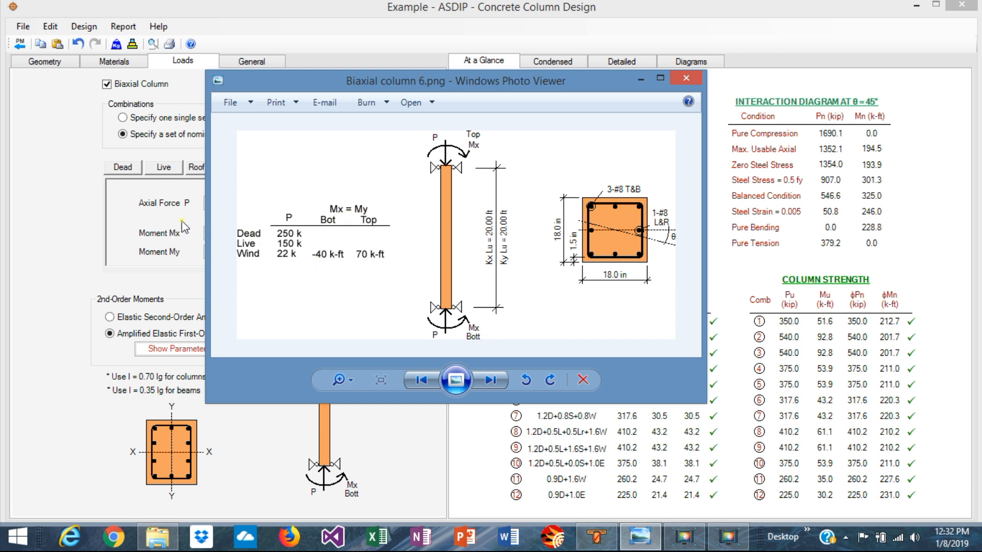
click(693, 78)
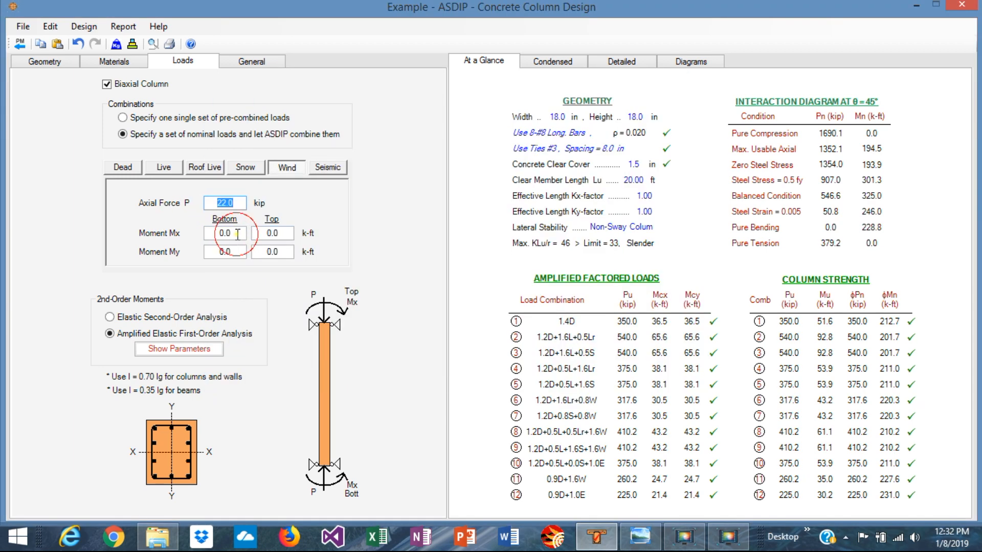
text(-40)
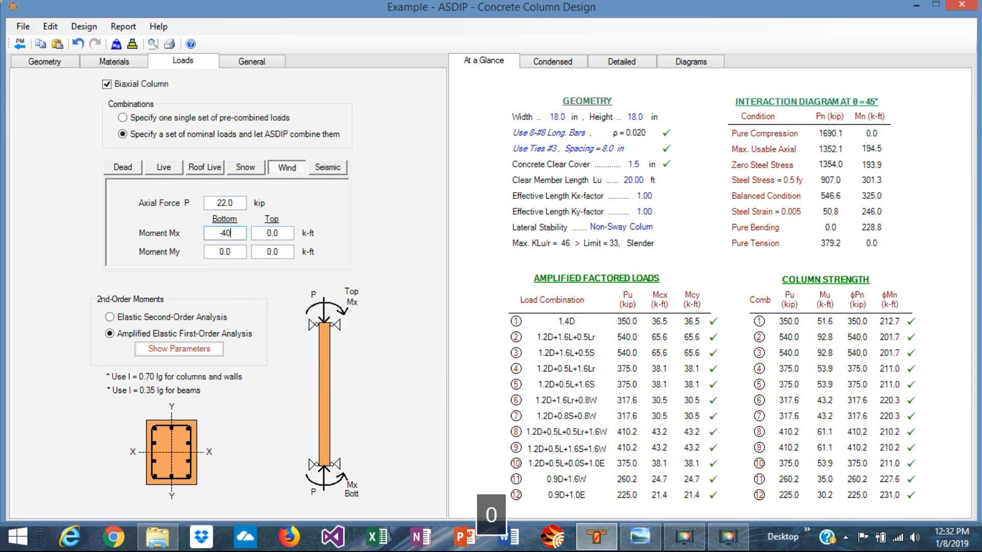
click(272, 233)
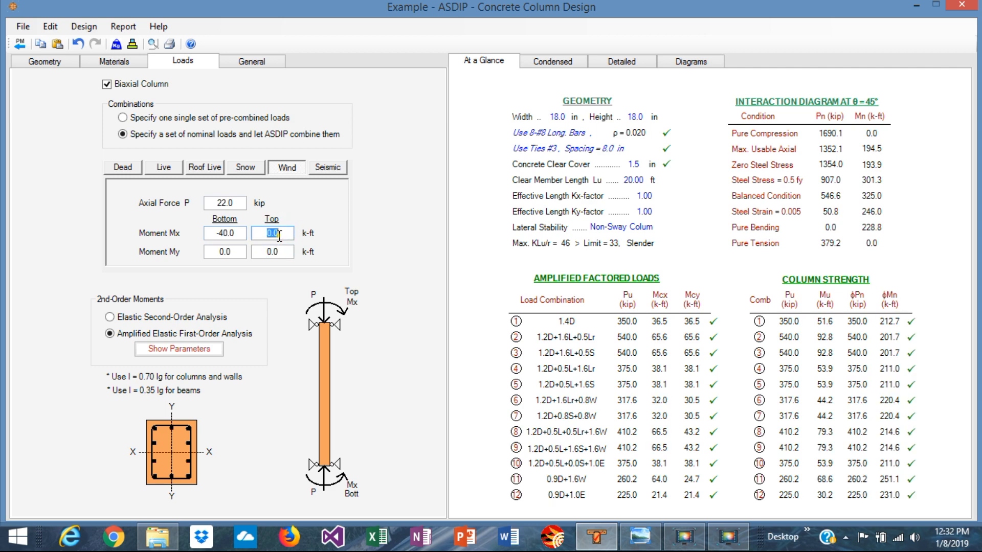
text(70.0)
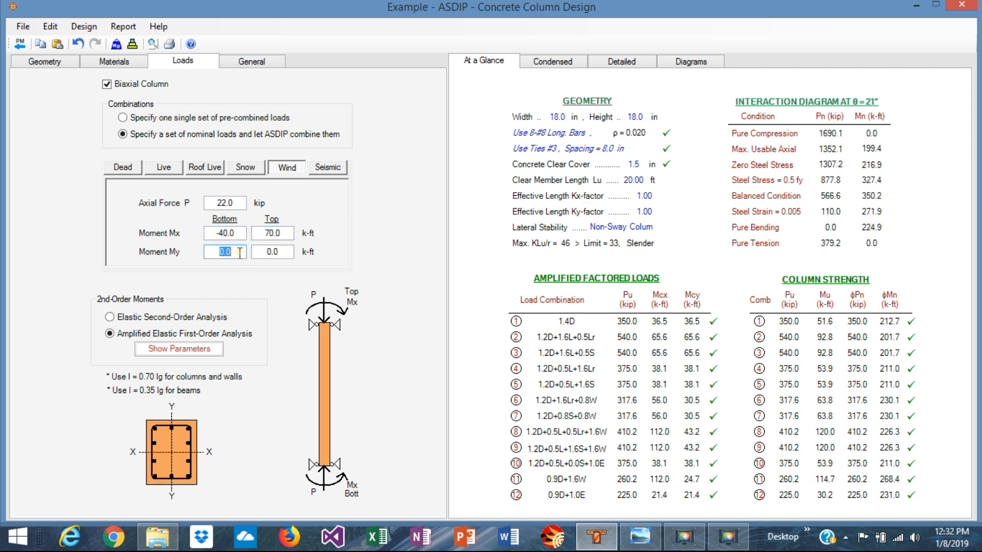
text(-40)
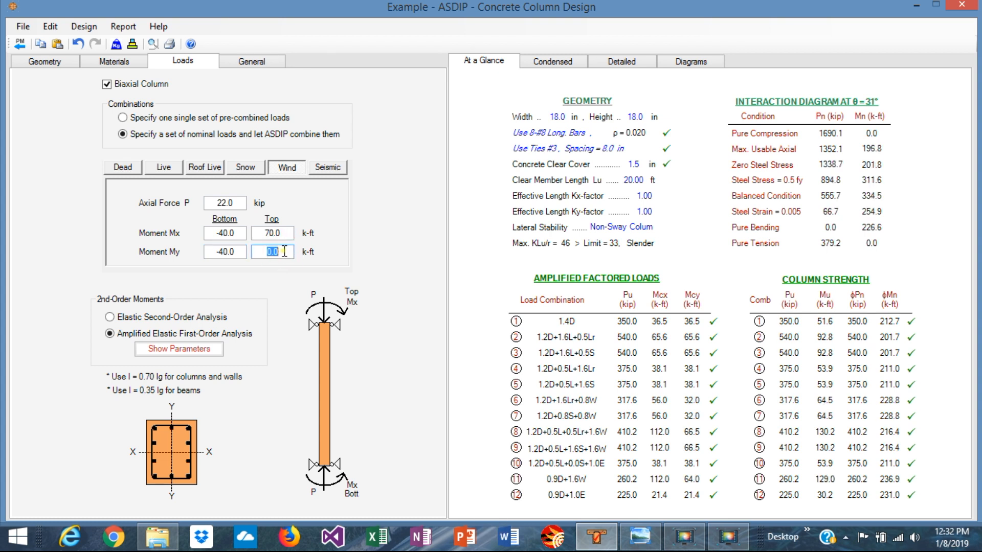
text(70.0)
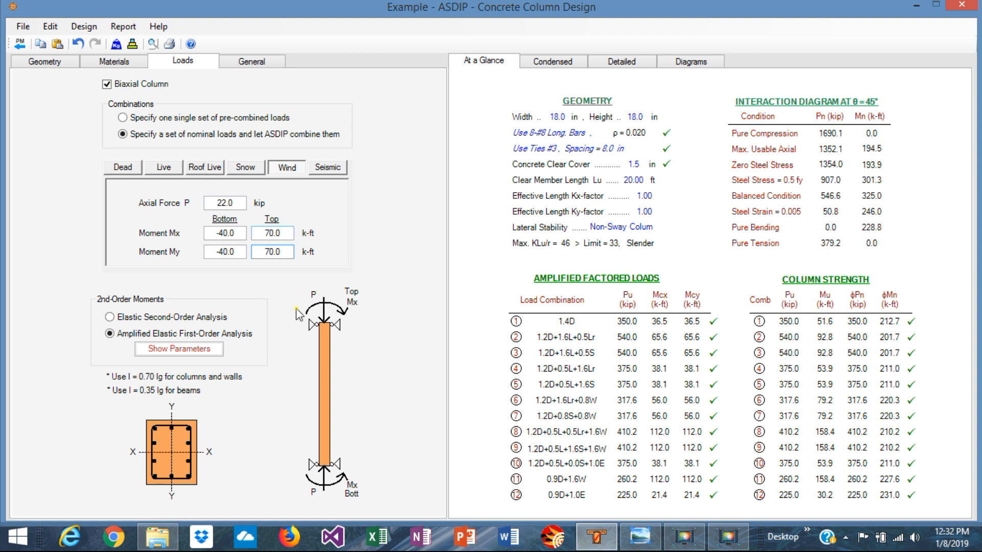
click(271, 251)
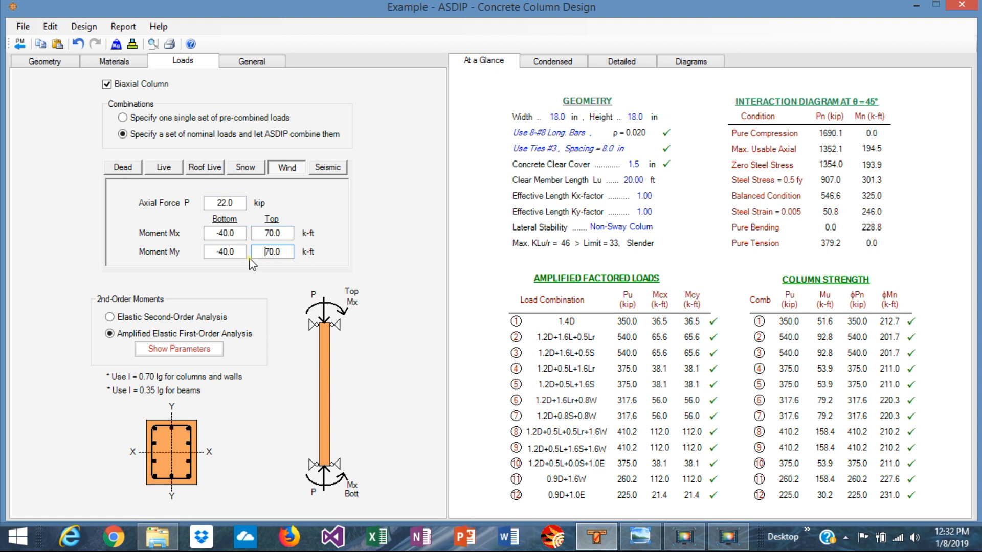
mouse_move(248, 305)
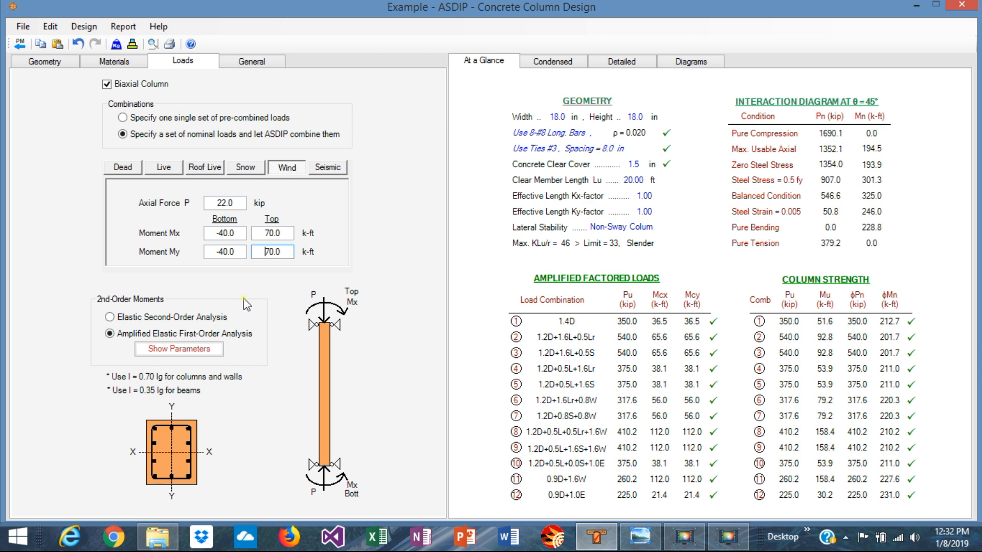
mouse_move(163, 362)
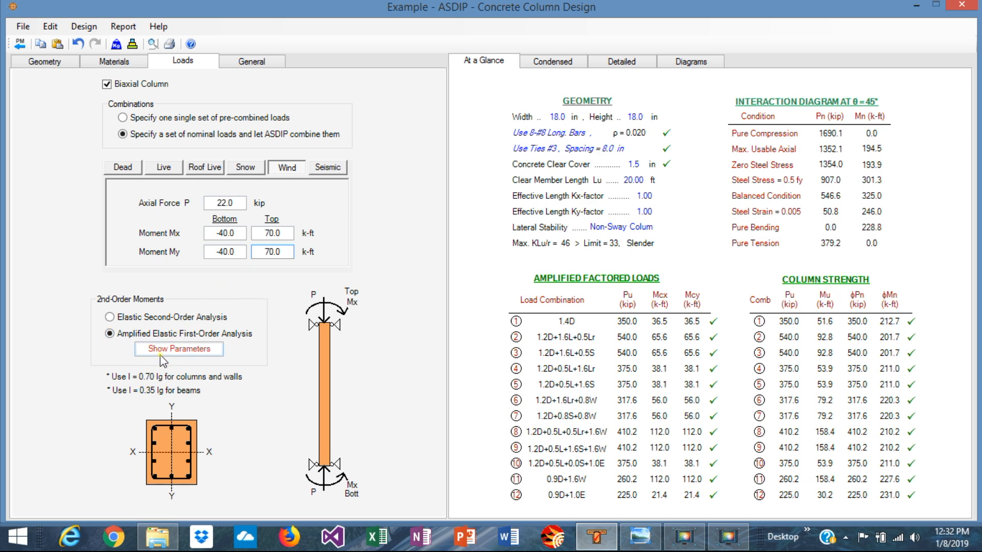
click(179, 348)
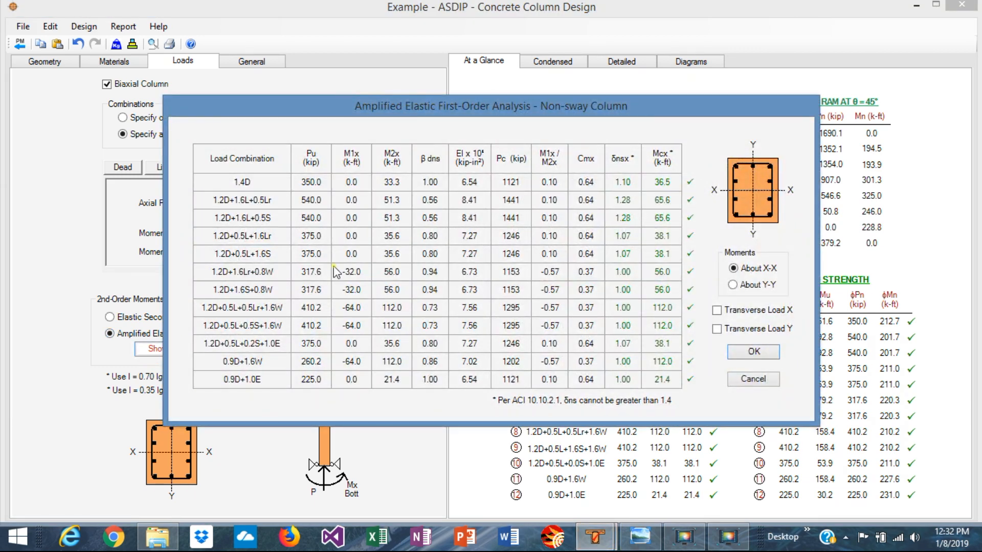
mouse_move(457, 245)
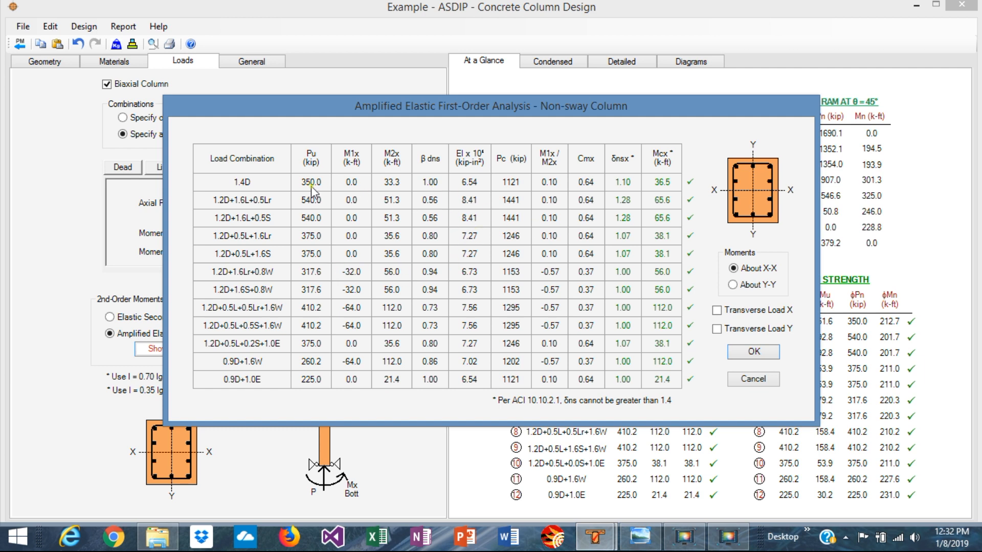
mouse_move(288, 286)
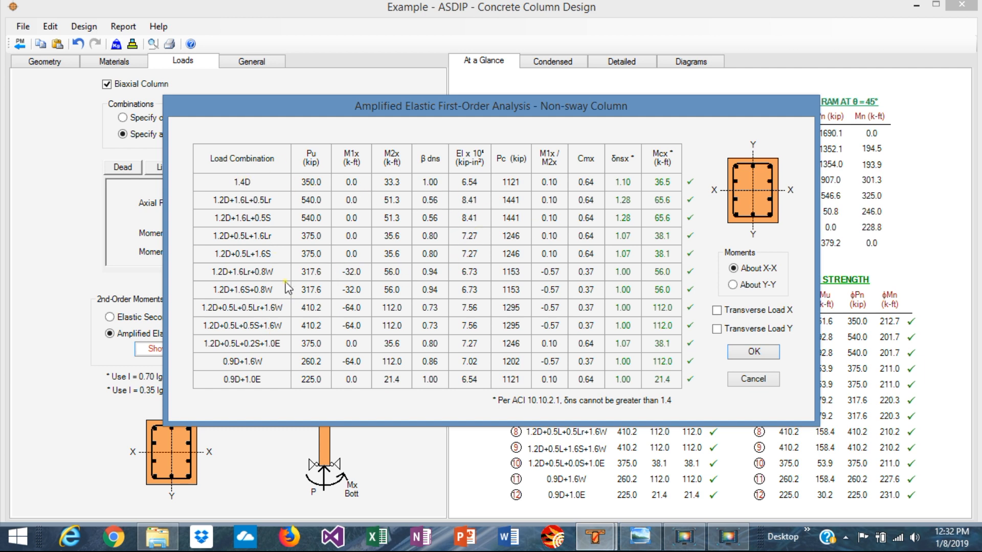
mouse_move(325, 186)
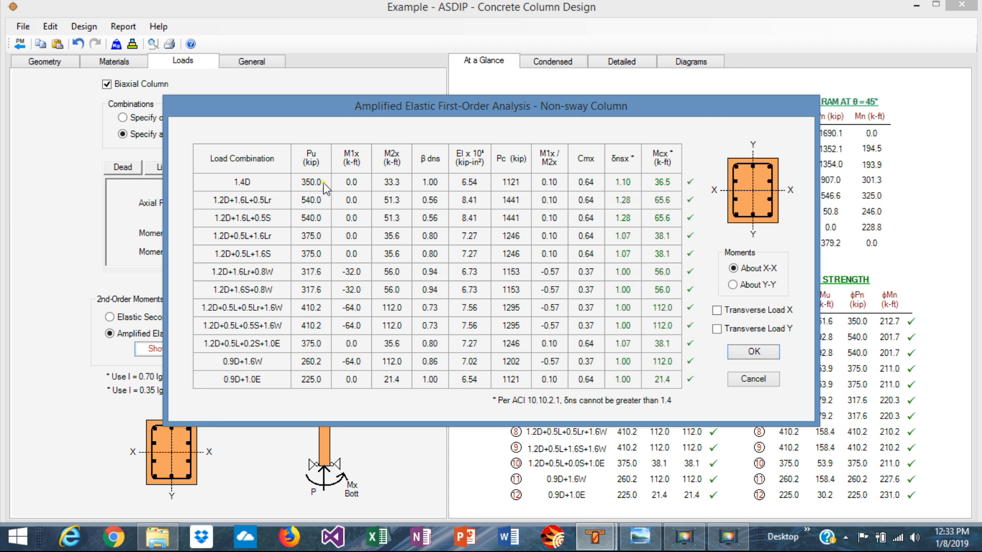
mouse_move(405, 249)
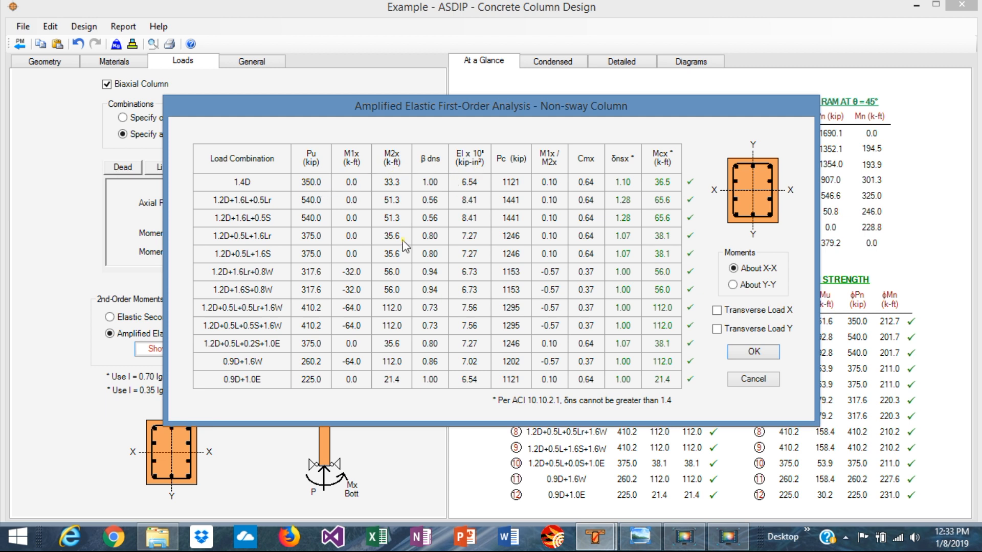
mouse_move(405, 365)
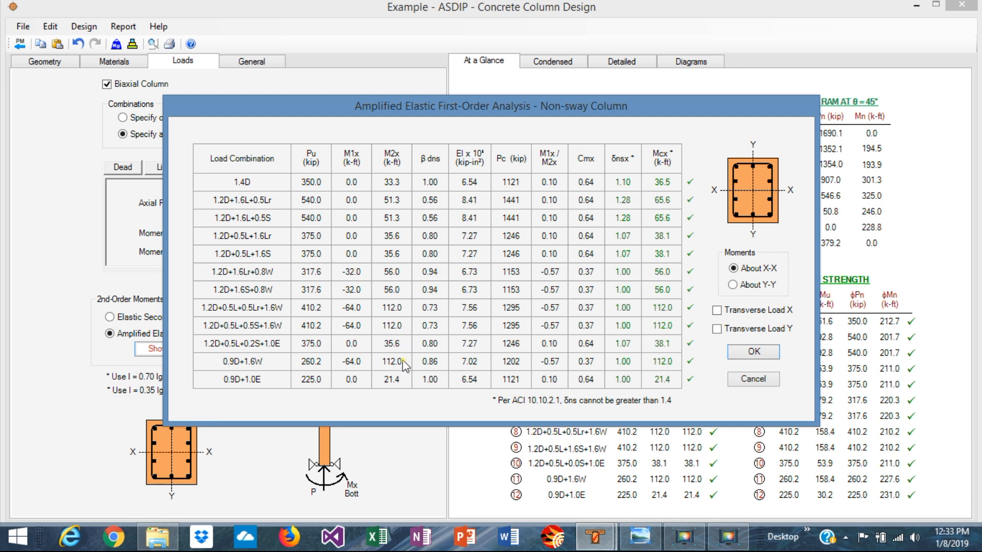
mouse_move(382, 383)
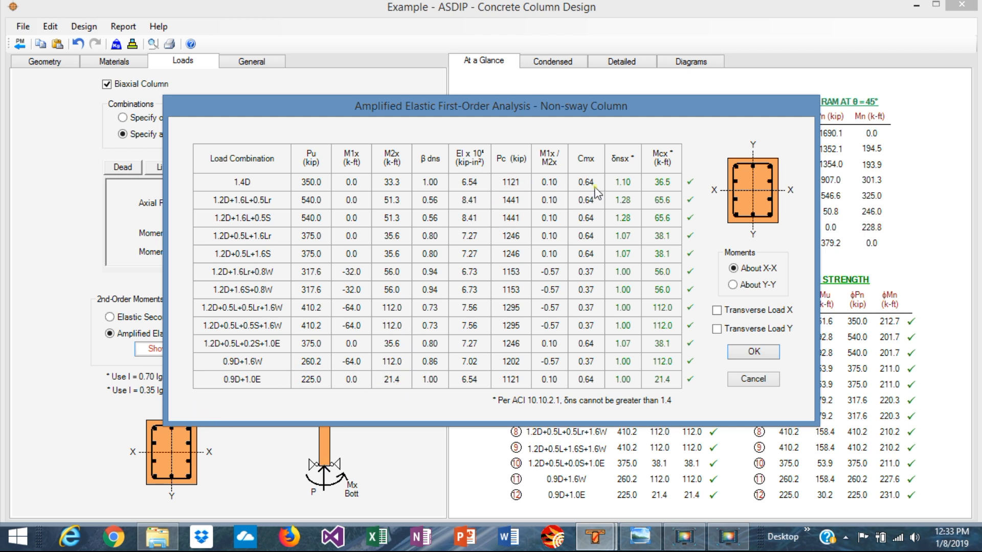
mouse_move(611, 231)
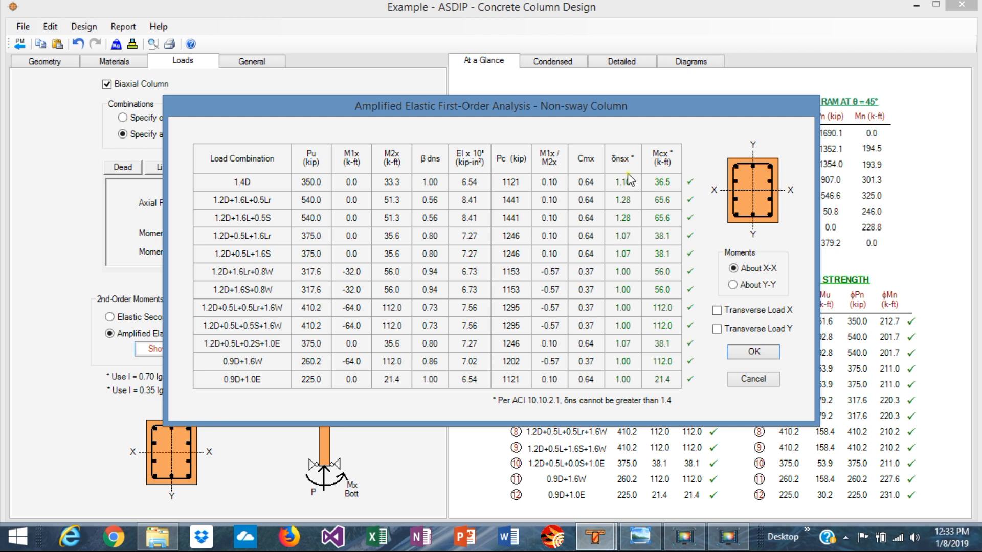
mouse_move(639, 310)
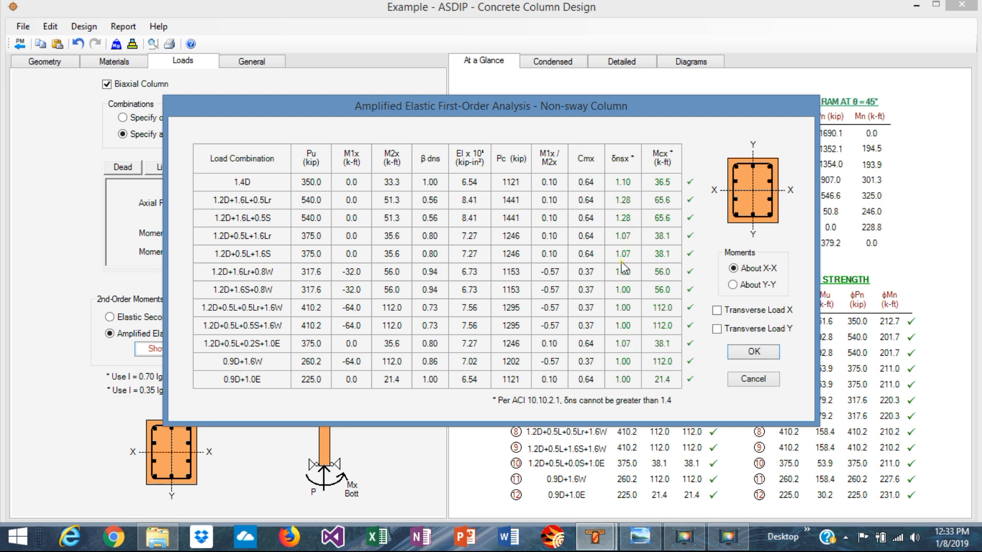
mouse_move(671, 413)
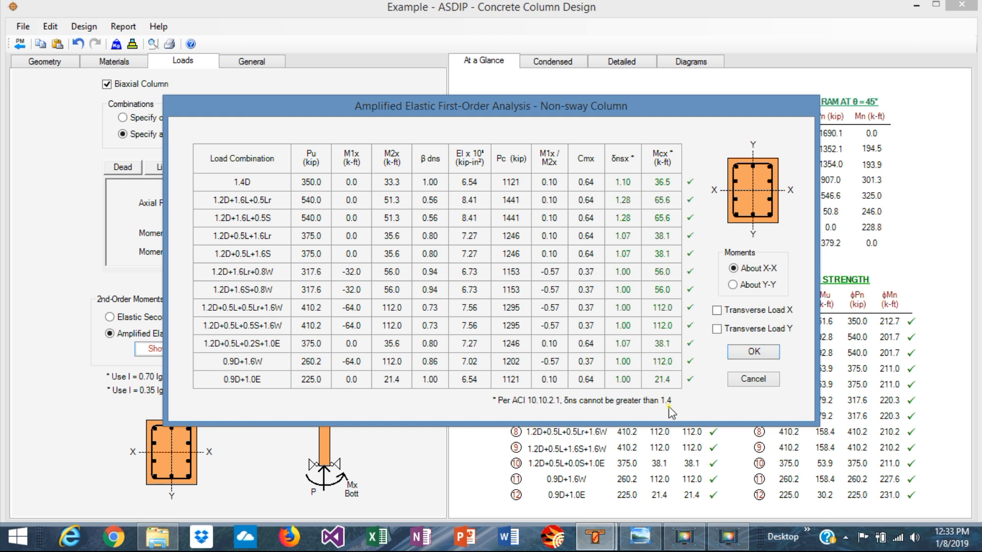
mouse_move(558, 403)
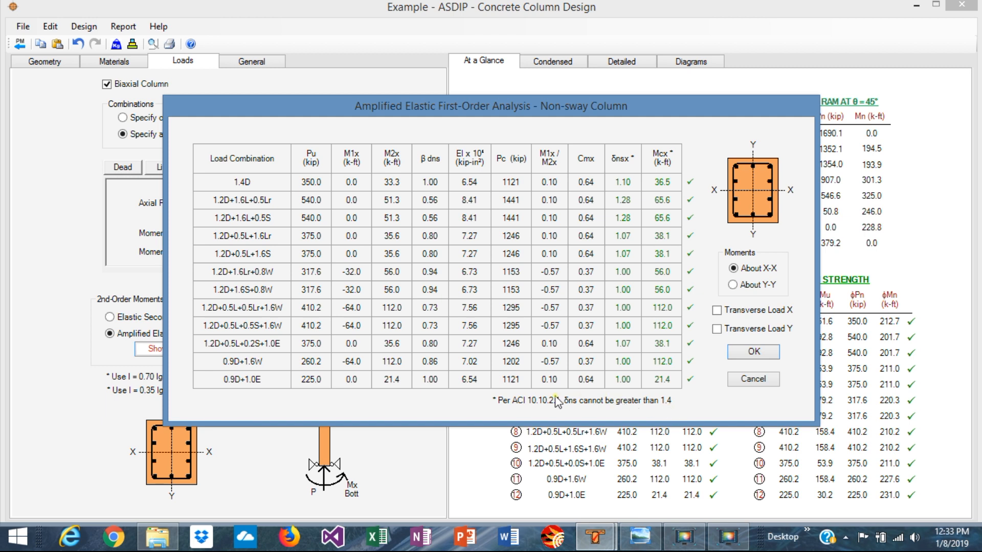
mouse_move(656, 201)
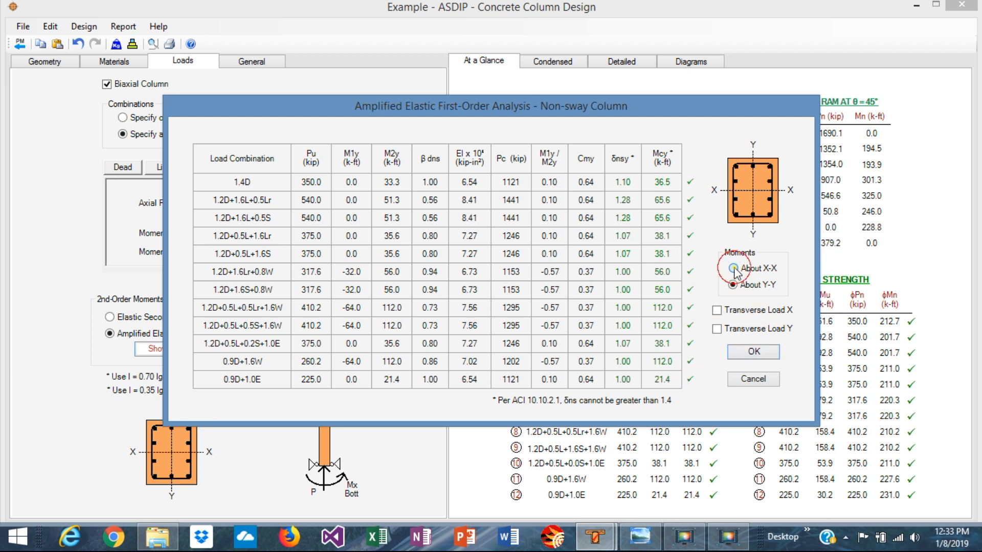
click(754, 351)
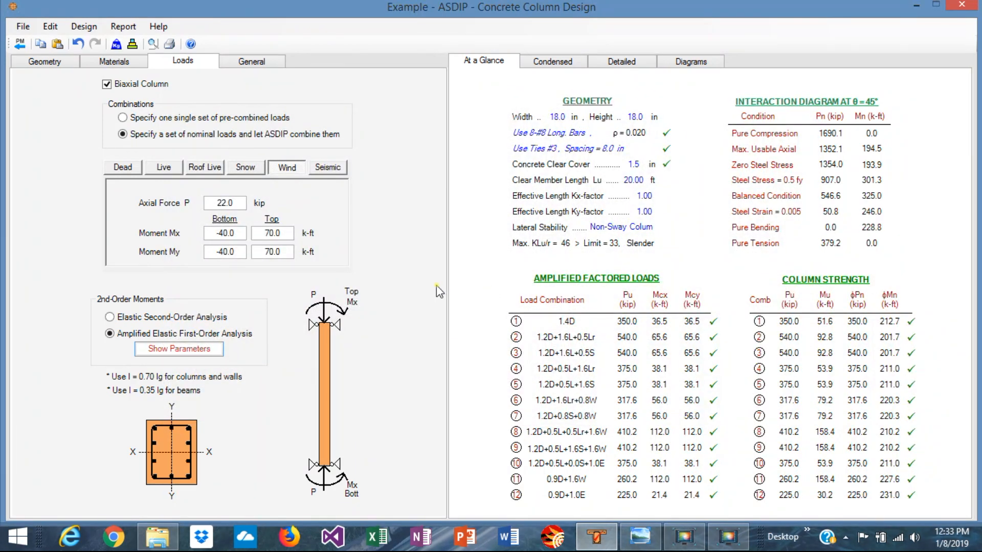
Review the 18 x 18 in geometry, #8 bar counts and #3 ties at 8 in.
click(45, 62)
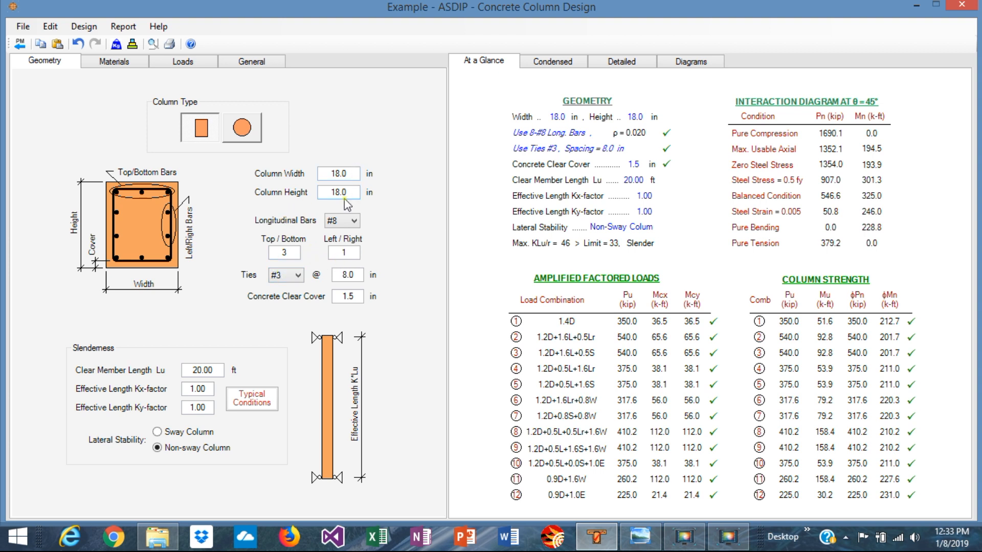
mouse_move(327, 268)
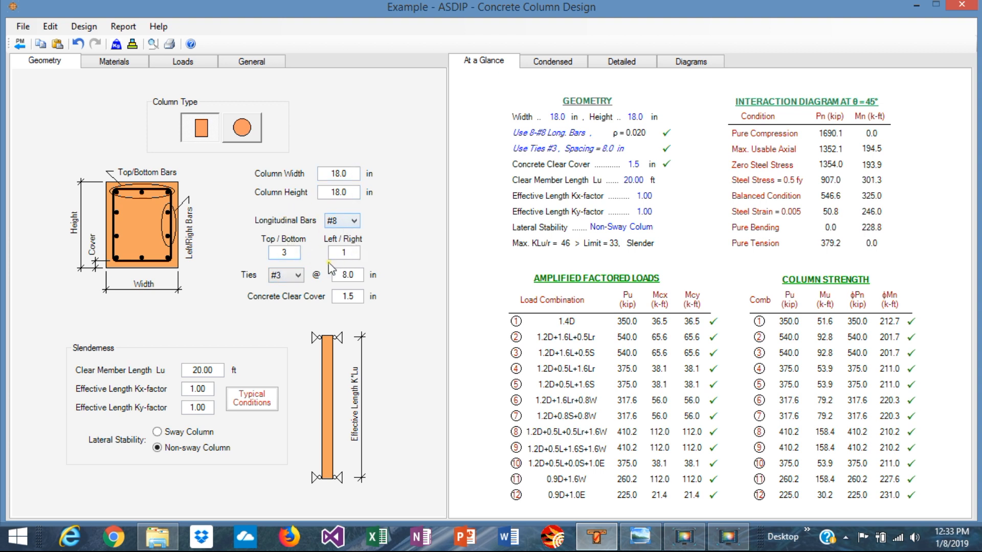
mouse_move(331, 245)
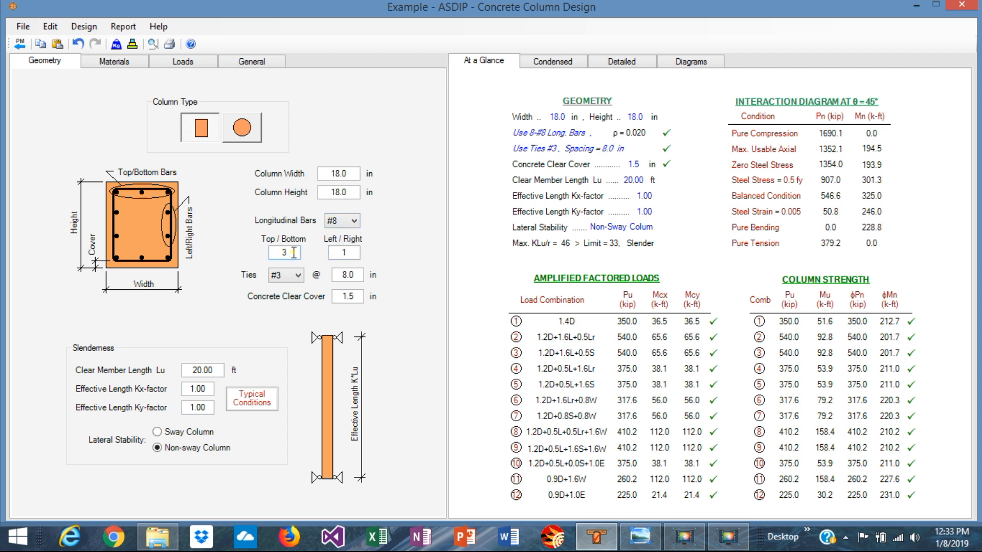
click(343, 253)
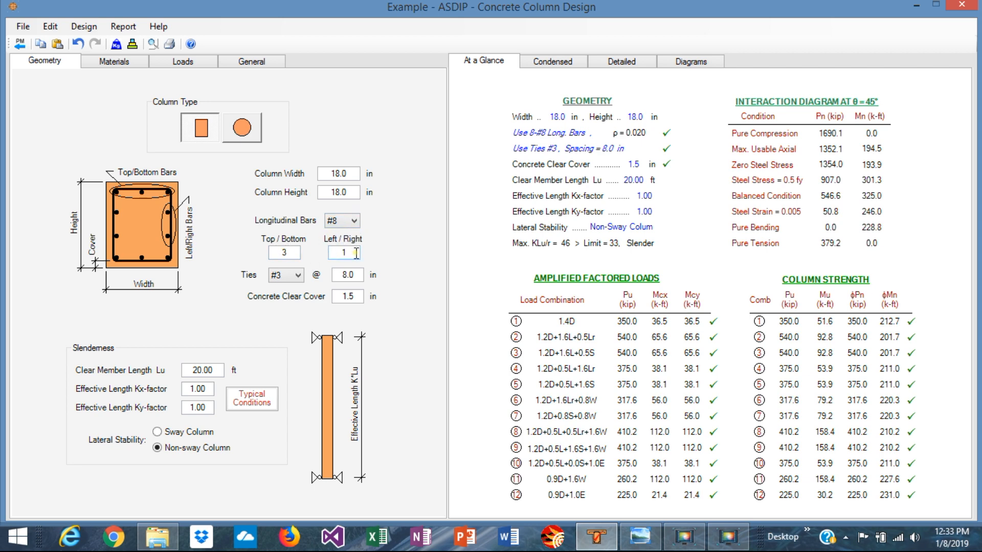
Show the uniaxial and biaxial interaction diagrams for the 18 x 18 in column.
click(691, 61)
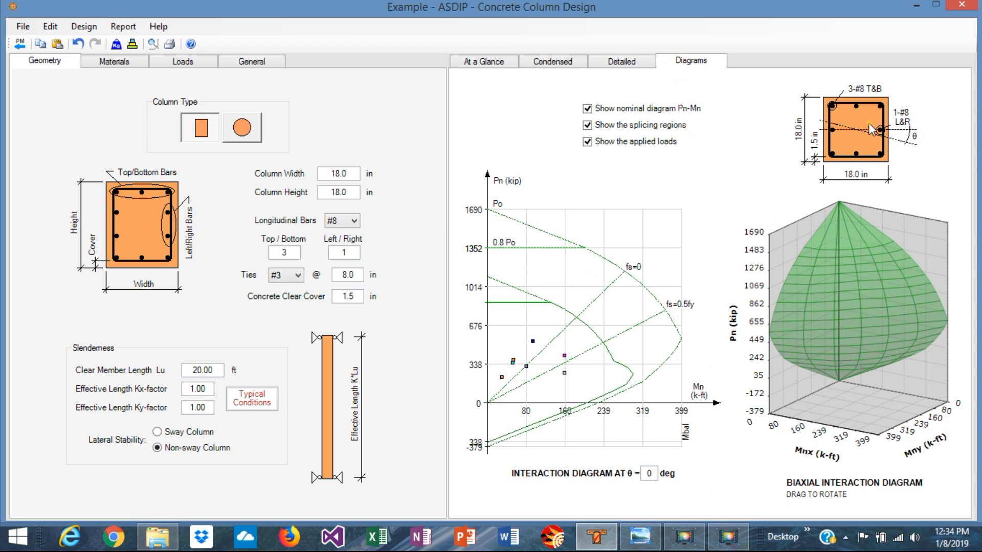
mouse_move(844, 160)
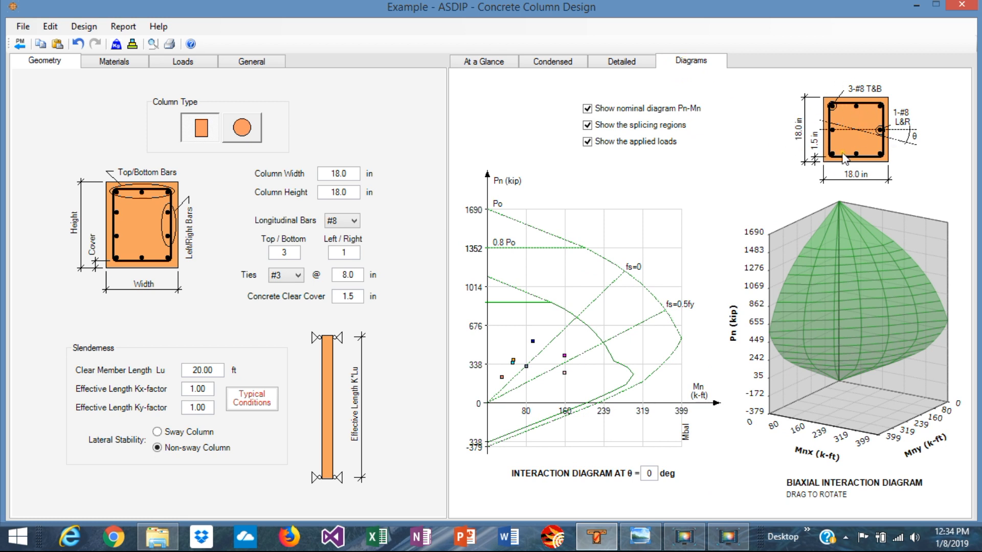
mouse_move(880, 134)
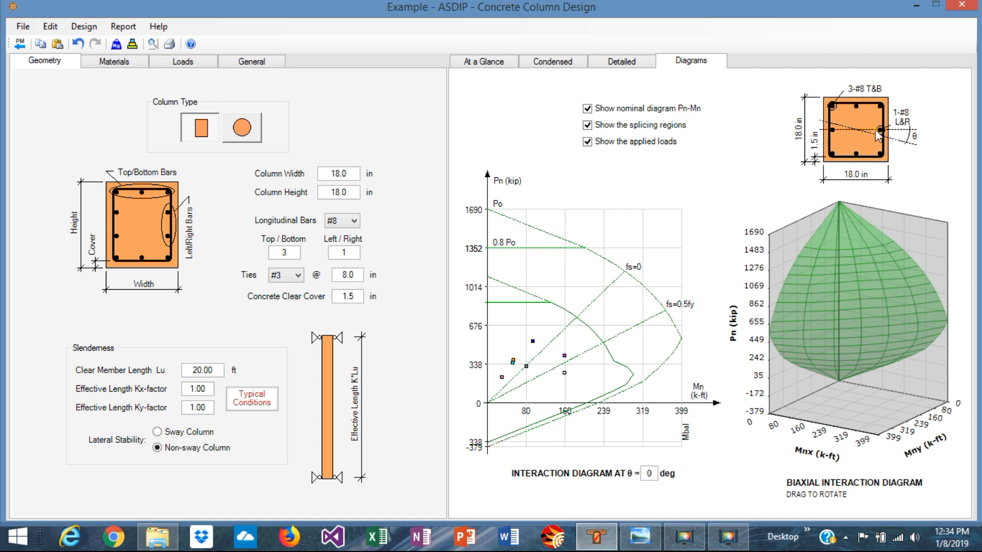
mouse_move(841, 95)
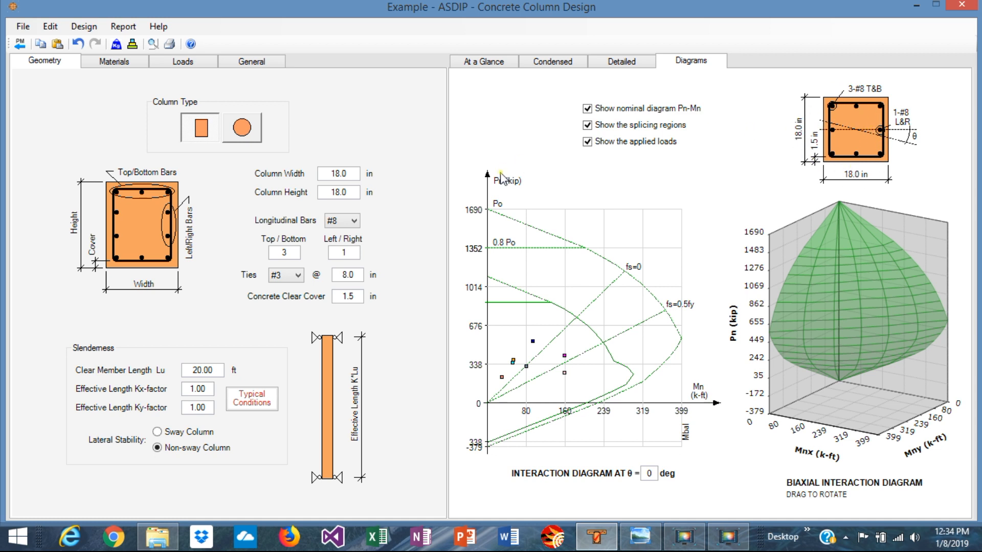
Return to the At a Glance summary showing all twelve combinations passing.
click(484, 62)
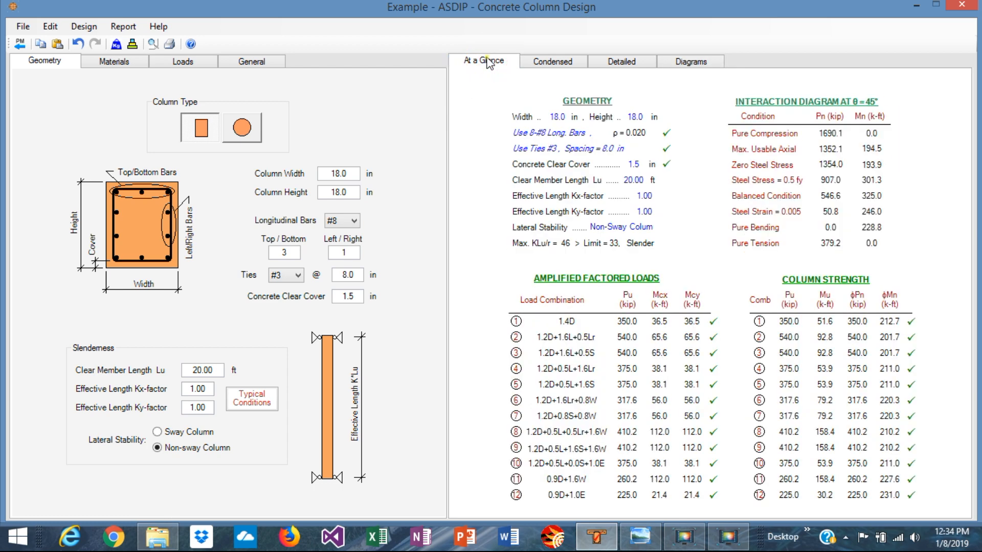
mouse_move(621, 138)
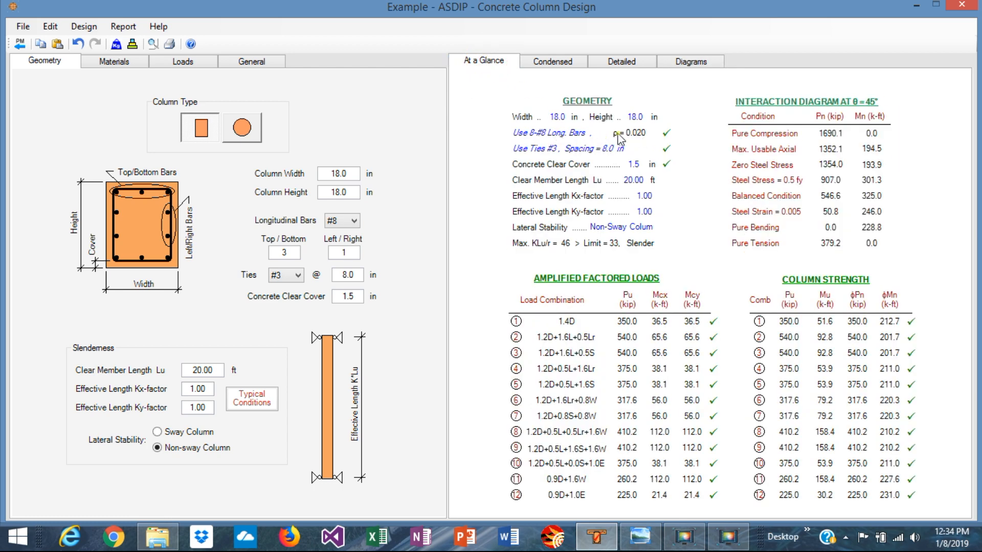
mouse_move(643, 144)
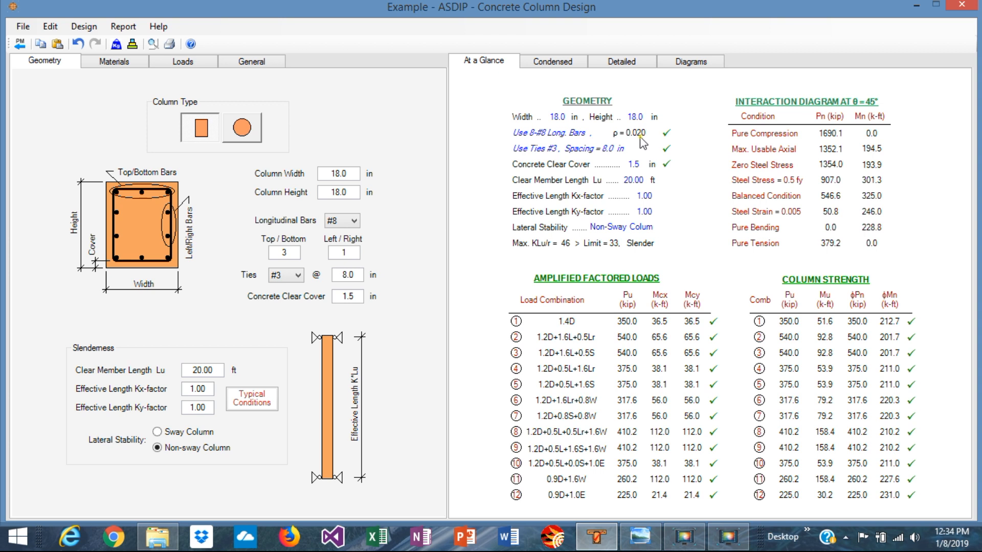
mouse_move(398, 255)
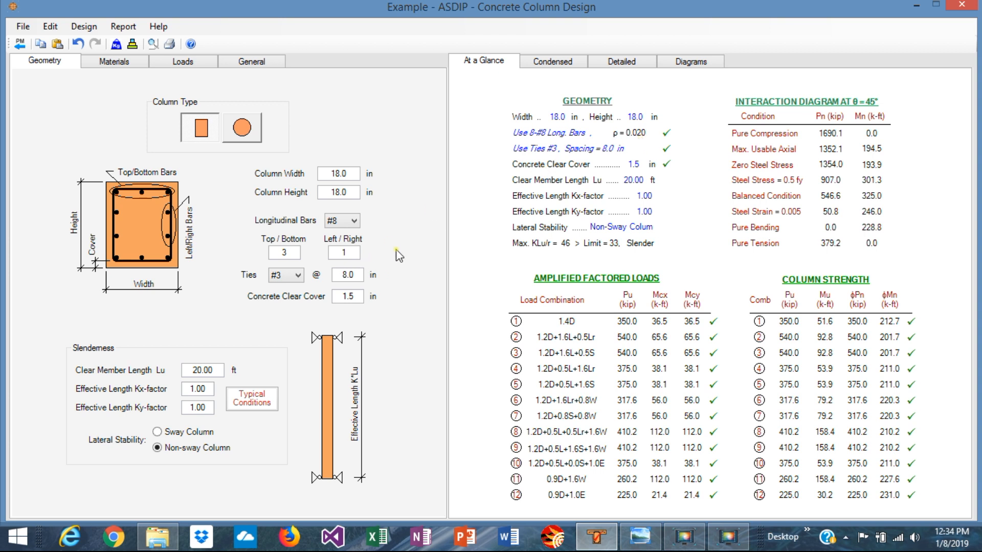
Reopen the interaction diagrams to see load points inside the capacity curve.
click(690, 61)
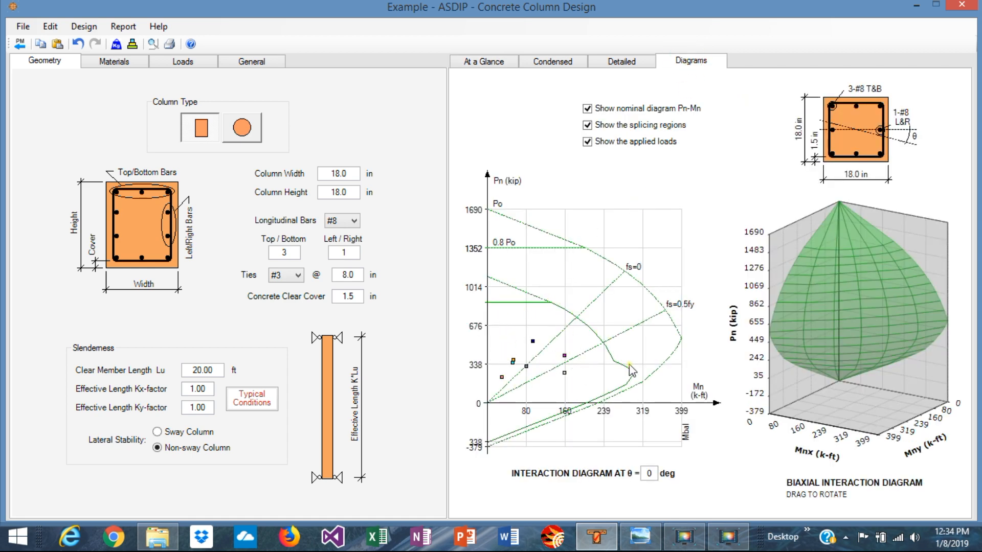
mouse_move(637, 376)
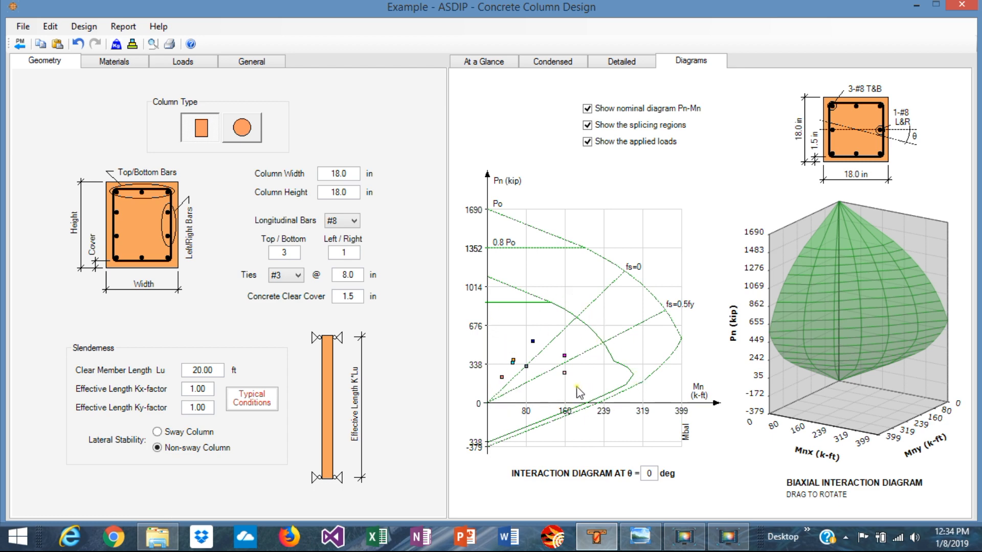
click(484, 61)
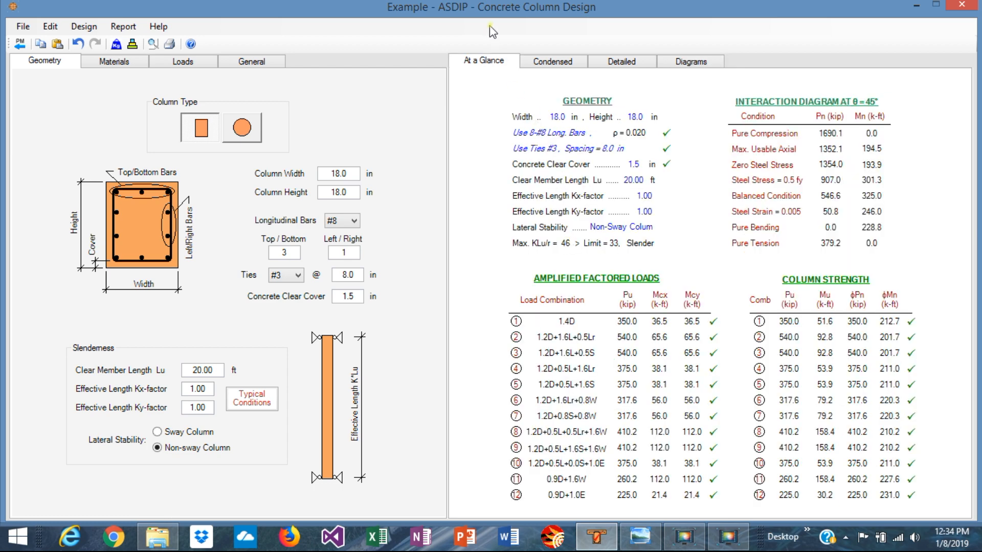
mouse_move(686, 203)
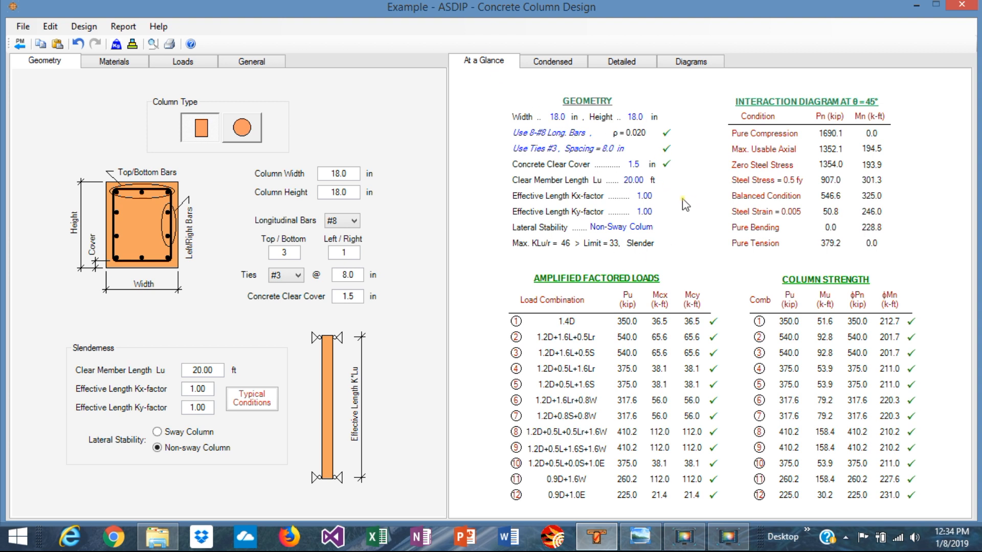
mouse_move(632, 339)
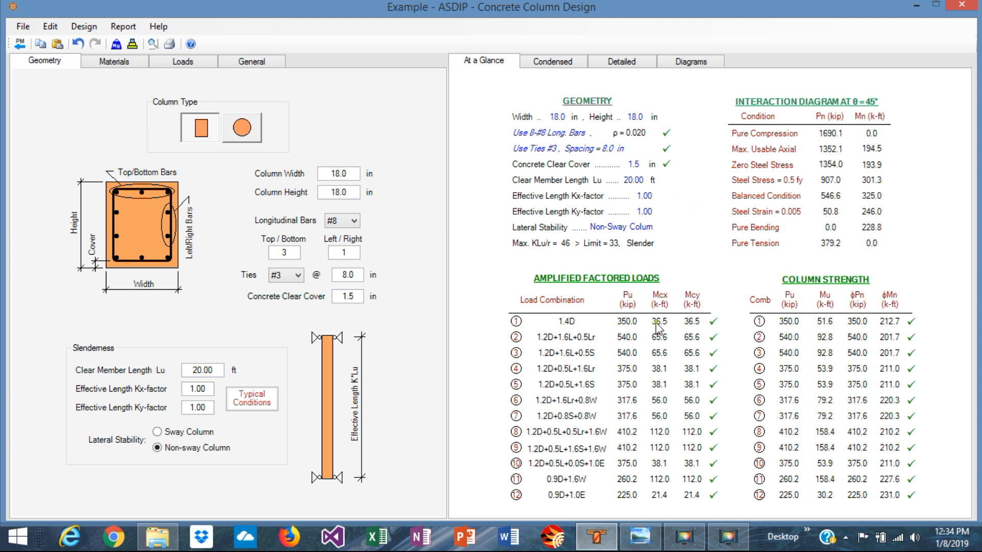
mouse_move(851, 182)
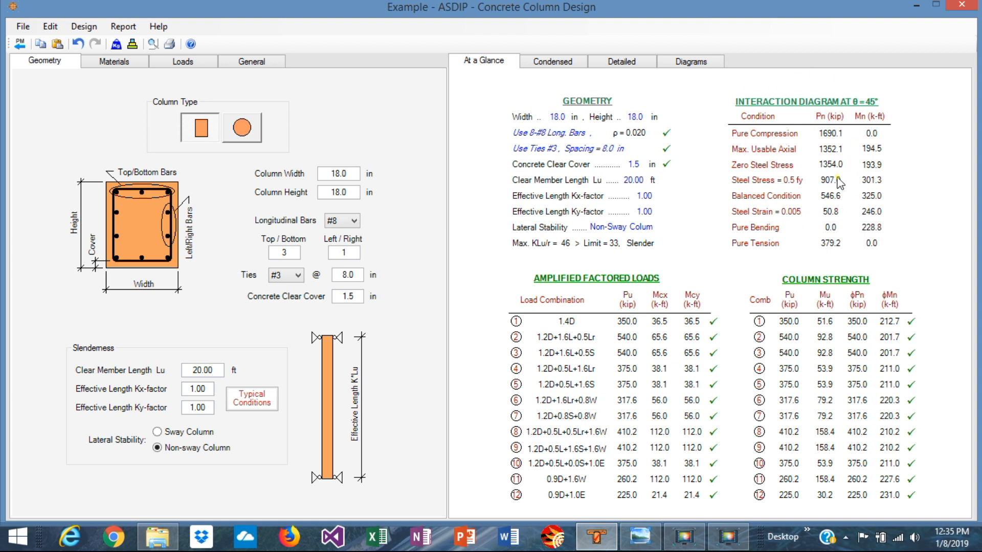
mouse_move(757, 213)
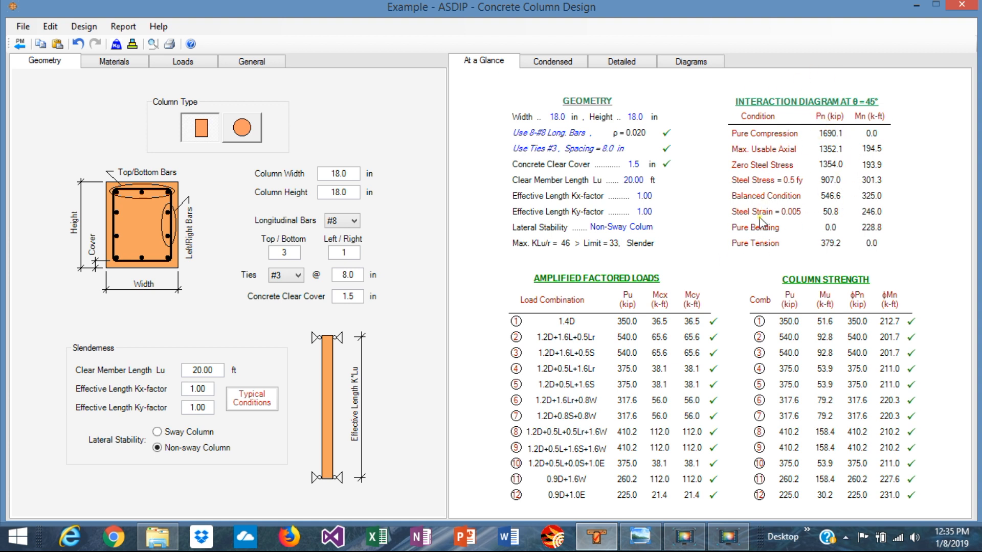
mouse_move(556, 349)
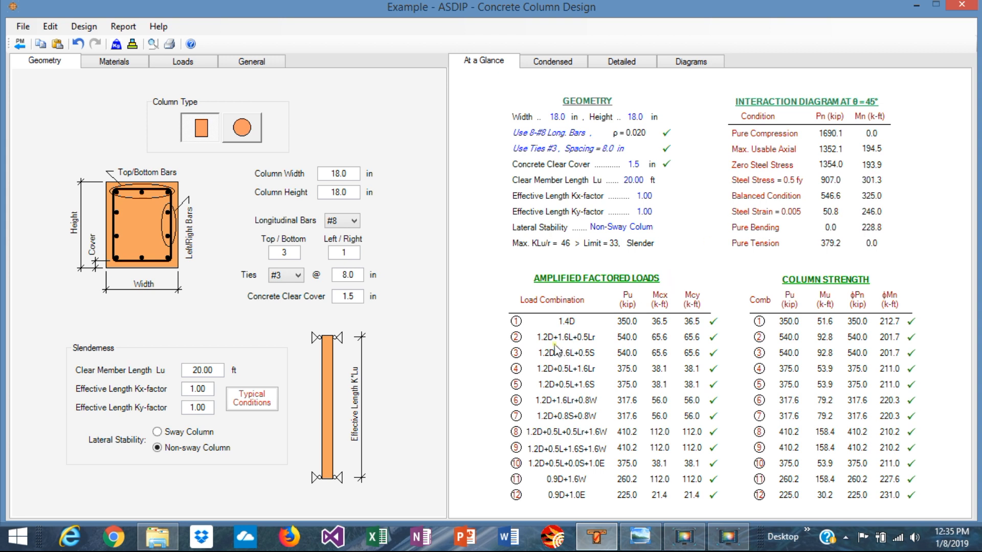
mouse_move(580, 346)
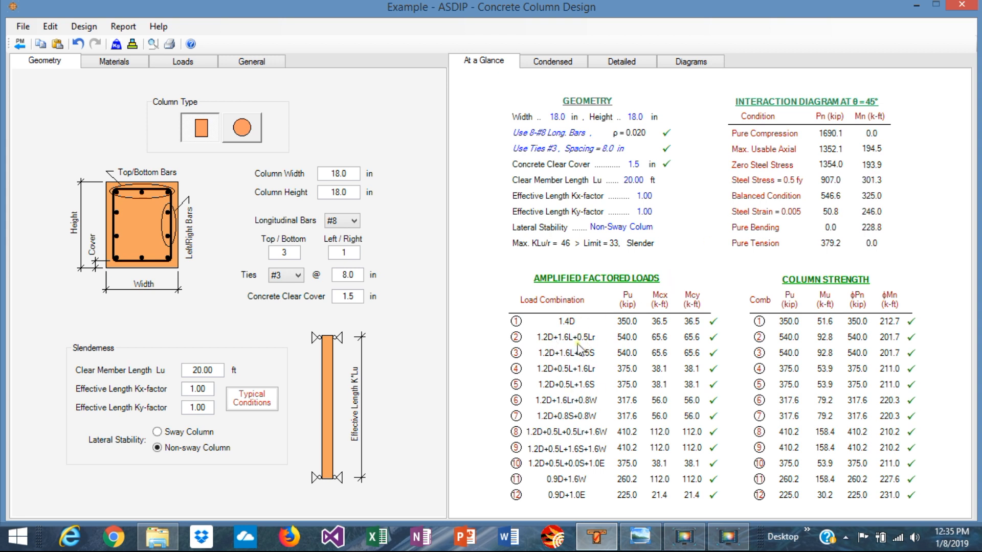
mouse_move(645, 337)
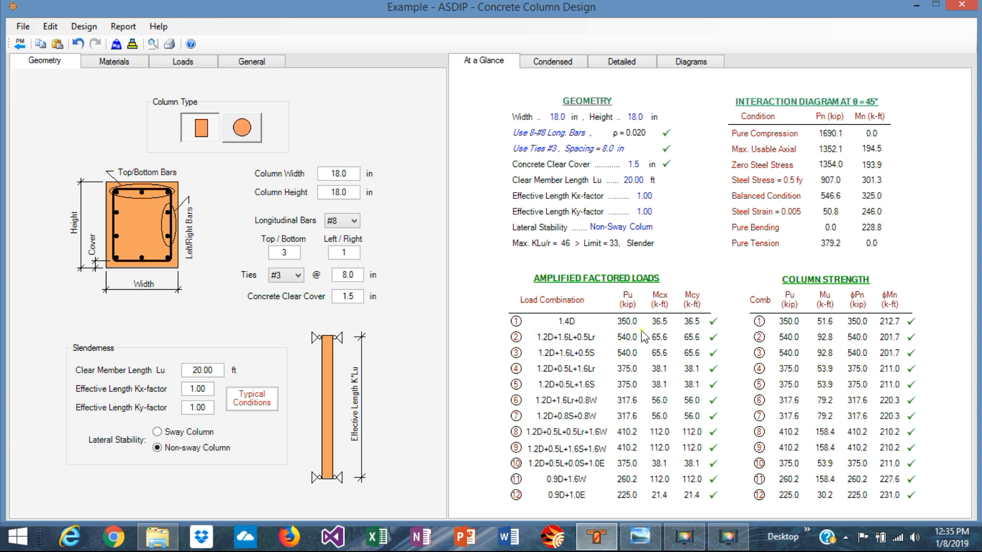
mouse_move(633, 353)
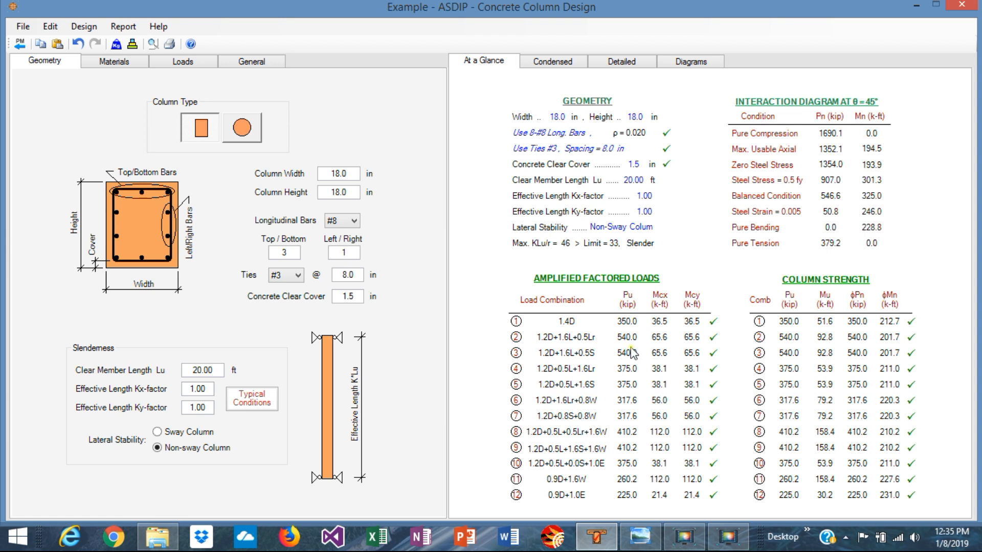
mouse_move(635, 370)
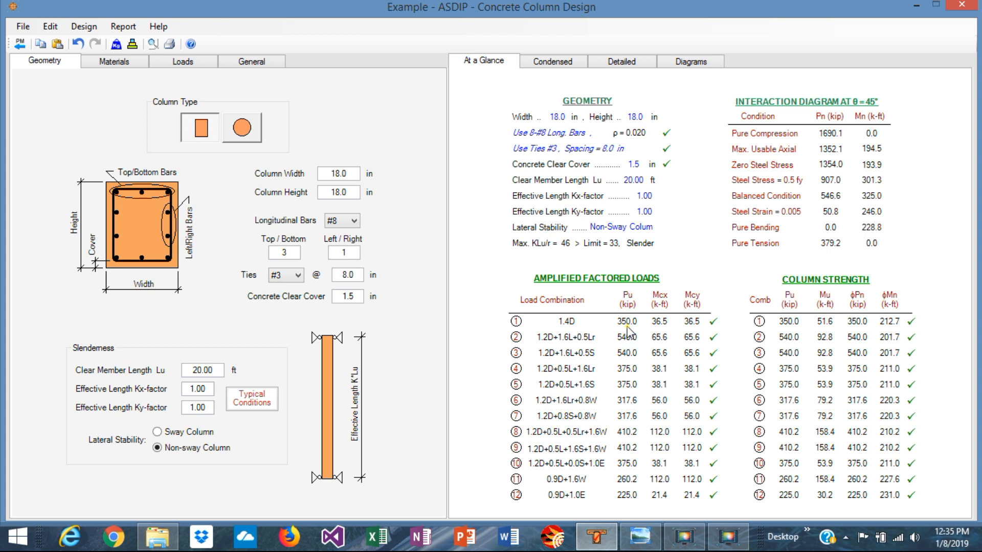
mouse_move(668, 376)
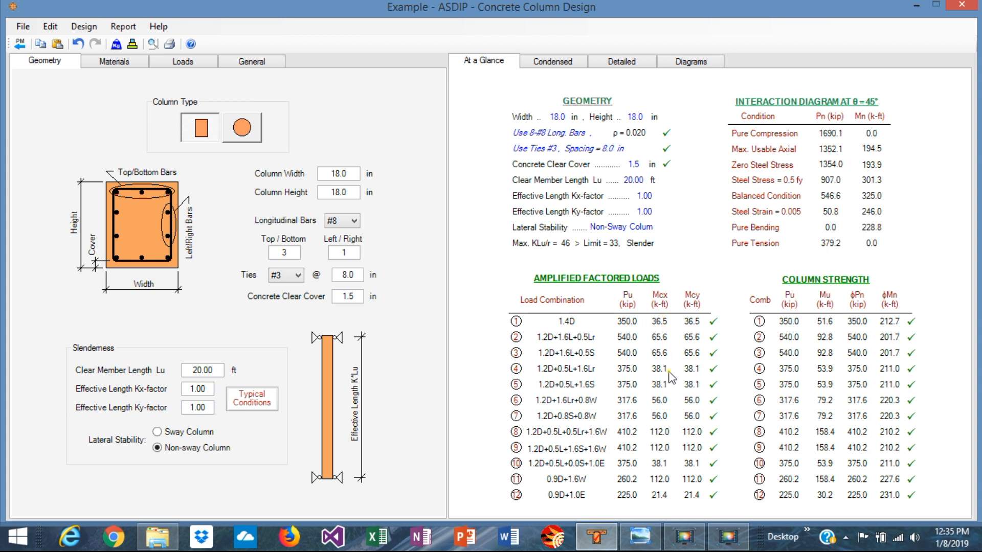
mouse_move(689, 330)
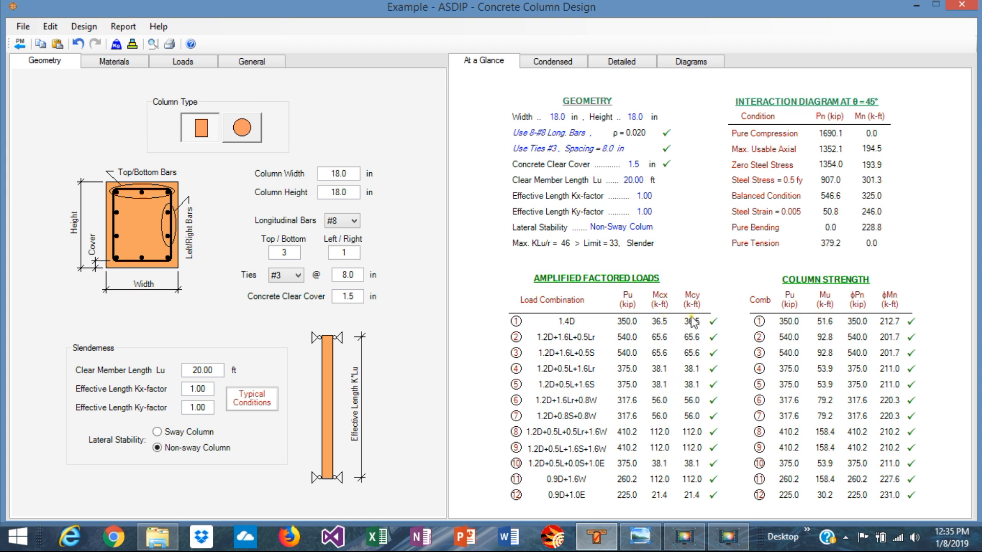
mouse_move(710, 449)
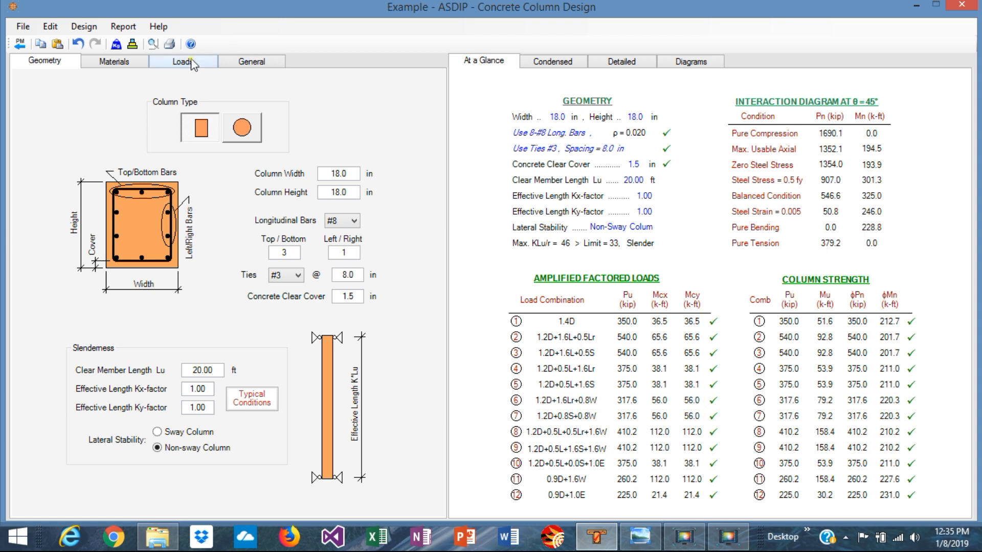
Show the load inputs with the 22 kip wind load and its -40 and 70 k-ft moments.
click(183, 61)
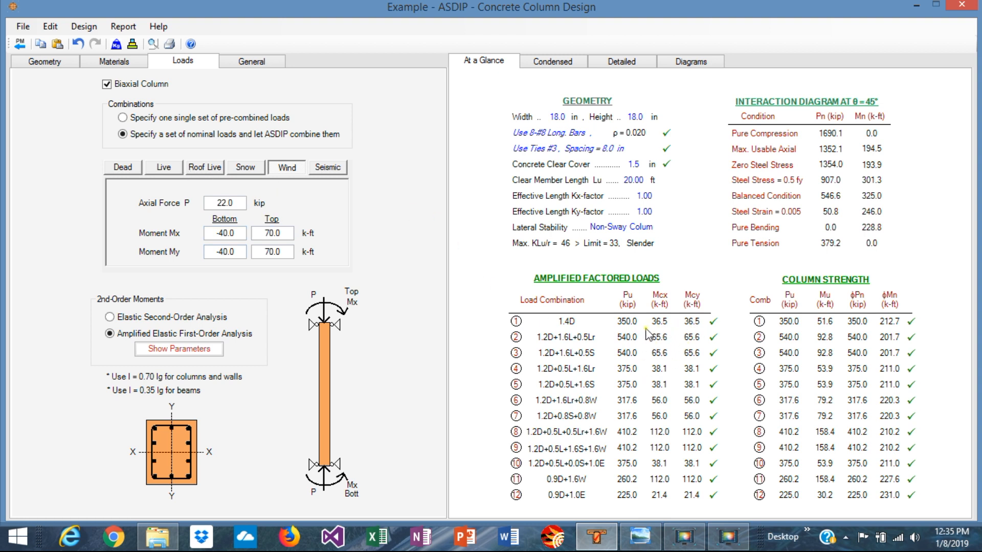
mouse_move(700, 458)
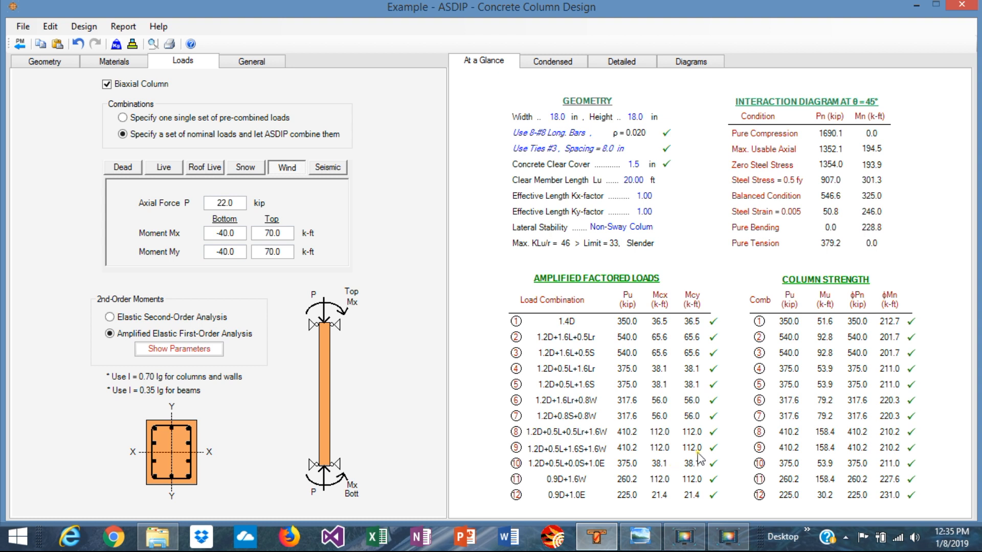
mouse_move(715, 322)
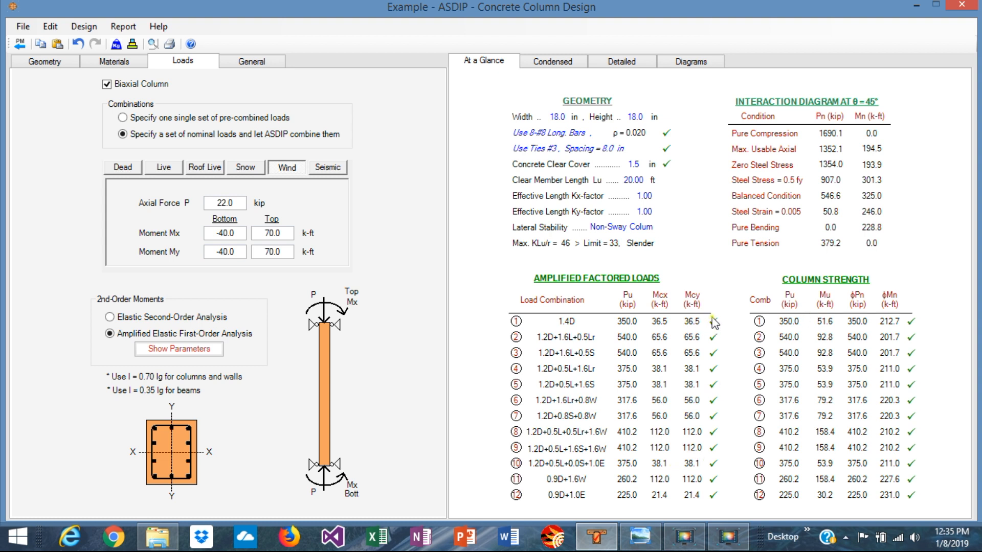
mouse_move(707, 356)
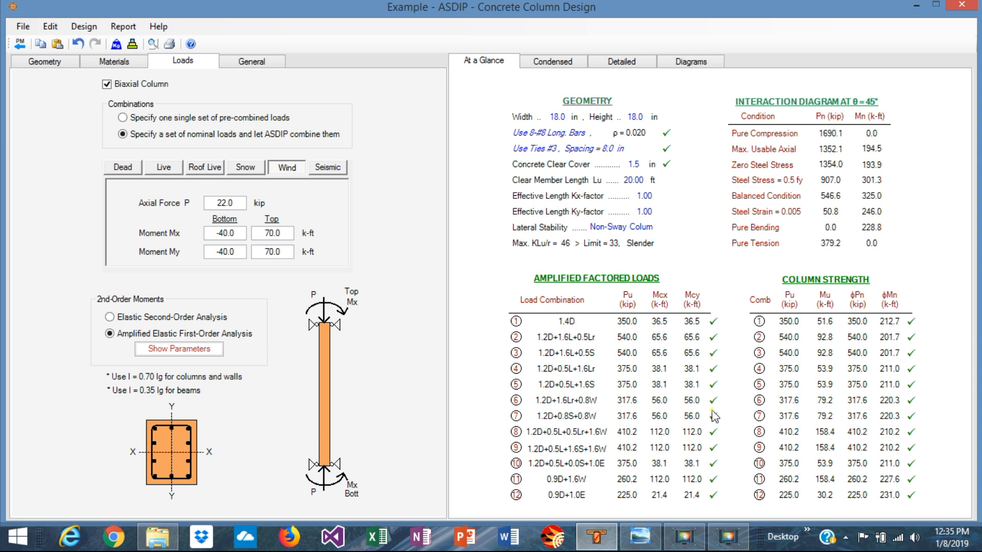
mouse_move(718, 464)
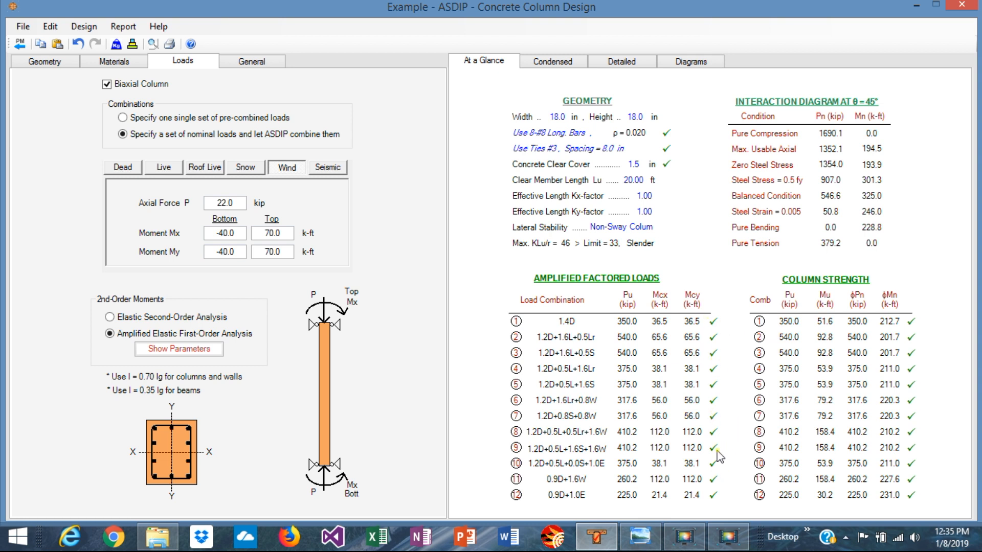
mouse_move(850, 290)
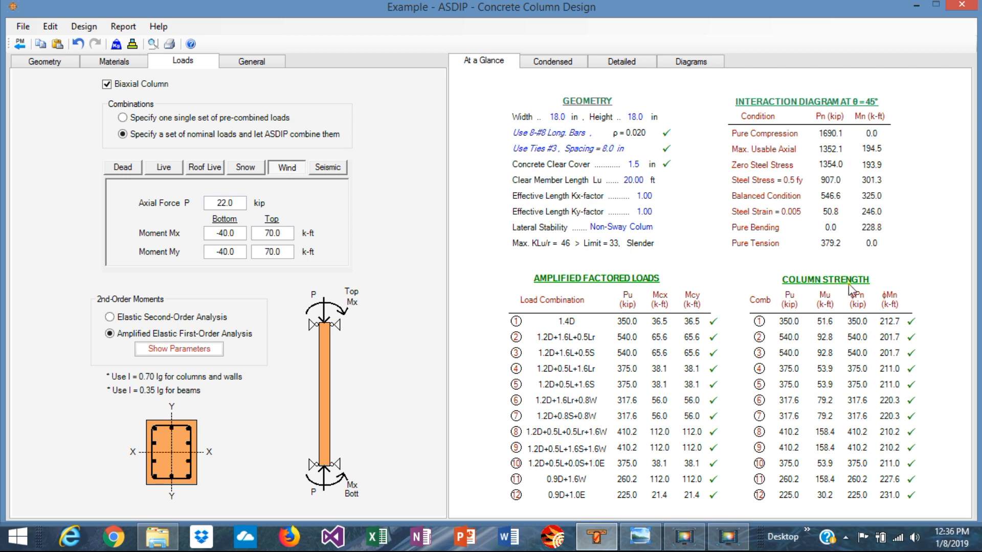
mouse_move(692, 50)
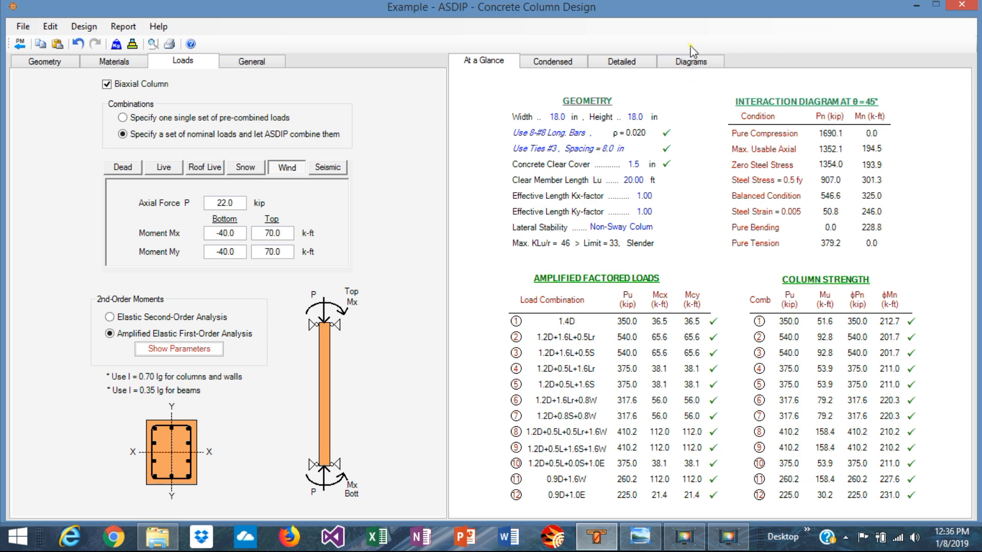
Display the uniaxial and biaxial interaction diagrams with the applied load points plotted.
click(690, 61)
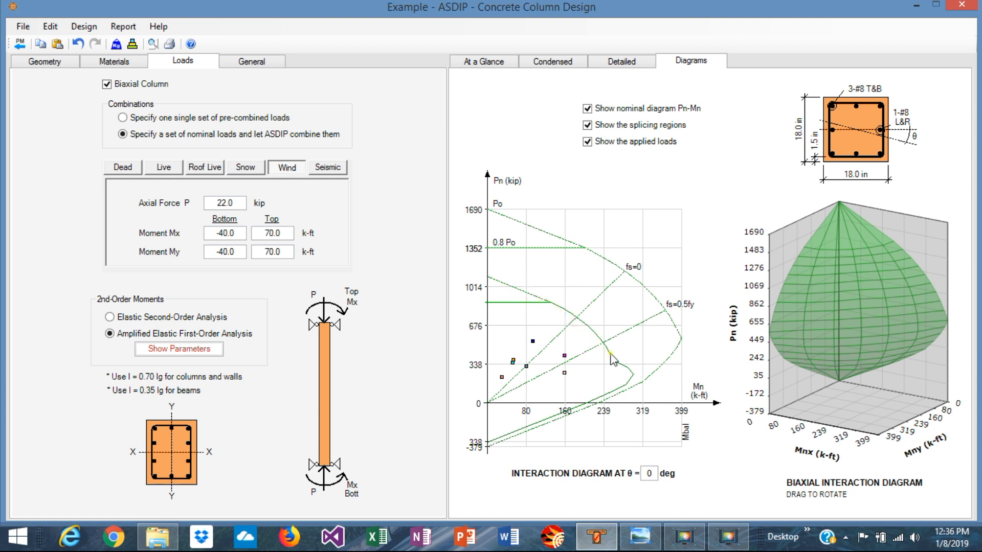
mouse_move(556, 306)
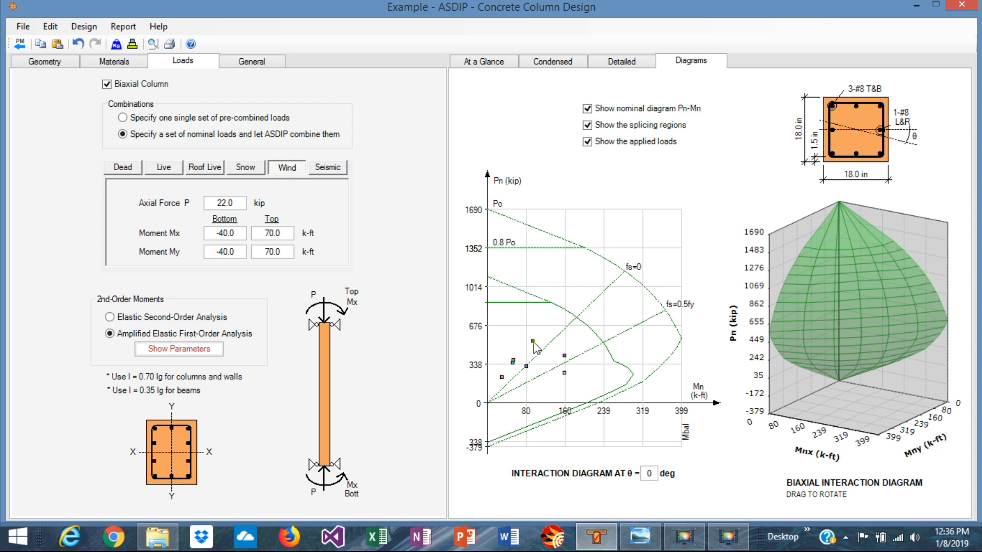
mouse_move(493, 352)
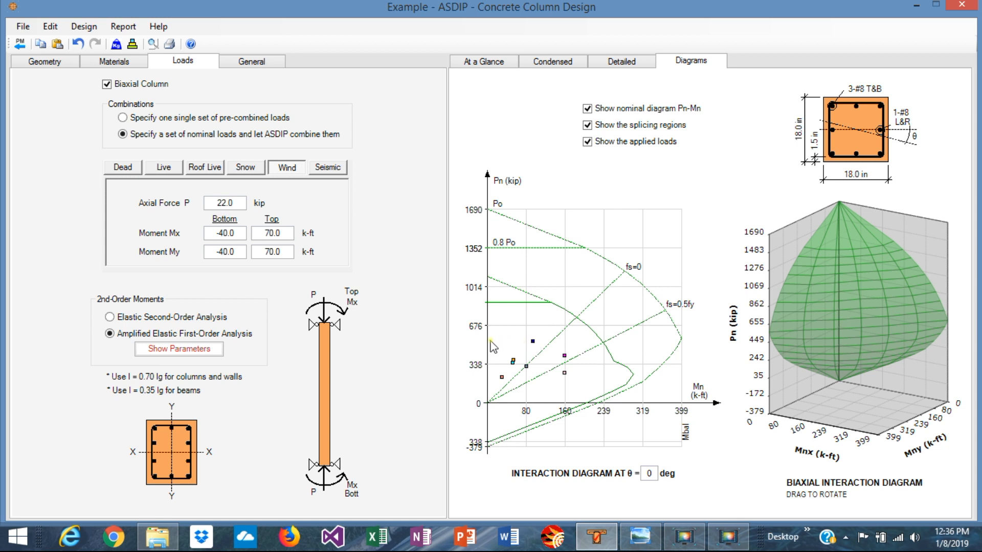
mouse_move(564, 358)
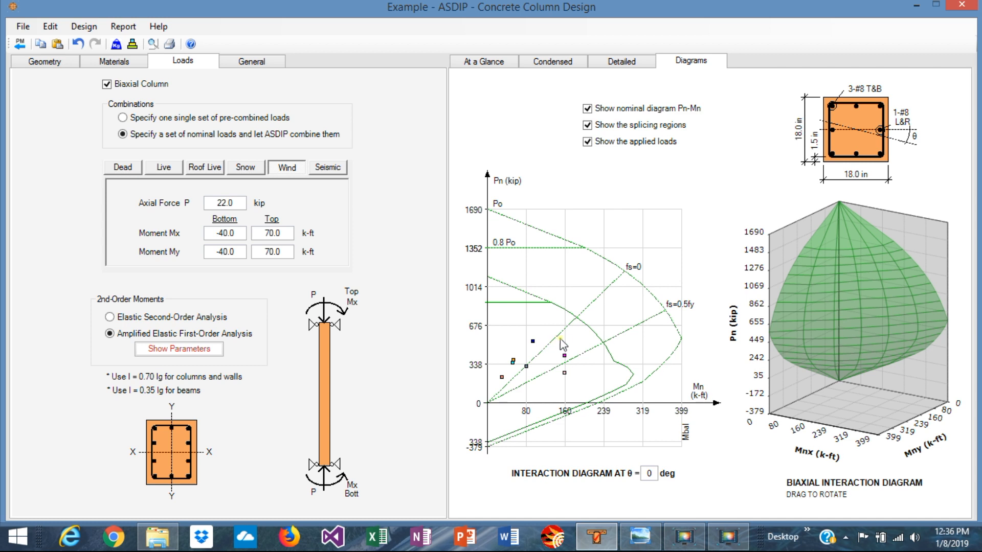
mouse_move(596, 351)
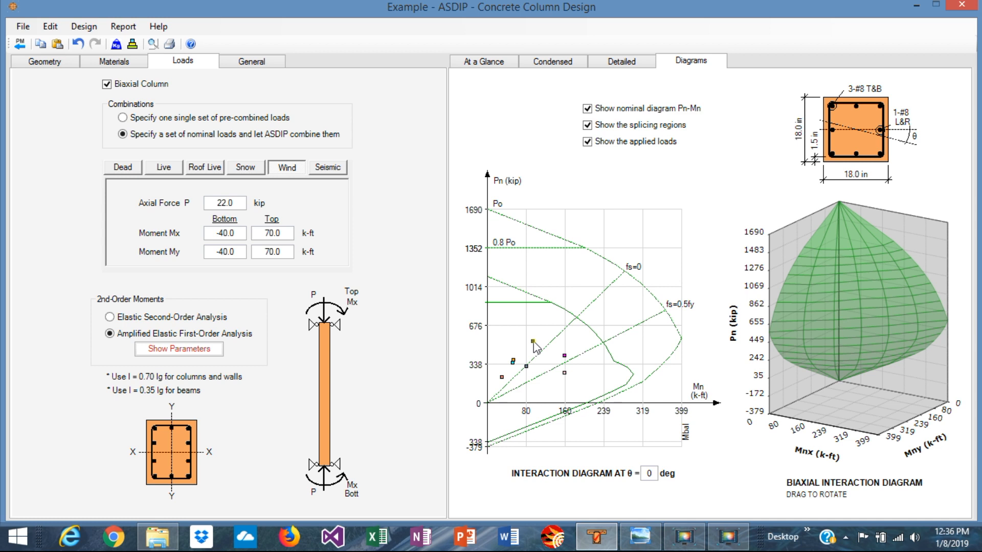
mouse_move(600, 341)
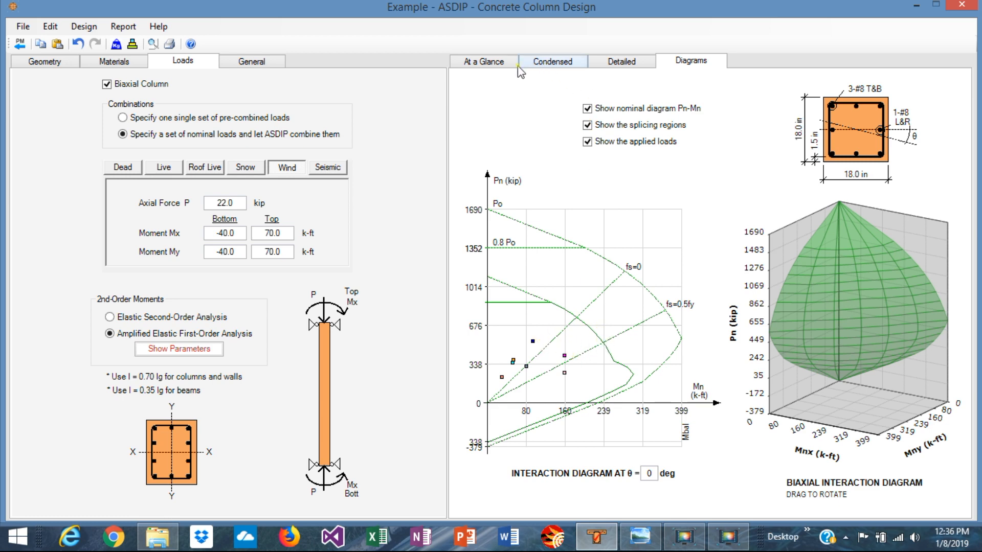
Return to the At a Glance summary showing all twelve load combinations passing.
click(484, 61)
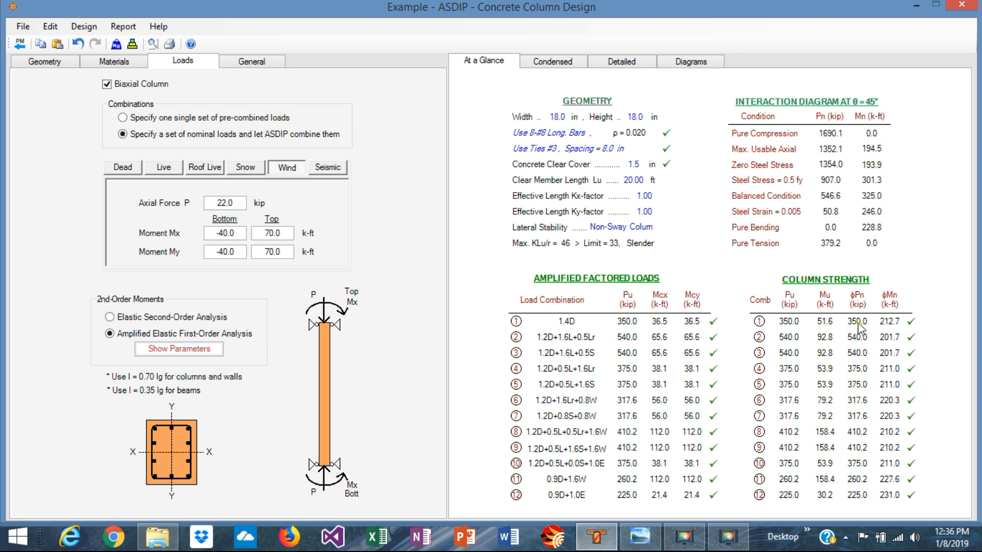
mouse_move(897, 325)
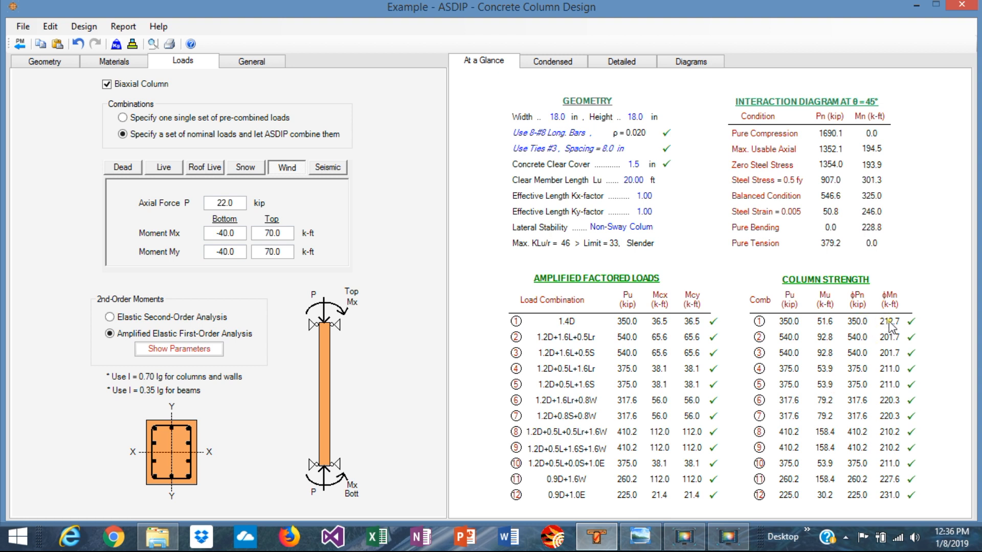
mouse_move(894, 340)
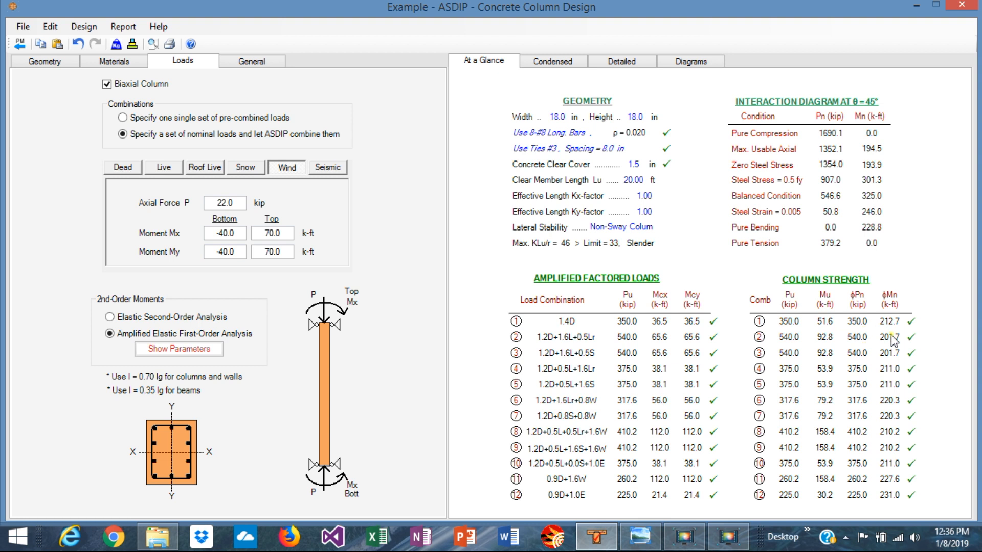
mouse_move(896, 325)
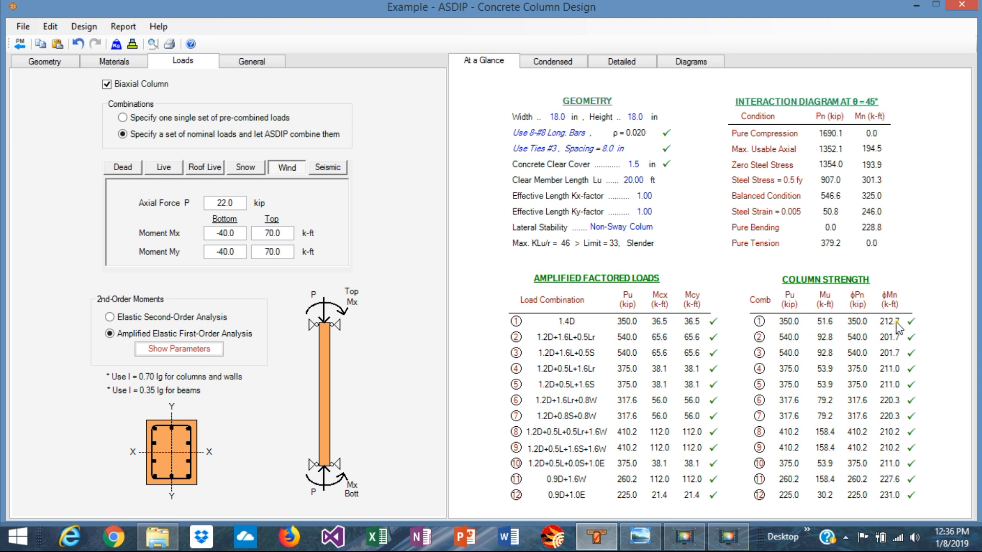
mouse_move(843, 341)
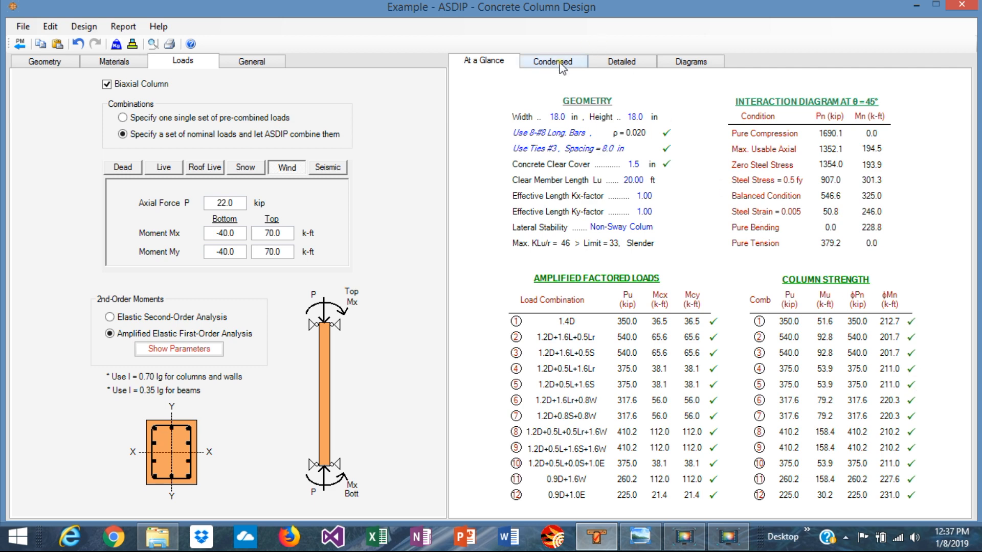
click(553, 62)
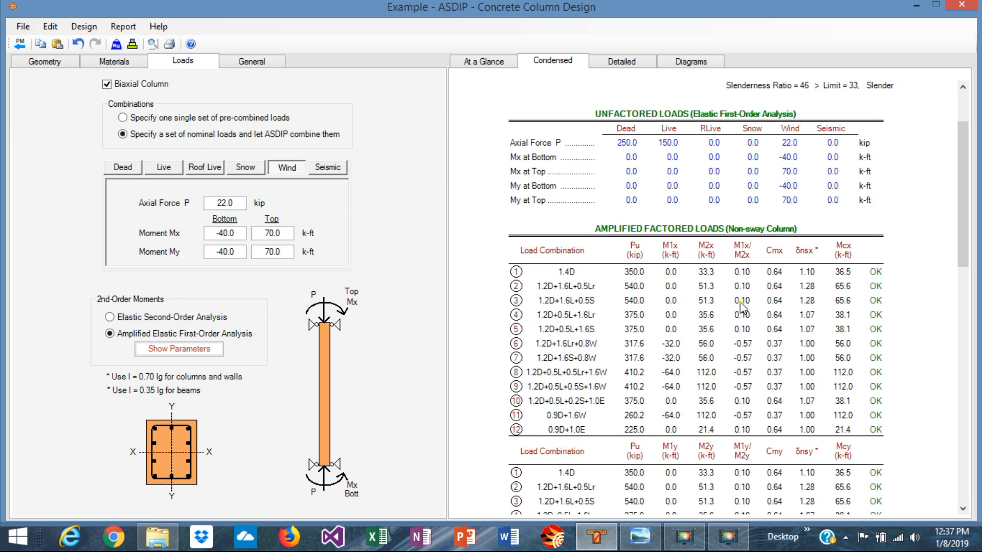
scroll(down, 3)
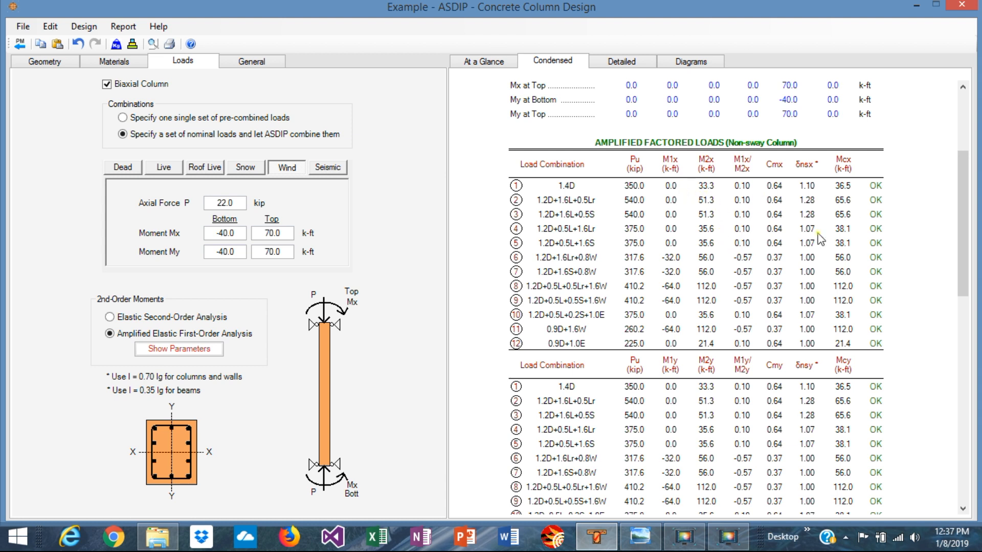
mouse_move(772, 283)
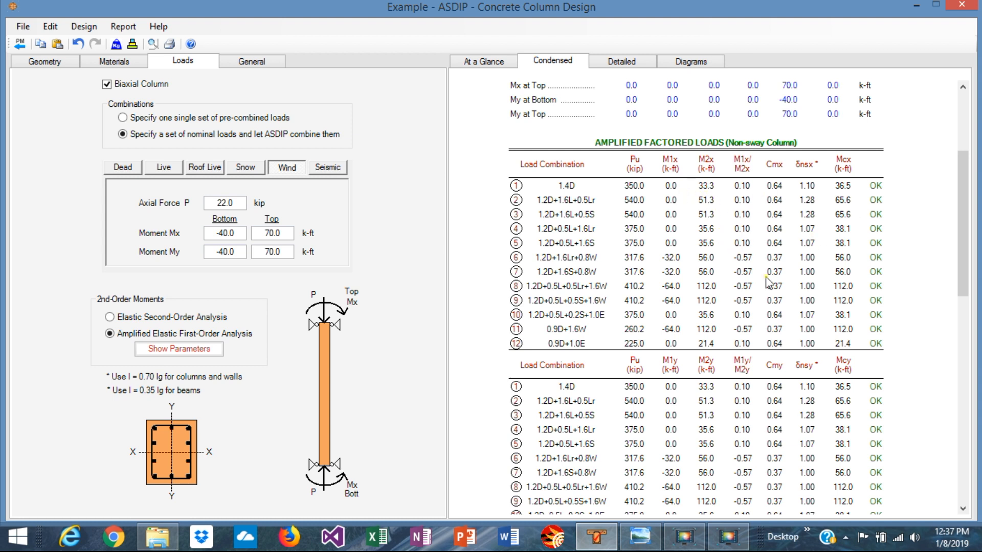
mouse_move(729, 435)
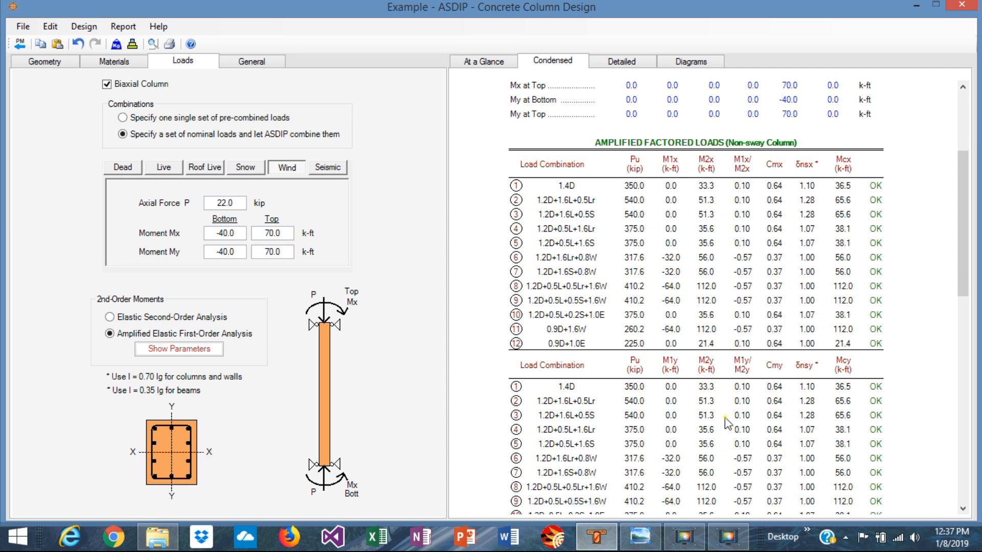
scroll(down, 3)
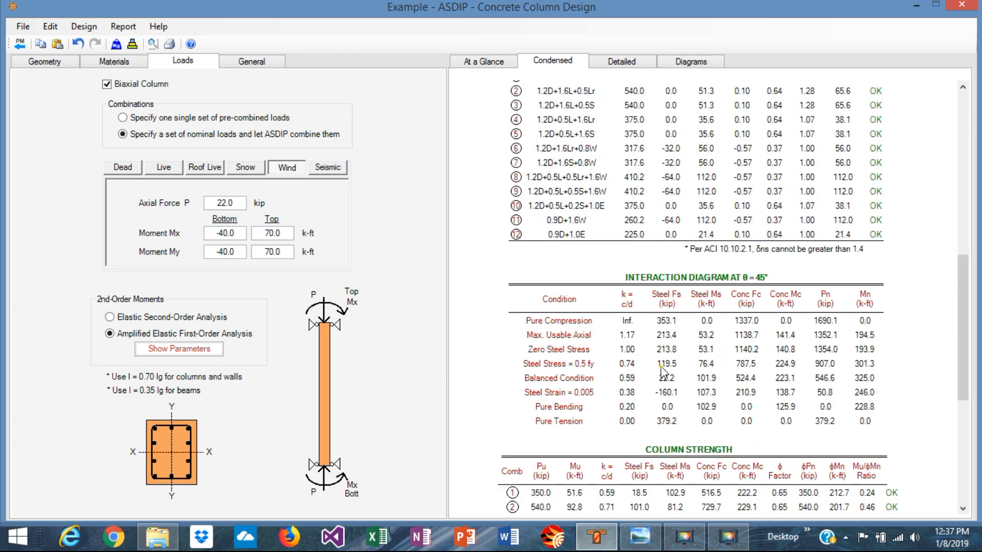
mouse_move(884, 310)
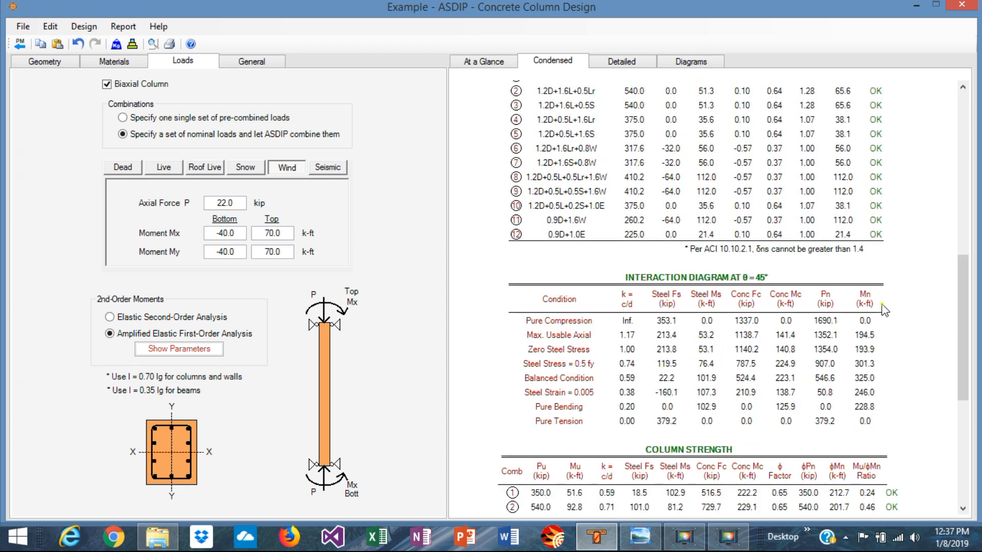
scroll(down, 3)
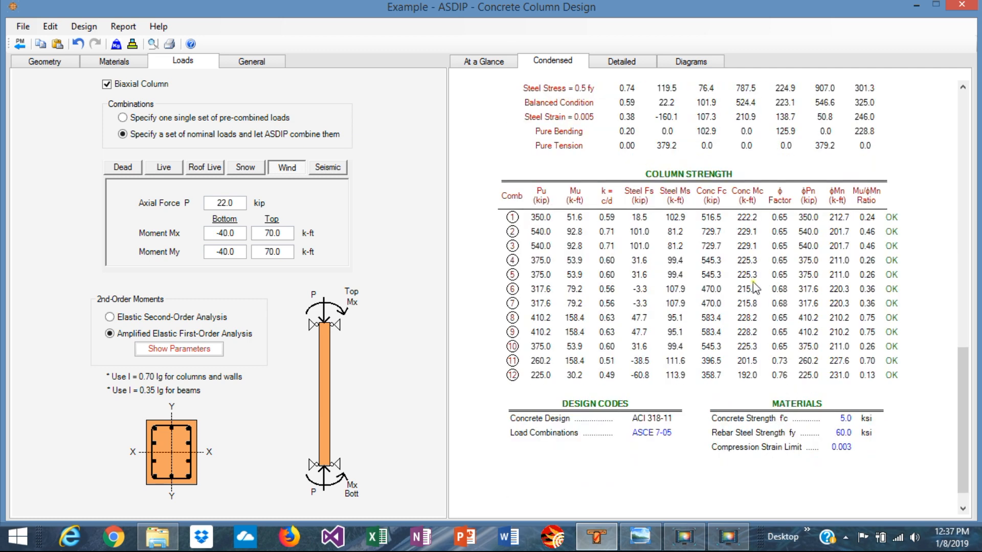
mouse_move(561, 199)
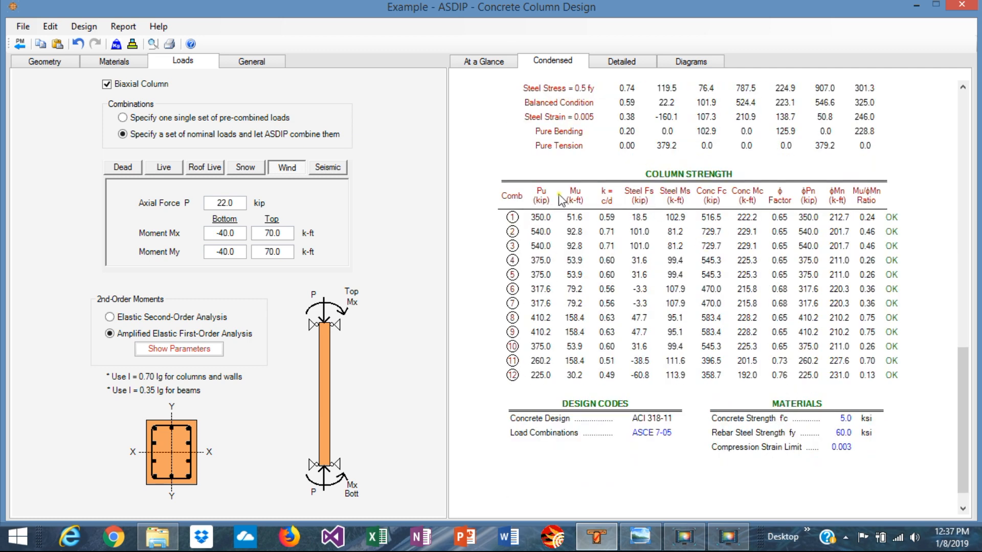
mouse_move(702, 248)
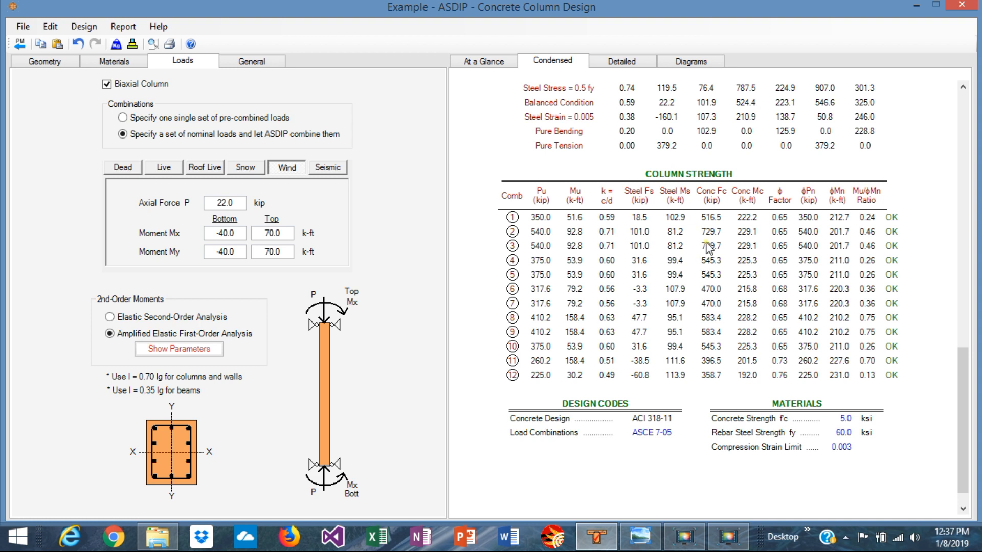
mouse_move(859, 208)
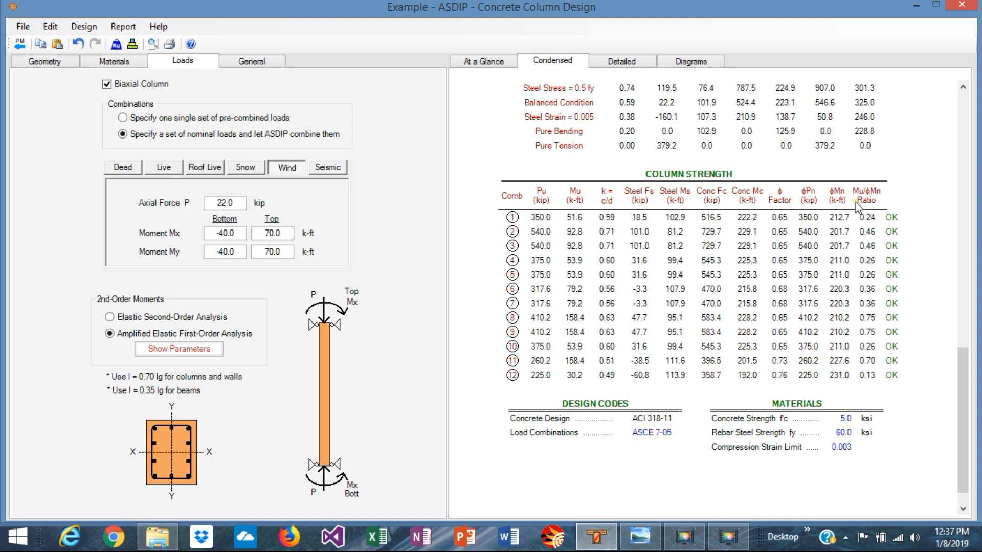
mouse_move(873, 298)
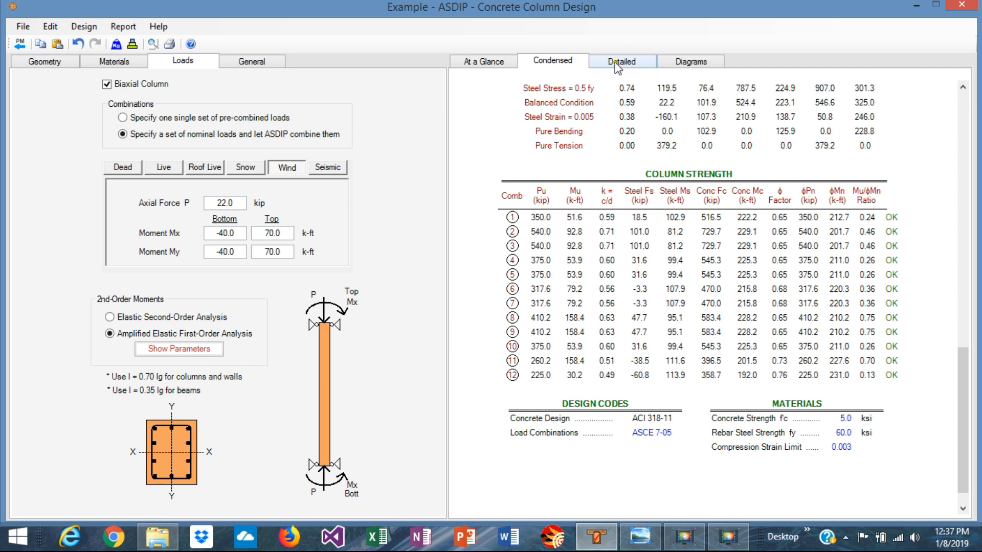
Scroll the detailed report down to the 45° strength check with its 0.75 flexural ratio marked OK.
click(621, 61)
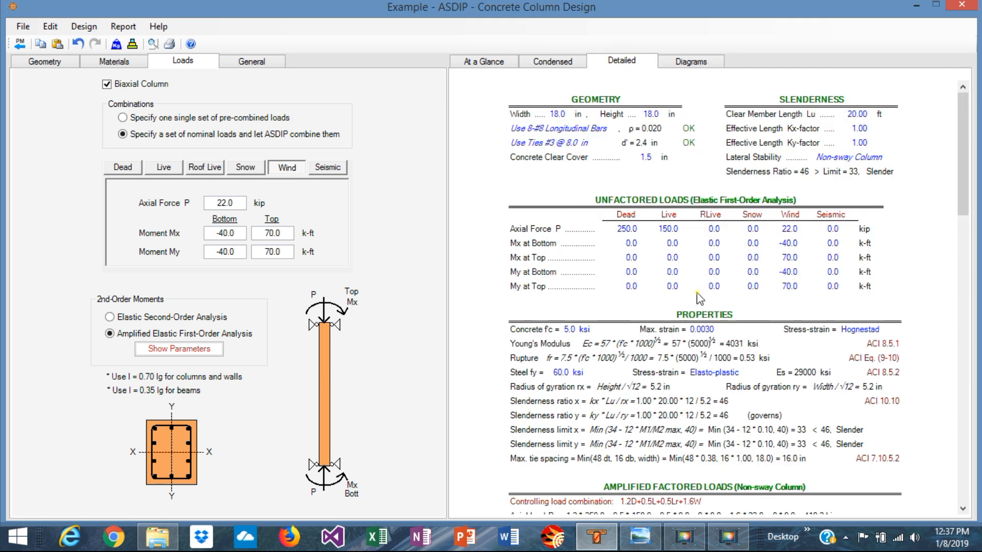
scroll(down, 3)
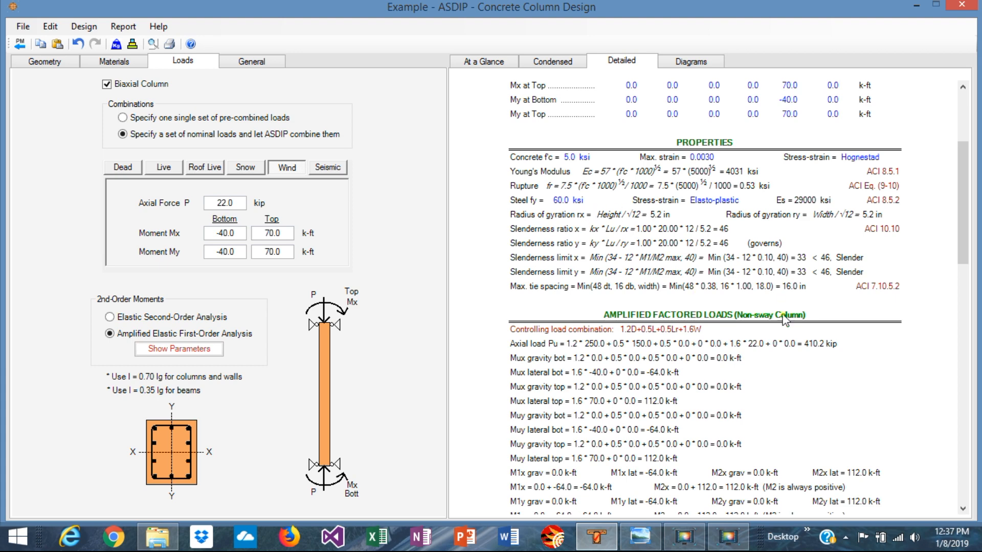
scroll(down, 3)
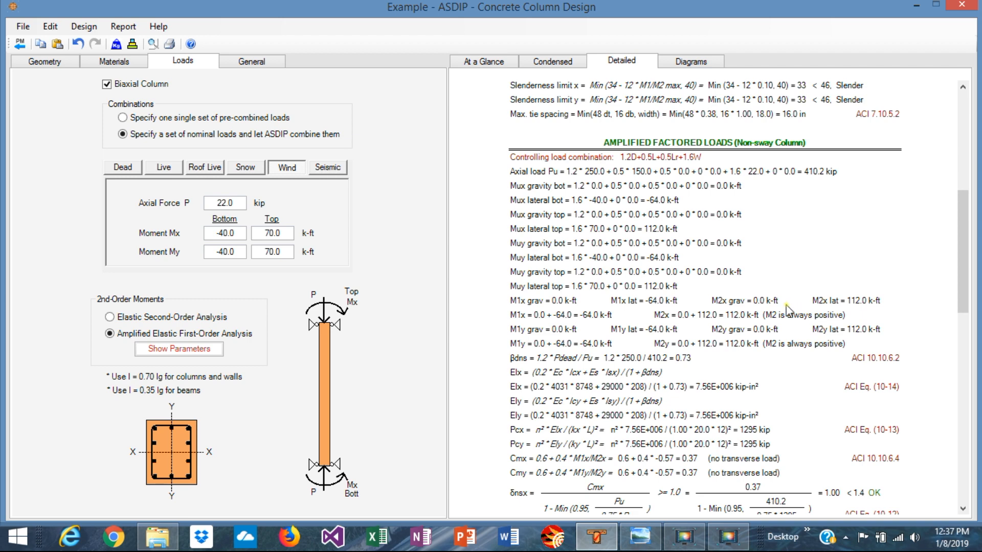
mouse_move(881, 359)
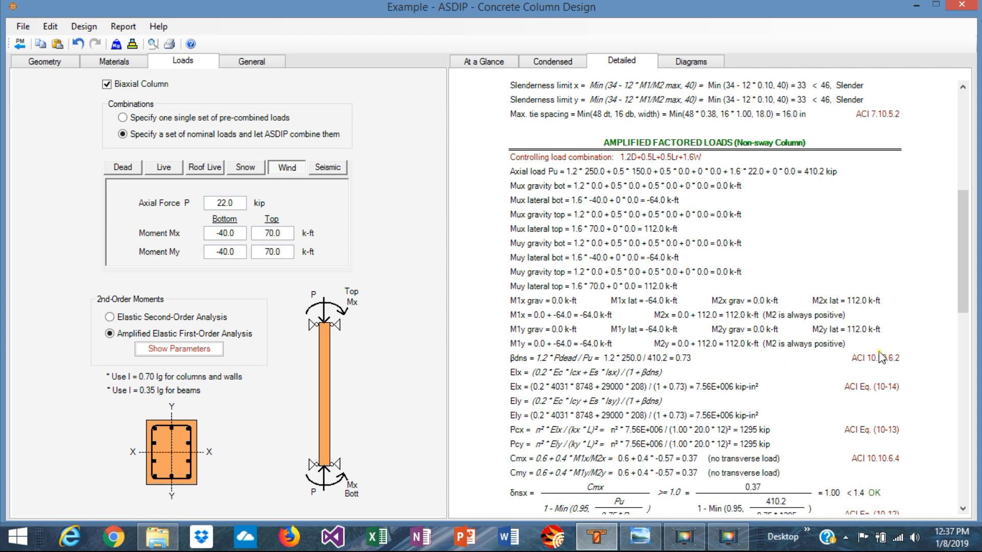
scroll(down, 3)
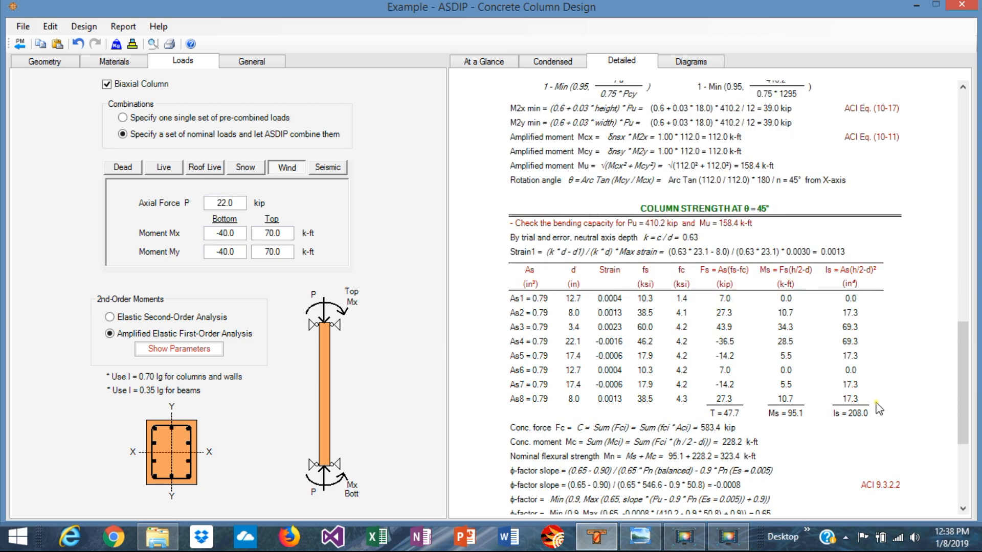
mouse_move(661, 309)
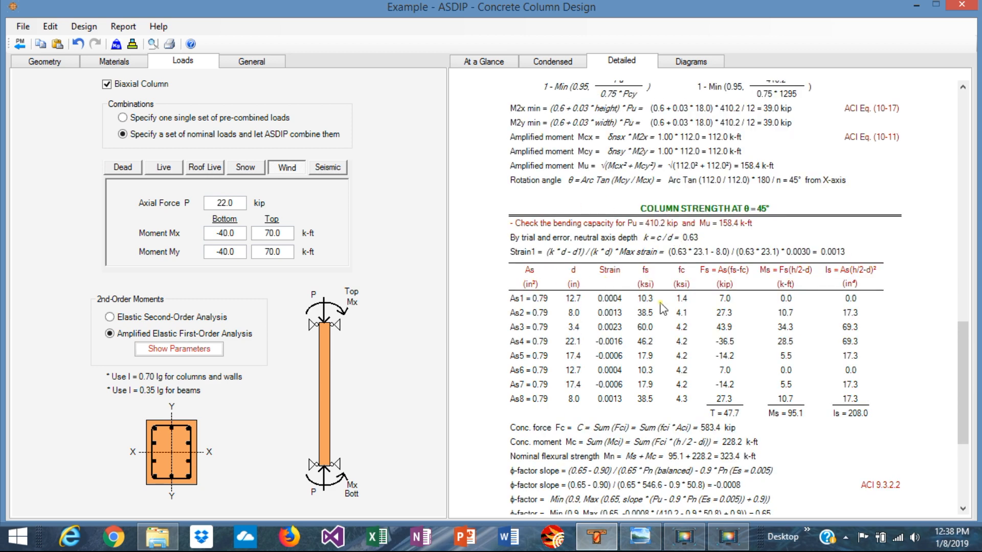
scroll(down, 3)
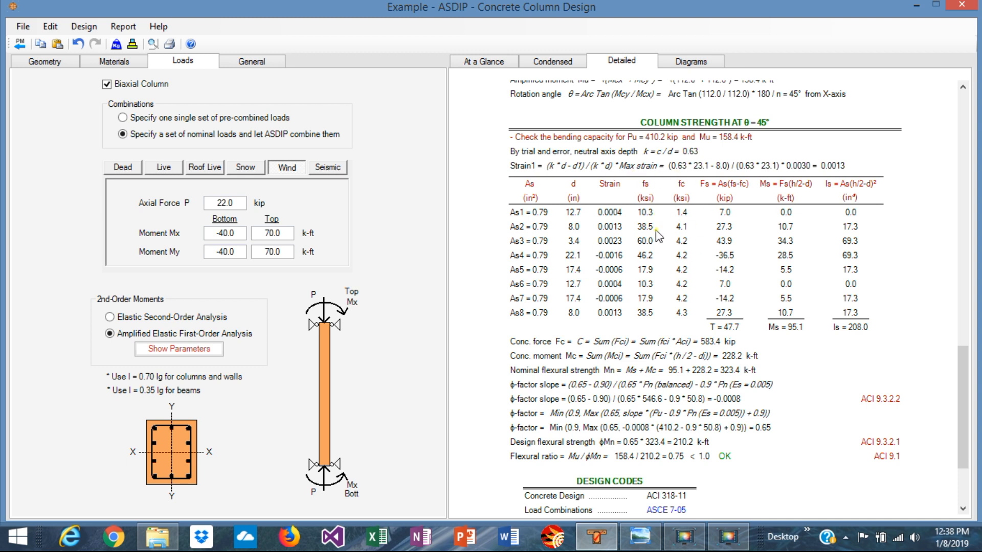
mouse_move(686, 148)
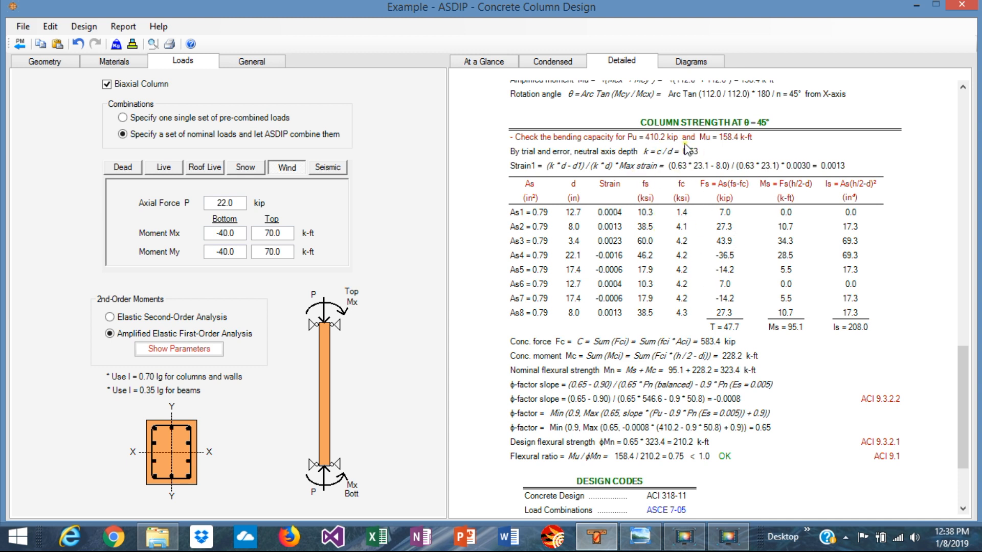
mouse_move(713, 153)
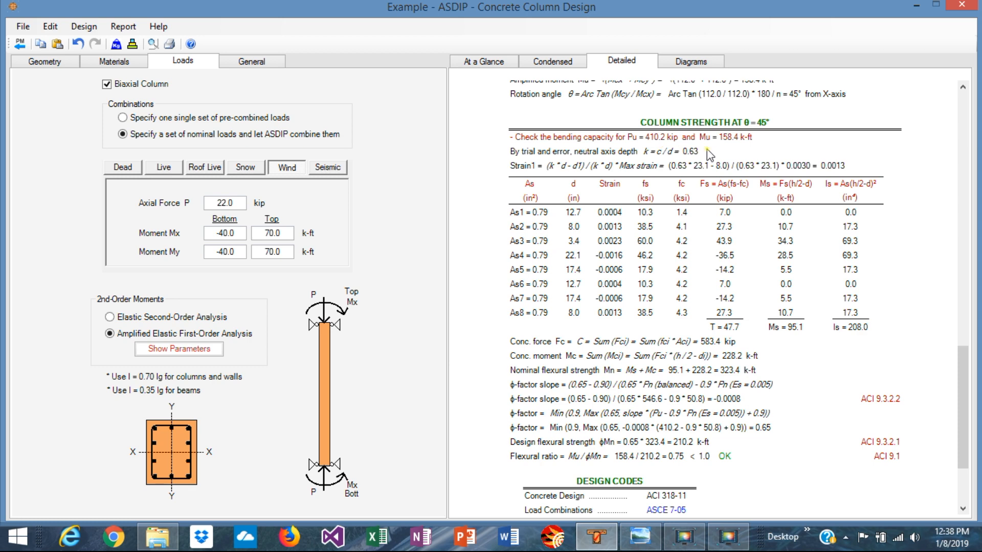
mouse_move(654, 313)
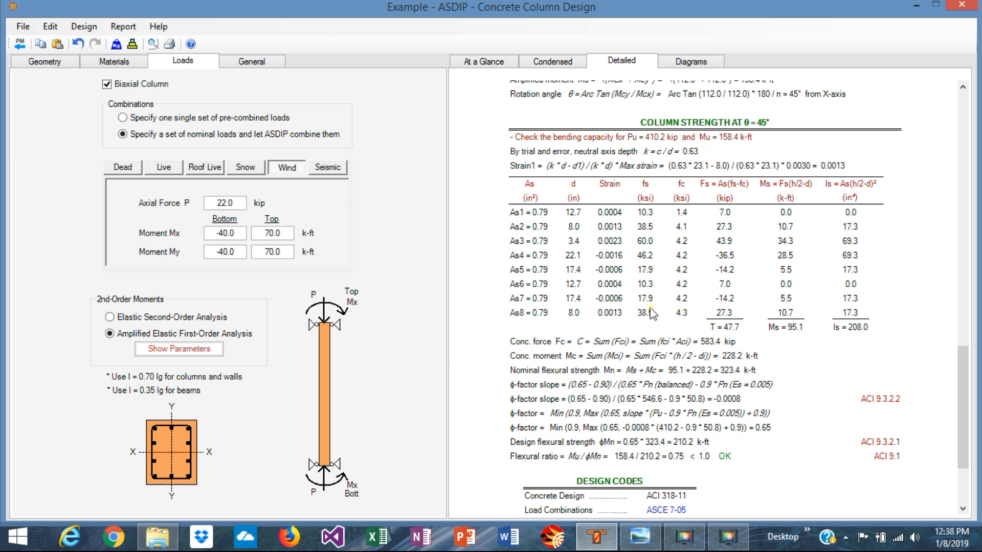
mouse_move(782, 398)
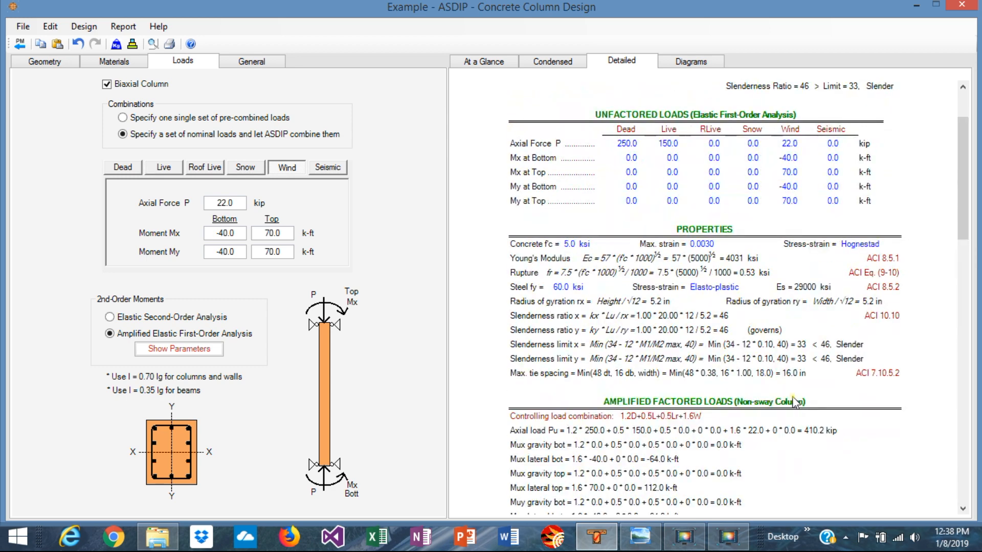
Show the interaction diagrams and rotate the 3D biaxial interaction surface to inspect it.
click(691, 61)
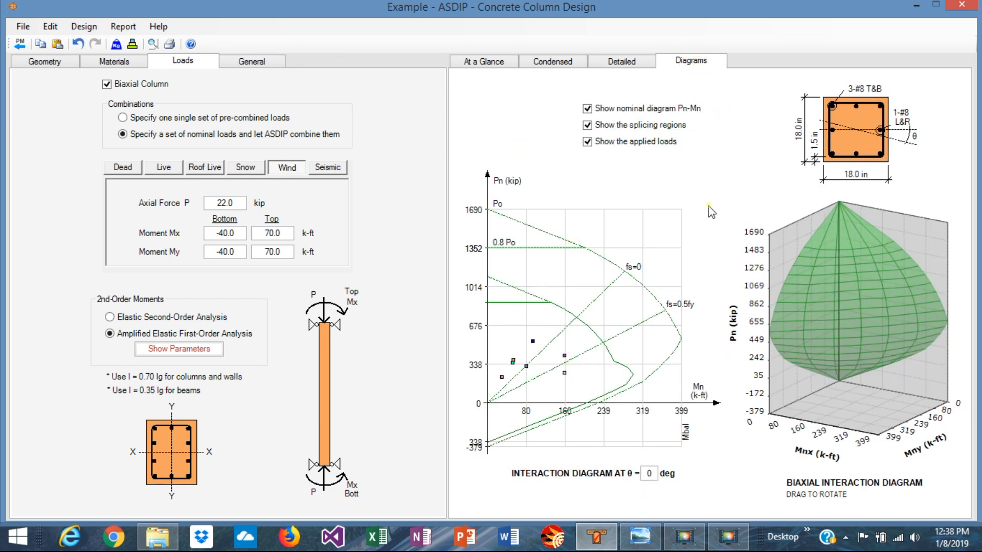
mouse_move(529, 211)
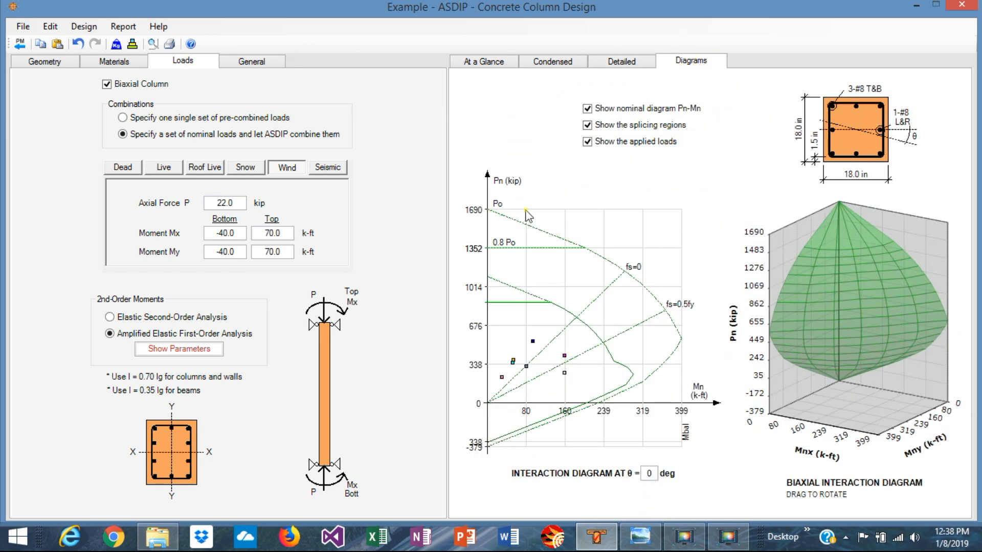
mouse_move(785, 187)
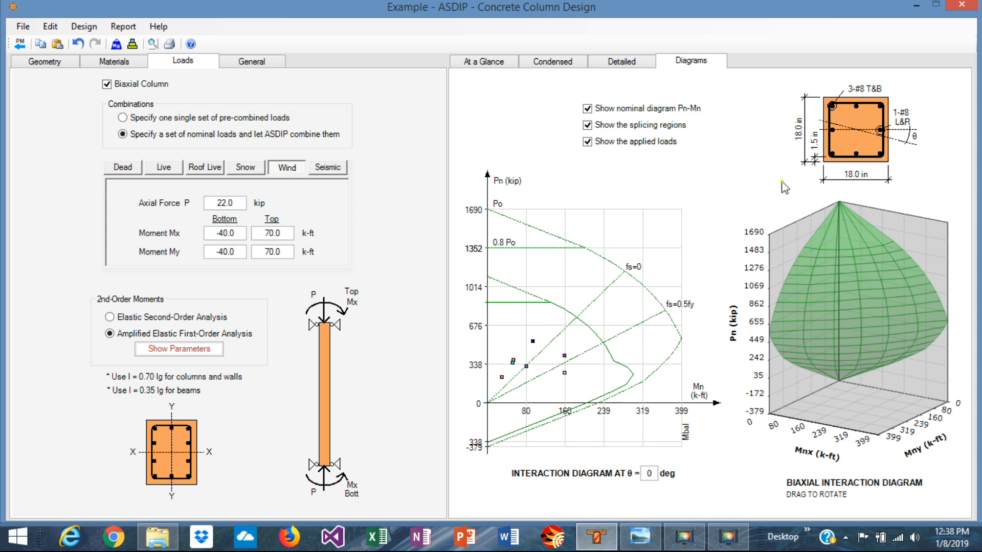
mouse_move(911, 149)
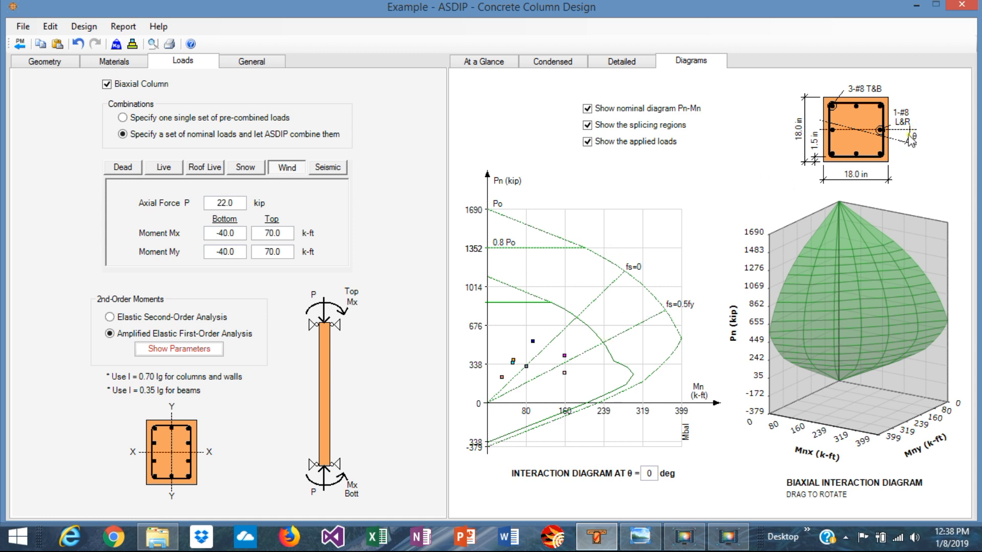
mouse_move(492, 173)
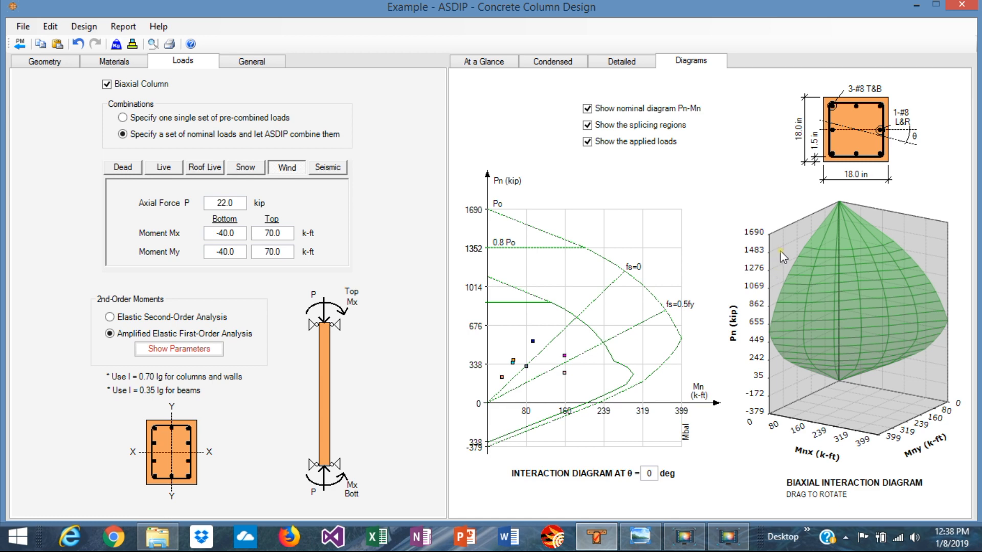
drag(783, 257, 817, 276)
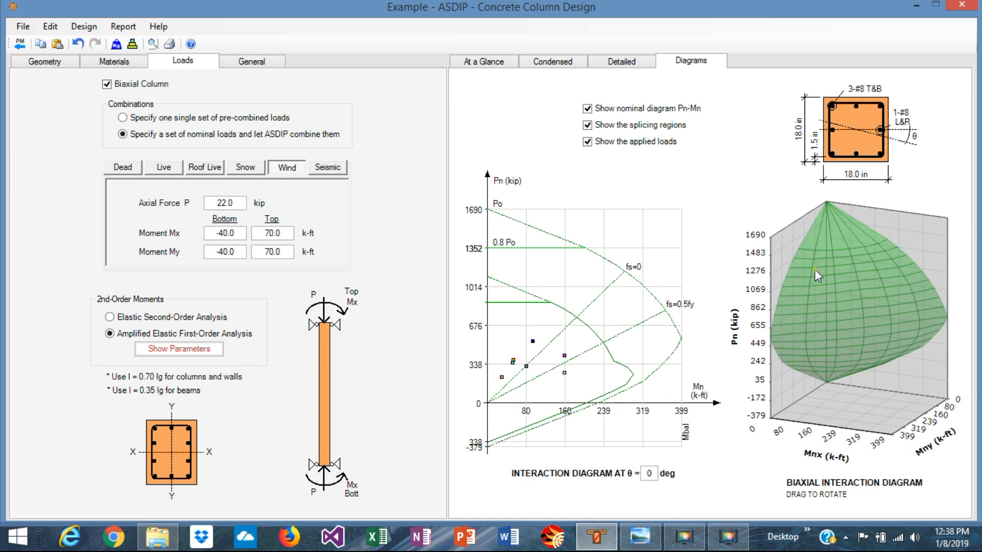
drag(817, 275, 755, 270)
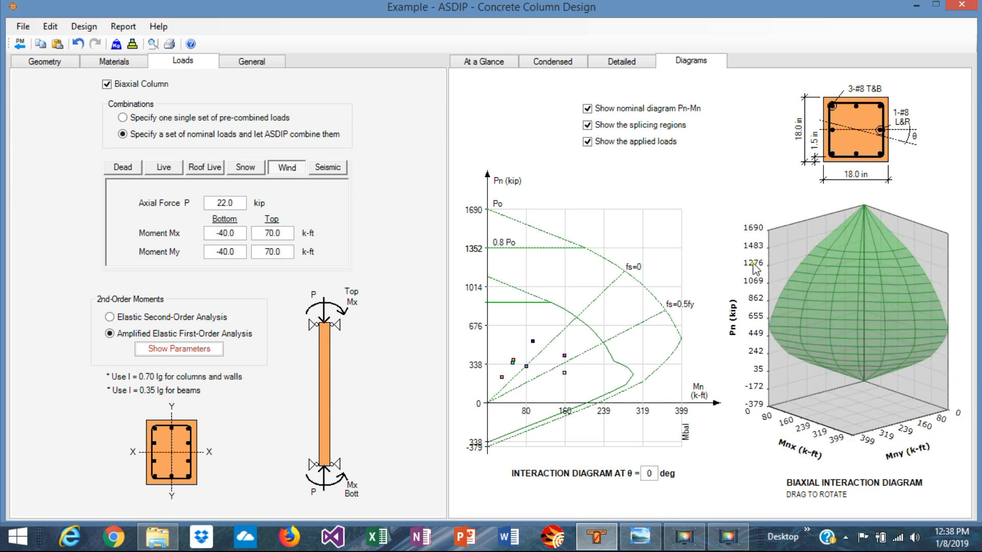
drag(814, 269, 826, 320)
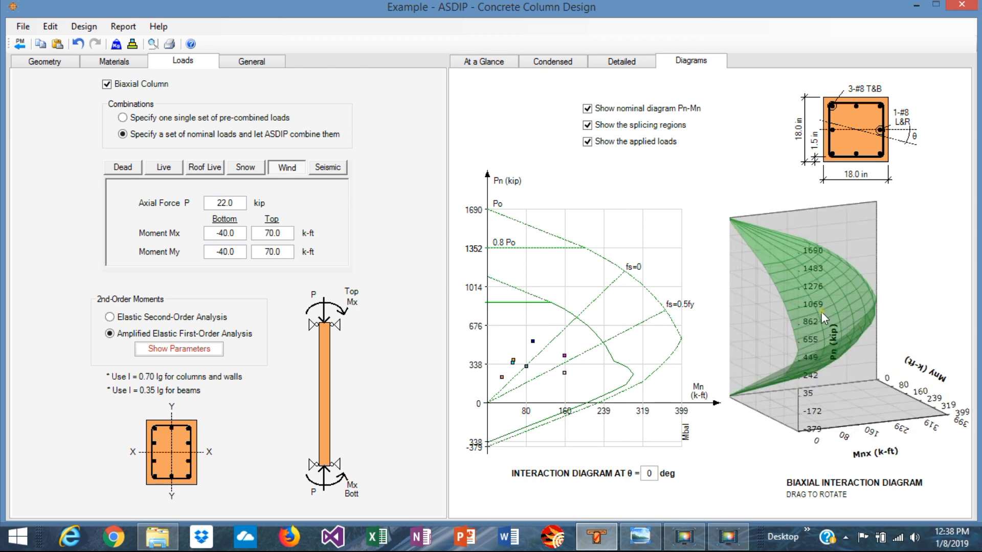
drag(824, 316, 789, 320)
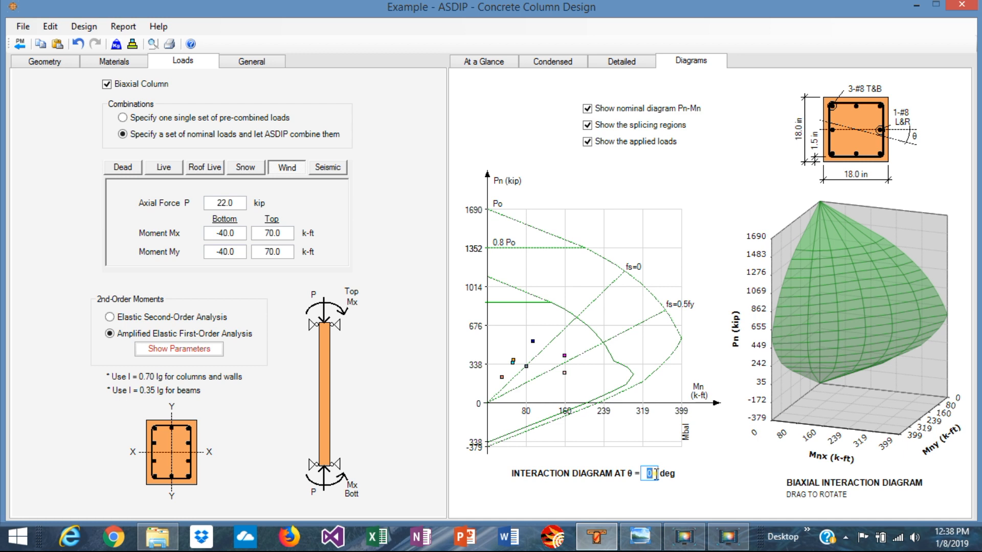
Set the diagram angle to 45° and toggle the nominal Pn-Mn curve, leaving it hidden.
text(45)
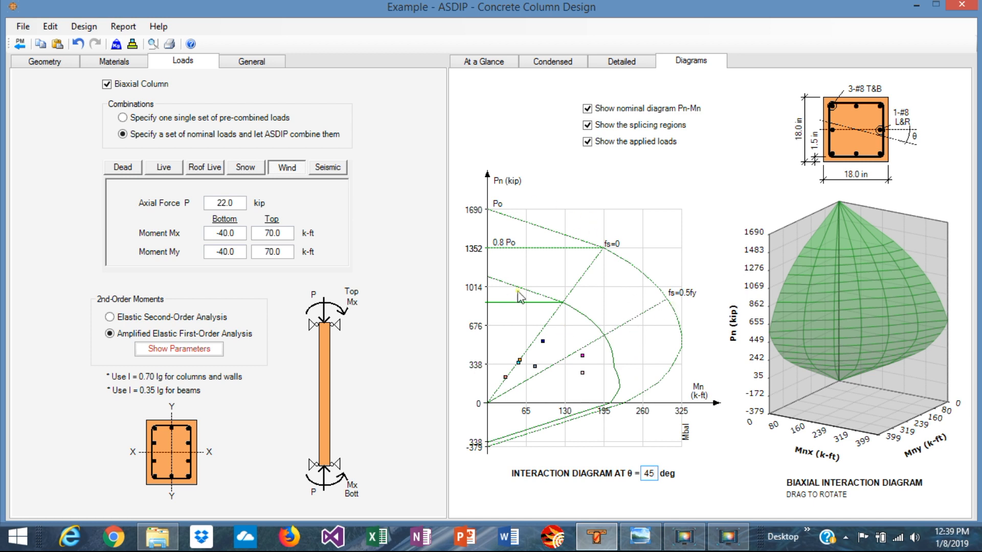
mouse_move(542, 315)
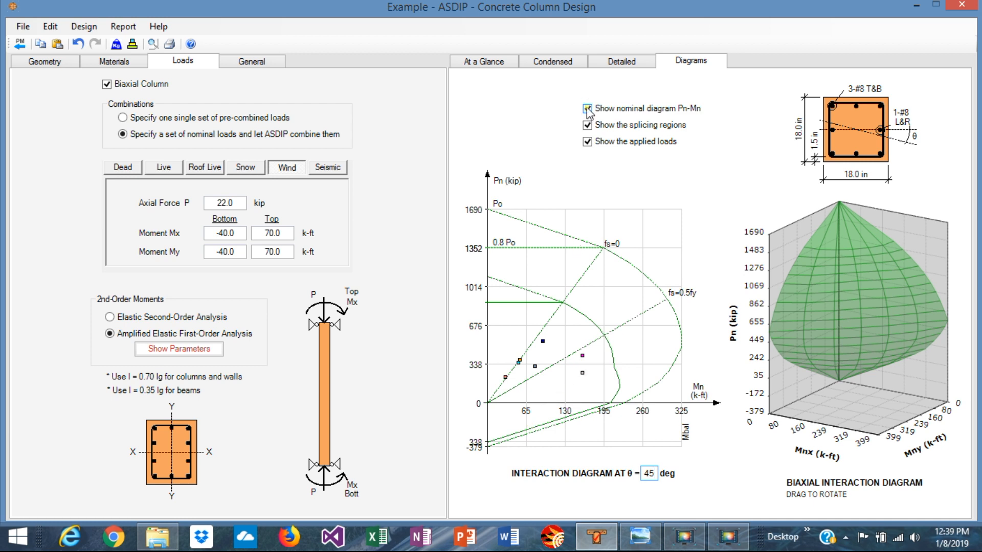
click(588, 108)
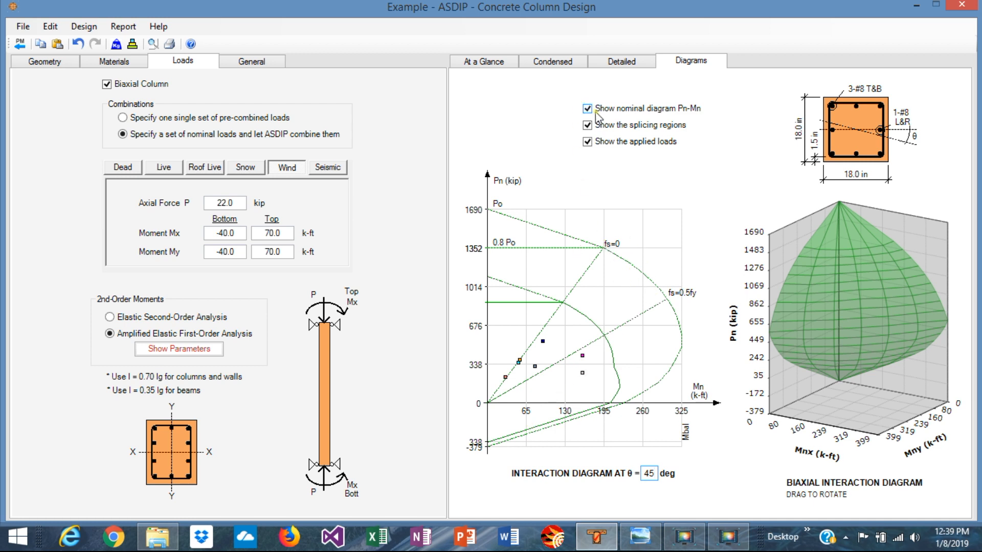
click(587, 107)
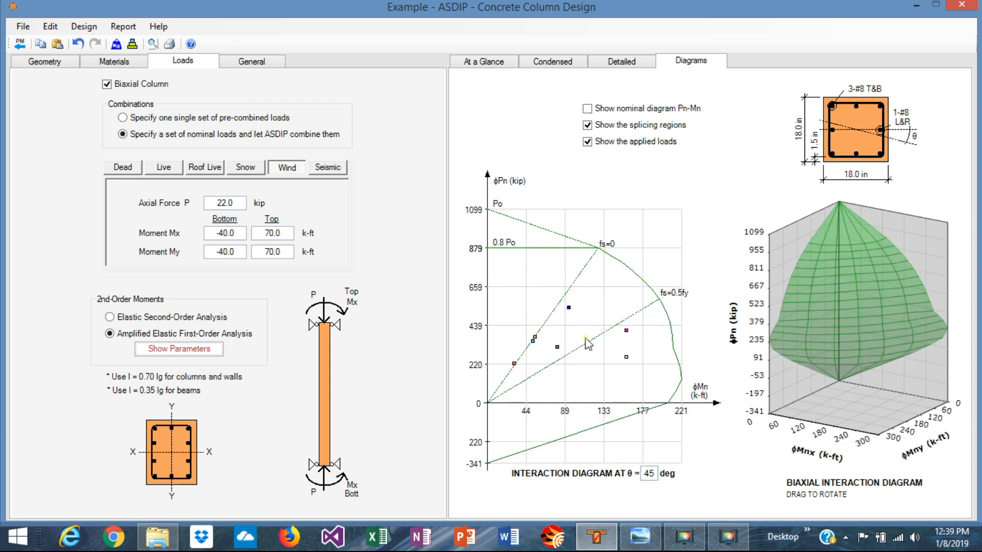
mouse_move(679, 344)
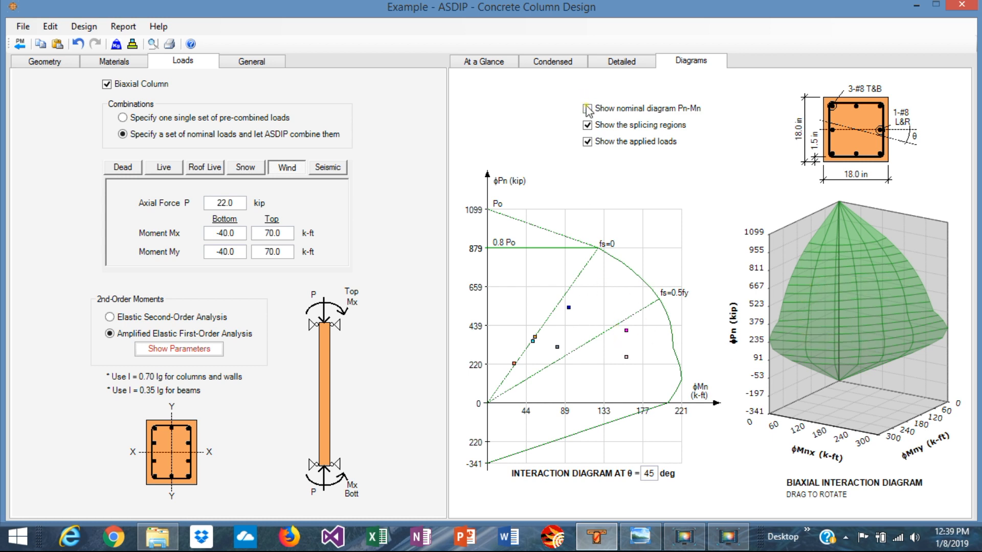
click(586, 108)
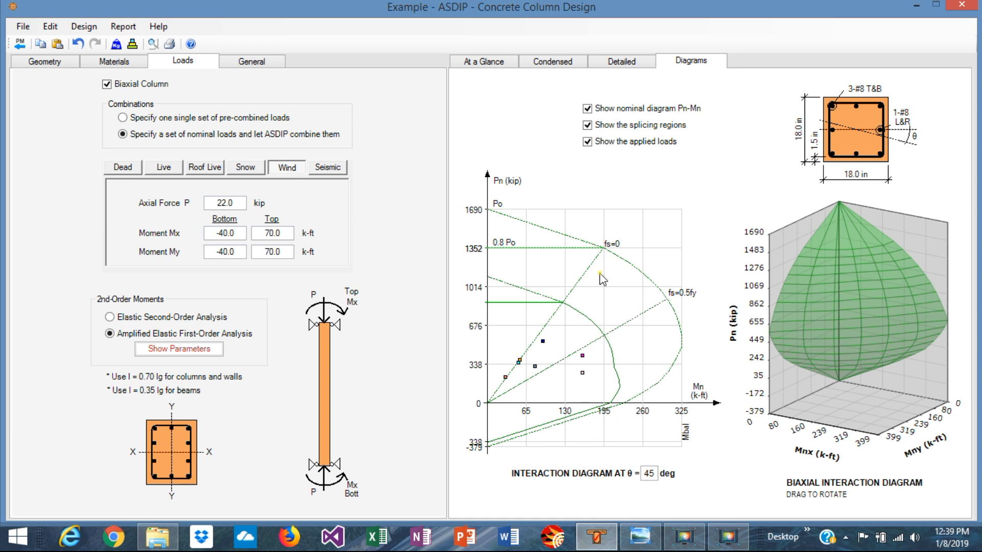
mouse_move(654, 350)
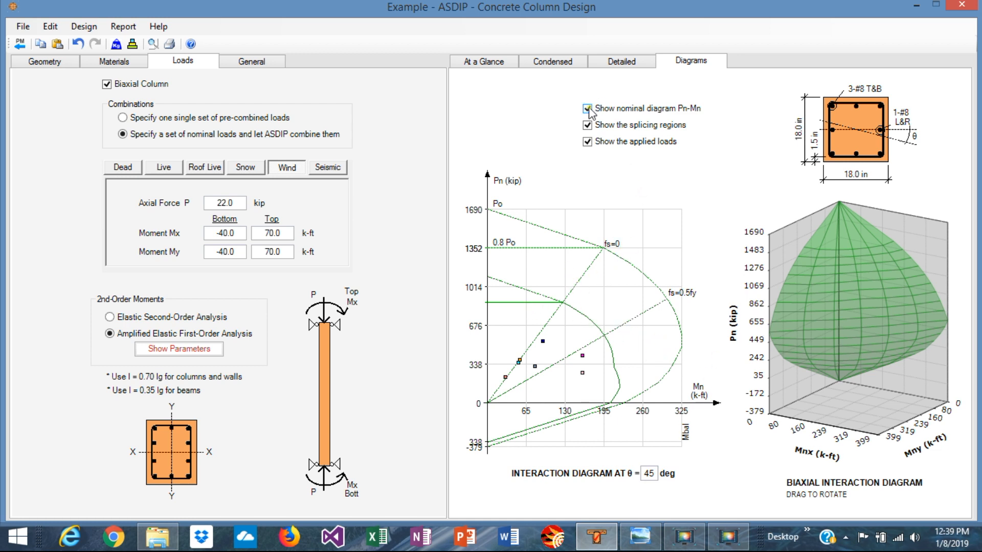
click(586, 108)
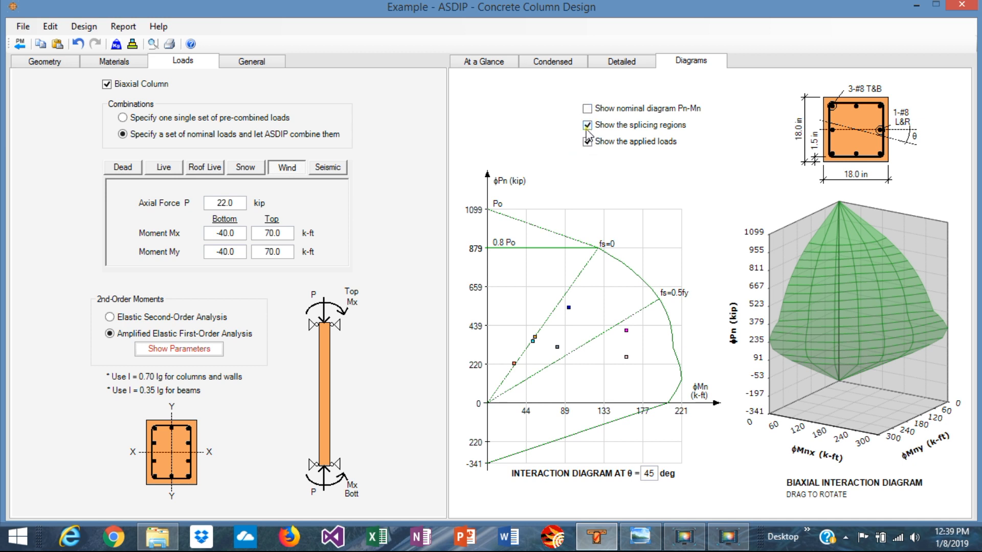
Toggle the splicing region lines off and back on for the 45° φPn–φMn diagram.
click(588, 125)
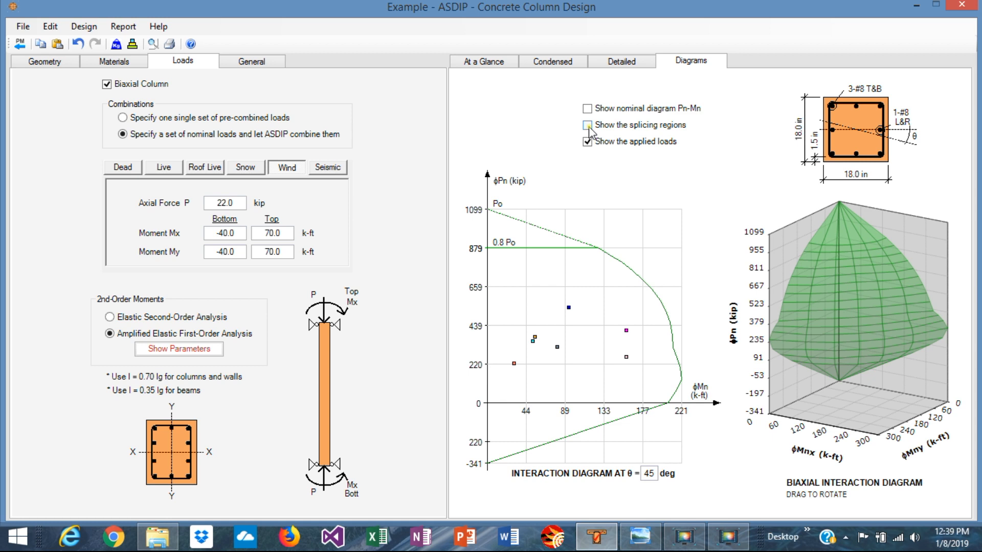
click(587, 125)
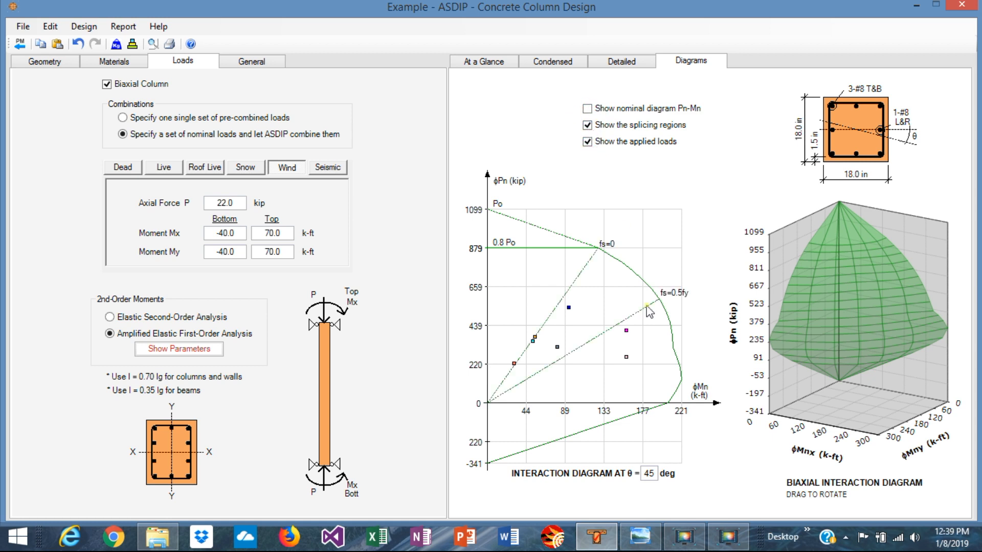
mouse_move(585, 367)
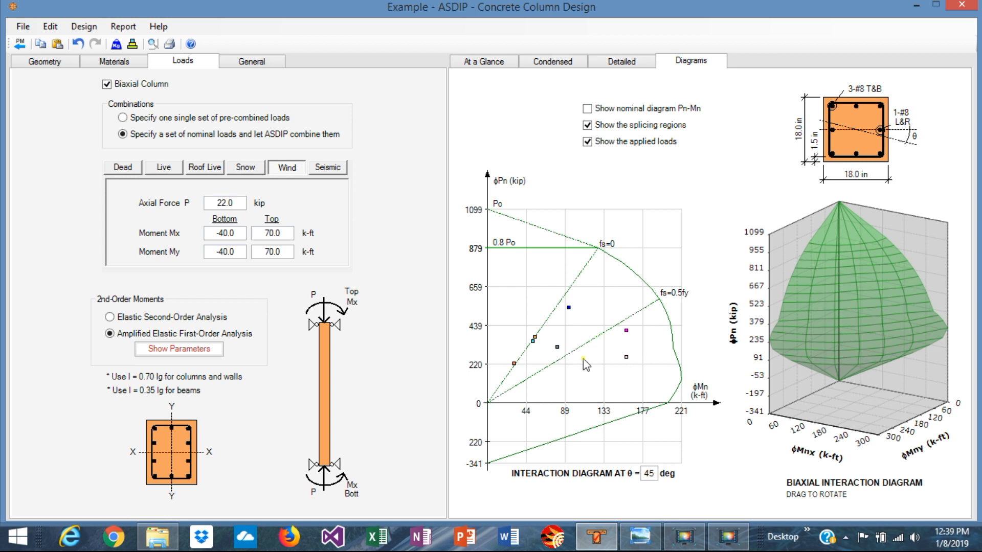
mouse_move(611, 360)
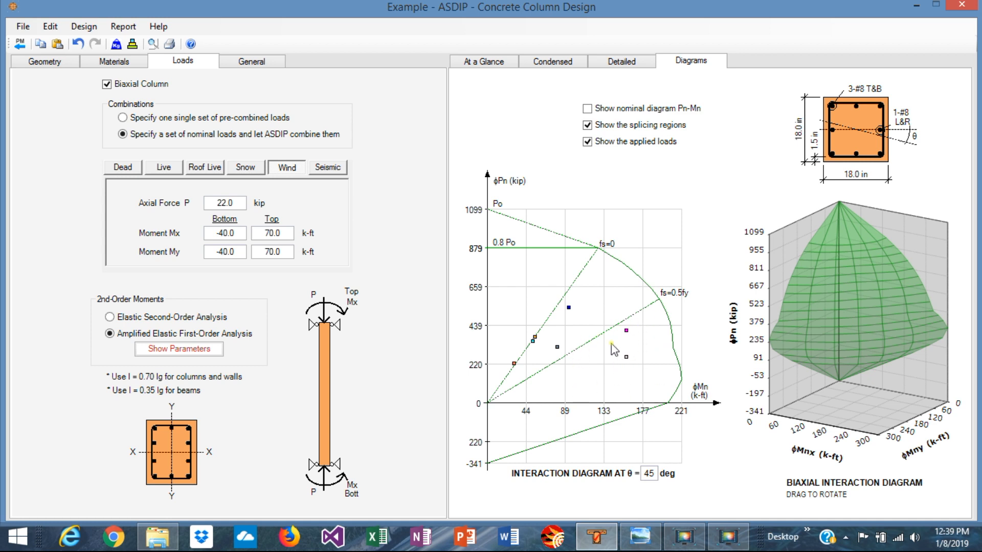
mouse_move(522, 319)
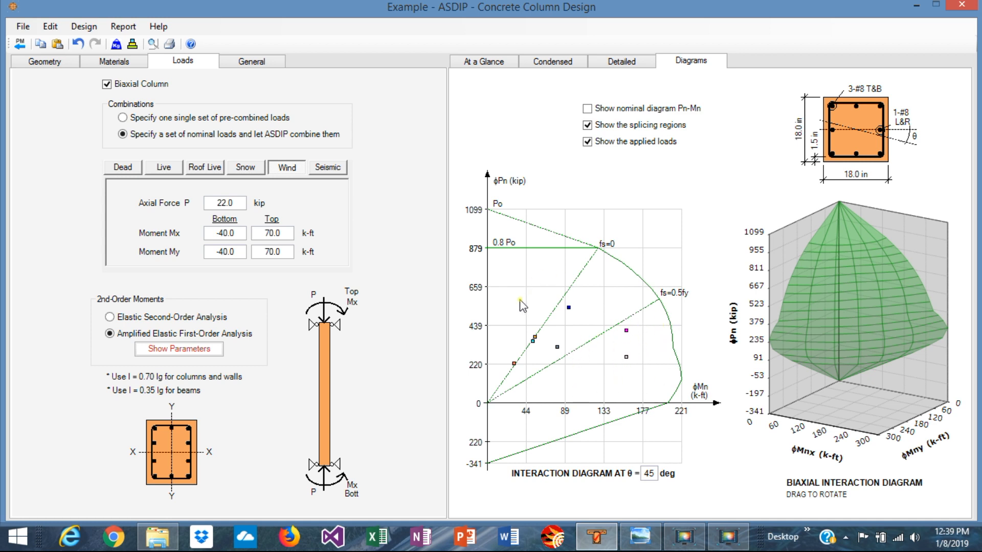
mouse_move(641, 189)
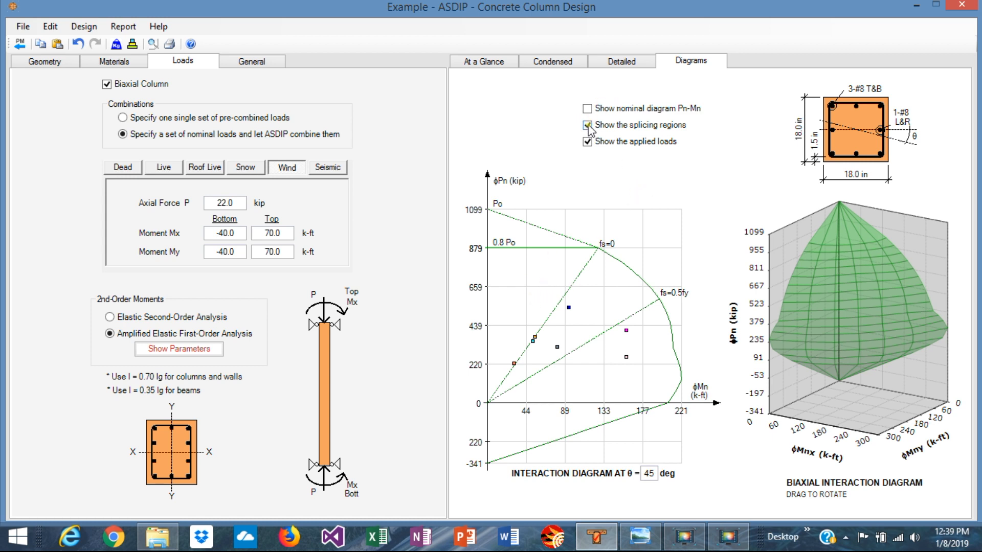
click(587, 125)
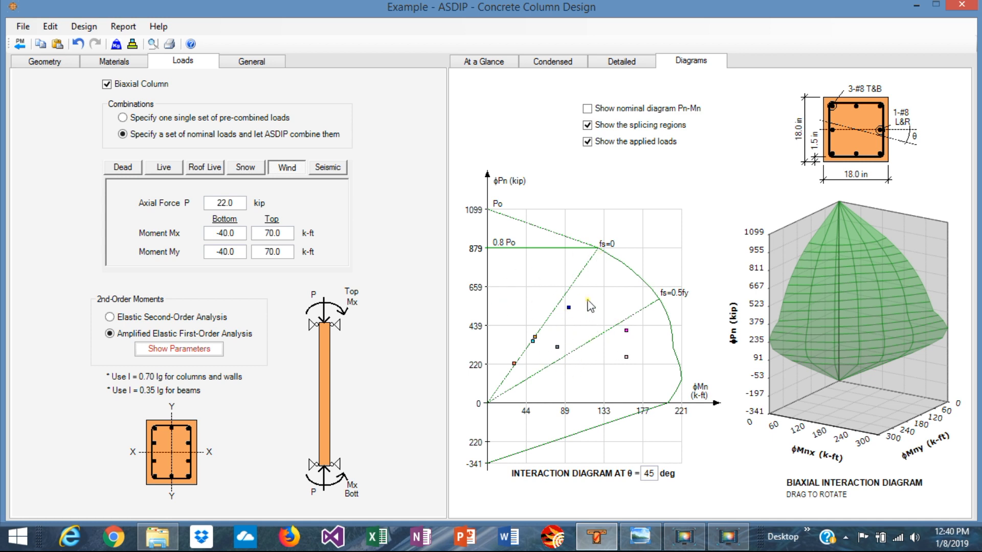
mouse_move(516, 362)
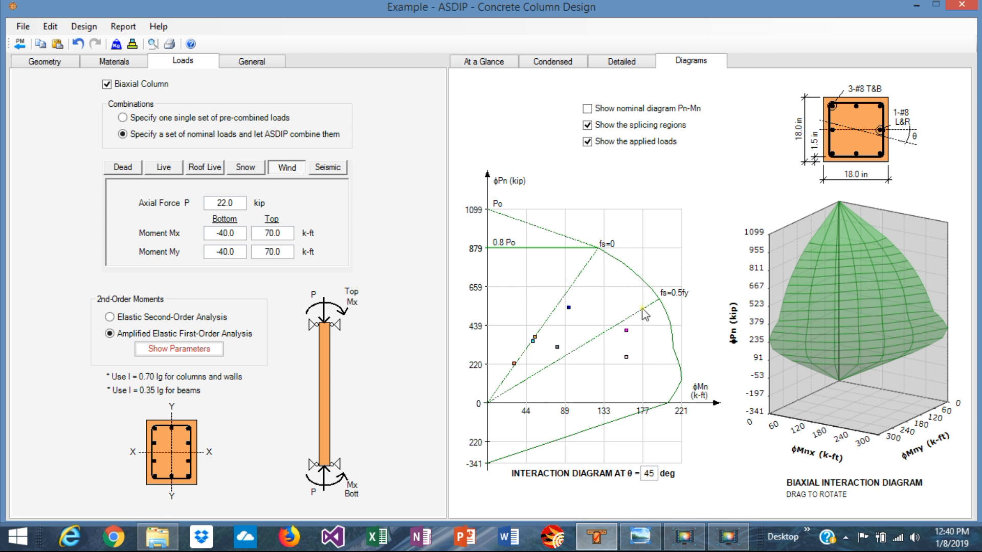
mouse_move(648, 360)
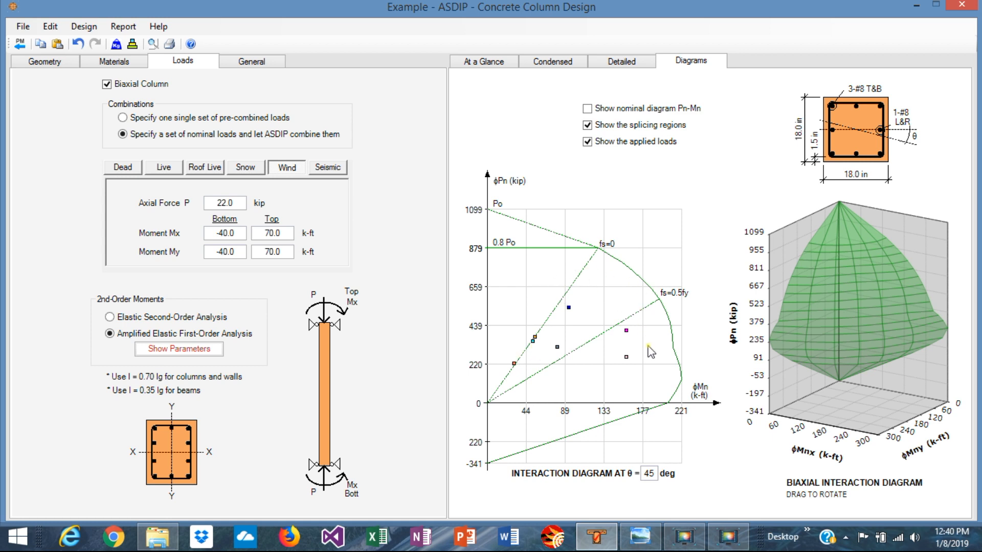
mouse_move(627, 343)
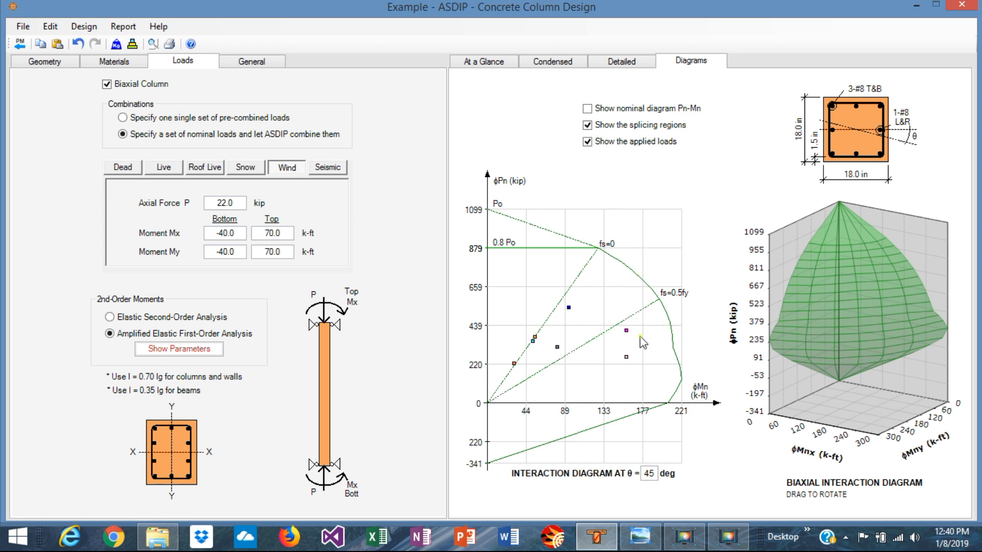
mouse_move(652, 363)
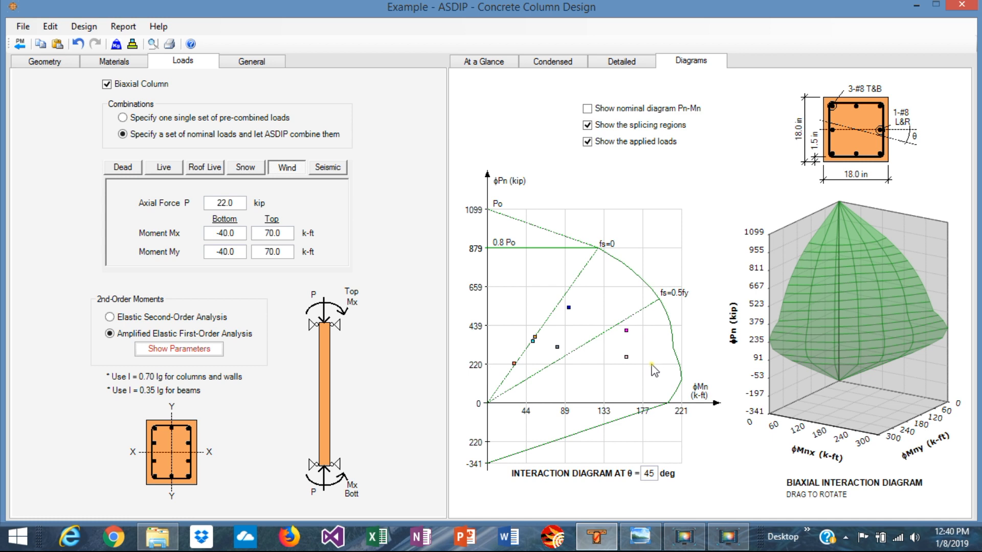
mouse_move(651, 352)
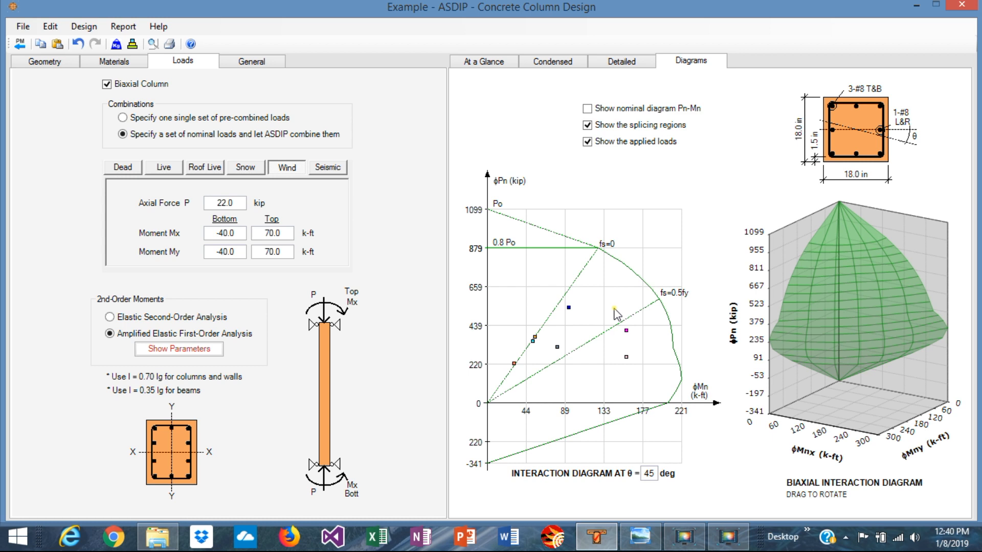
mouse_move(536, 304)
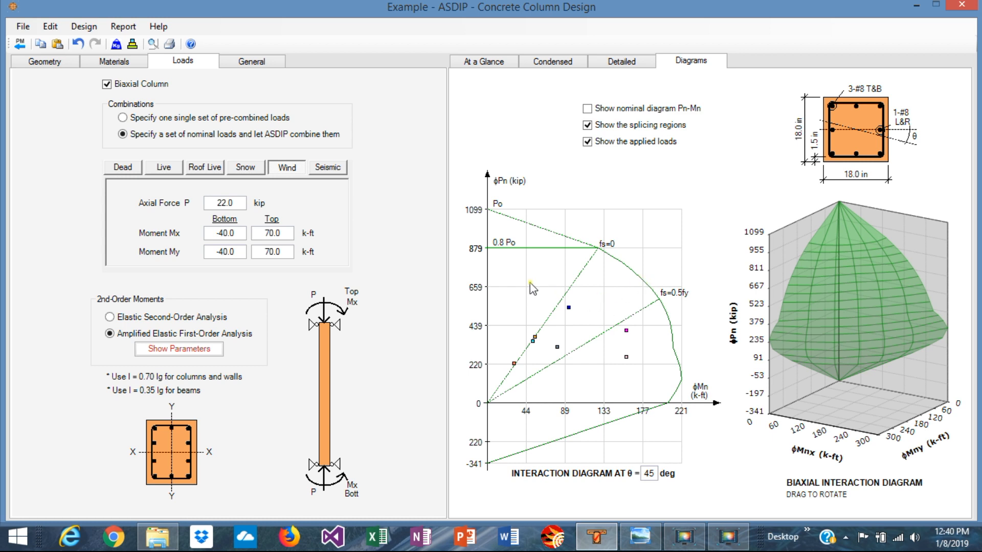
mouse_move(564, 262)
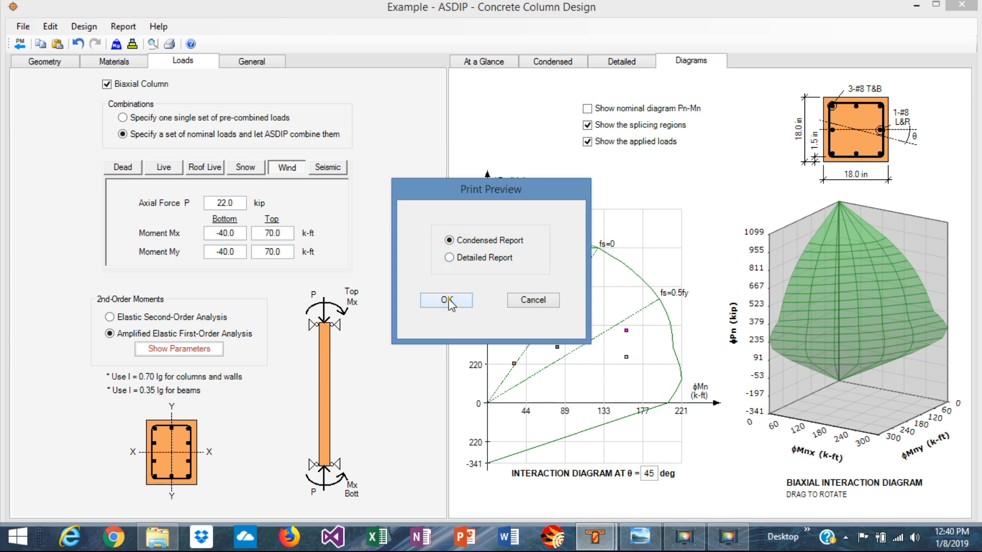
Preview the condensed report through pages 1–4, then close the preview.
click(446, 300)
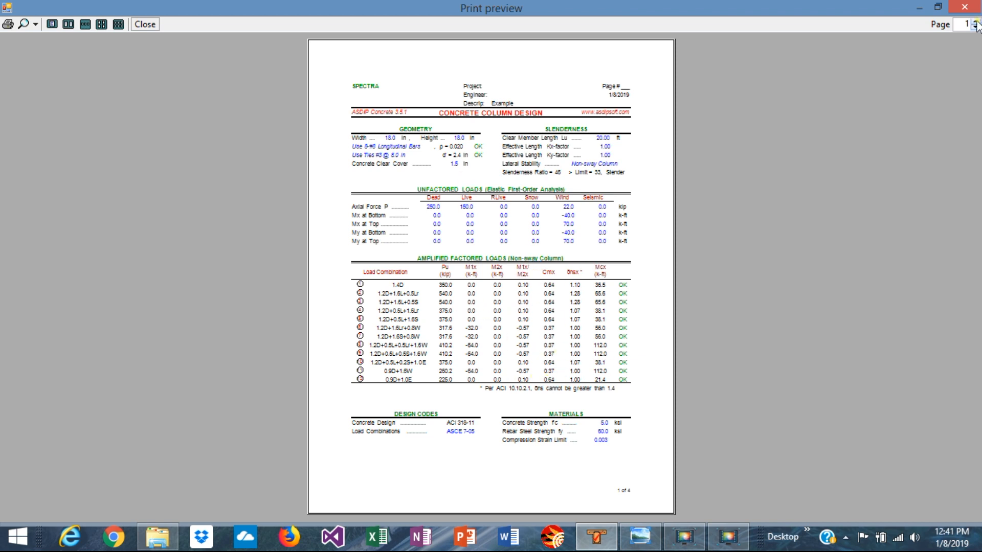
click(976, 22)
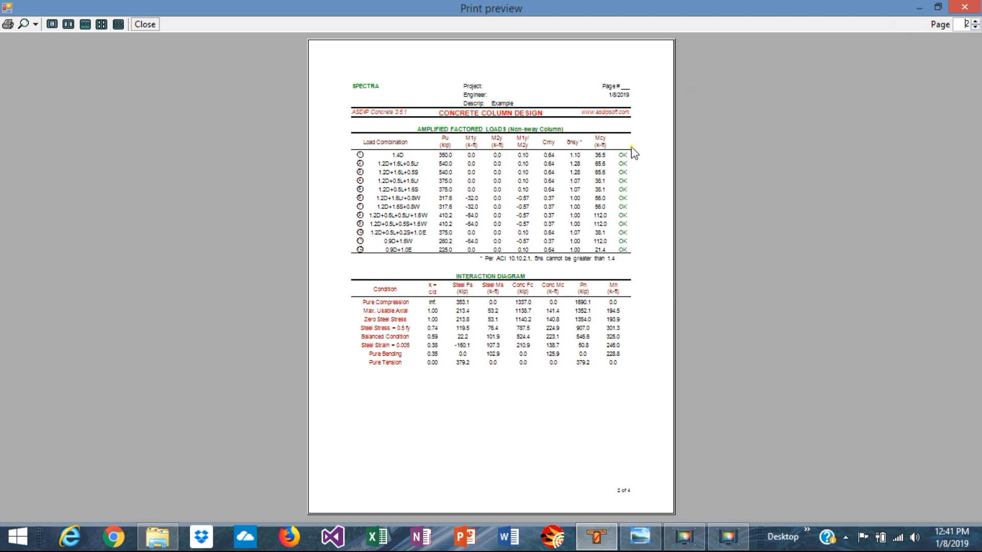
mouse_move(461, 327)
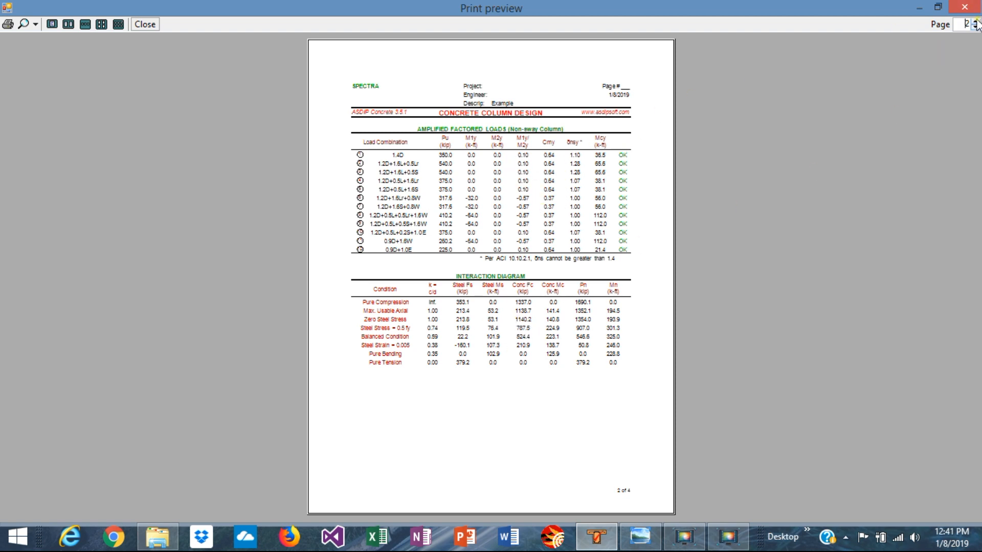
click(975, 22)
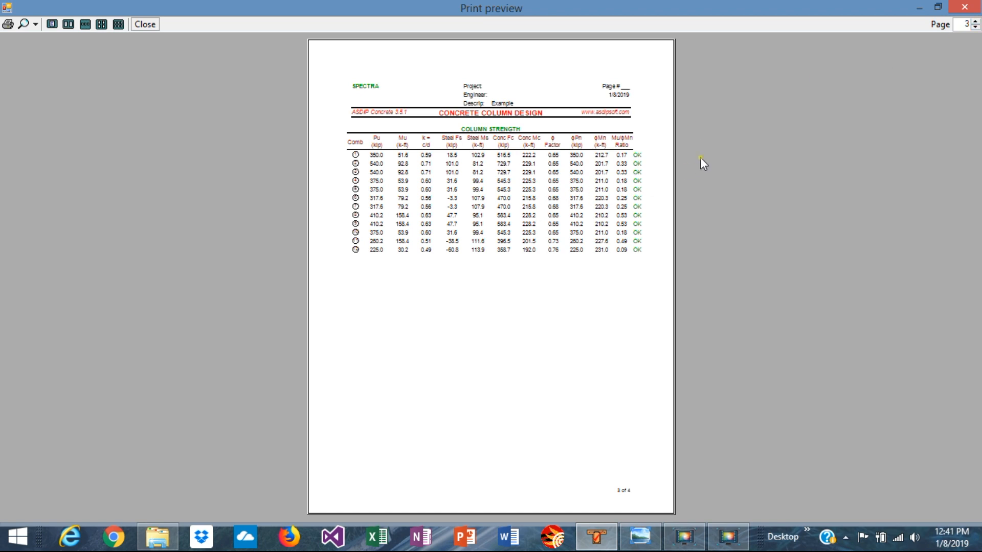
click(975, 22)
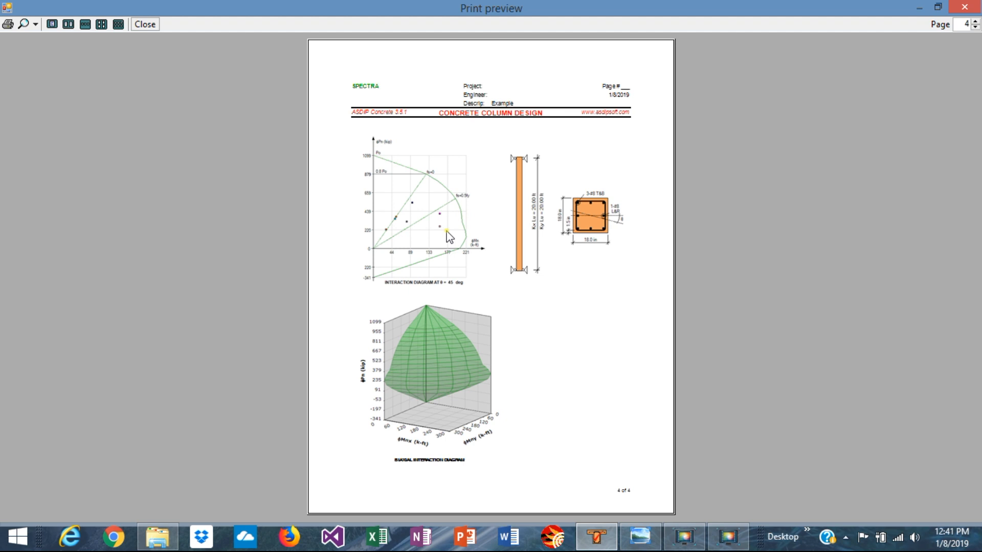
click(147, 24)
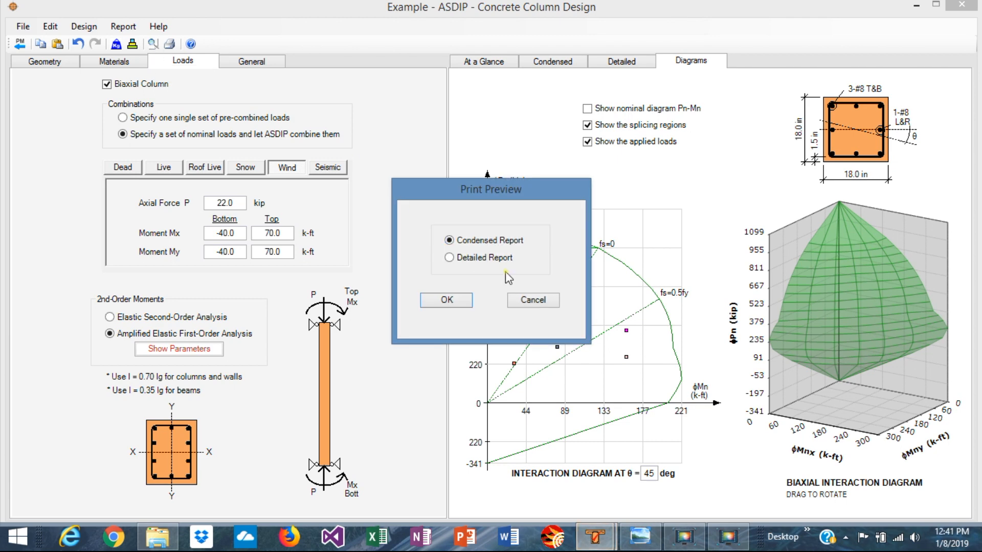
Preview the detailed report with all four pages displayed at once.
click(449, 258)
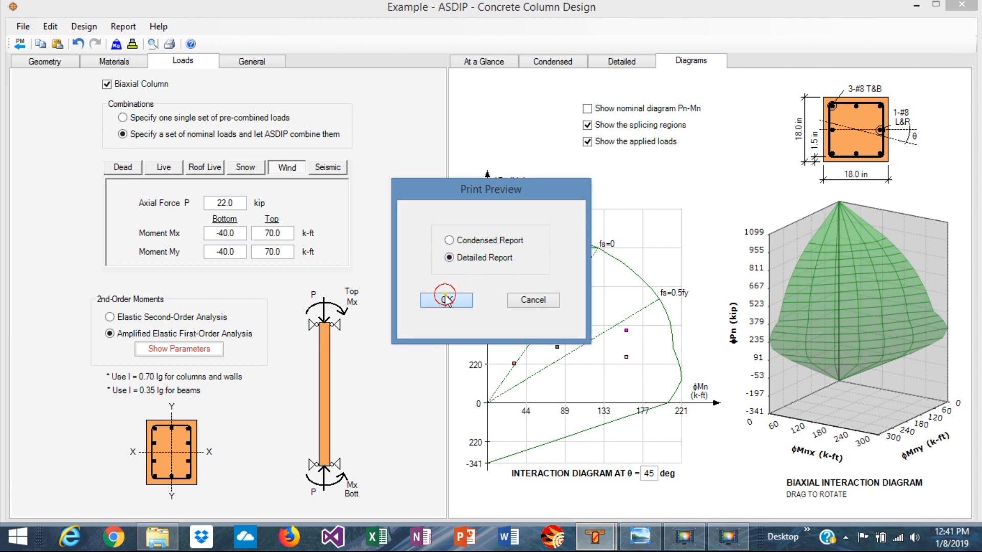
click(446, 300)
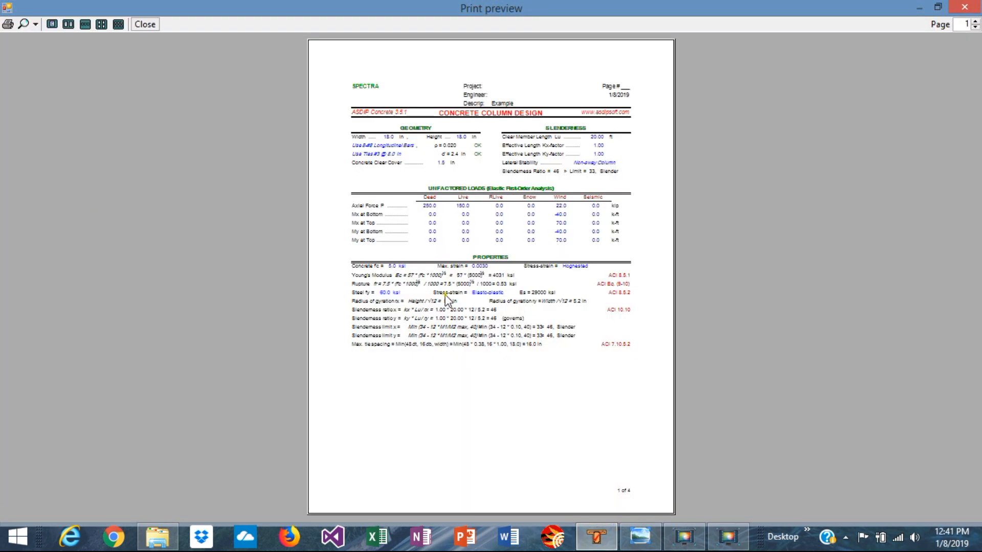
click(102, 25)
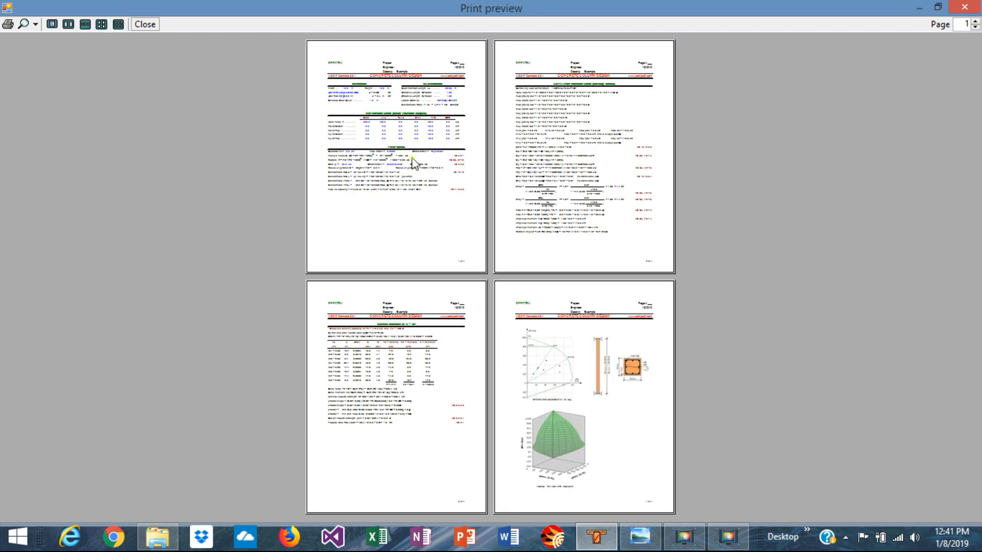
mouse_move(557, 194)
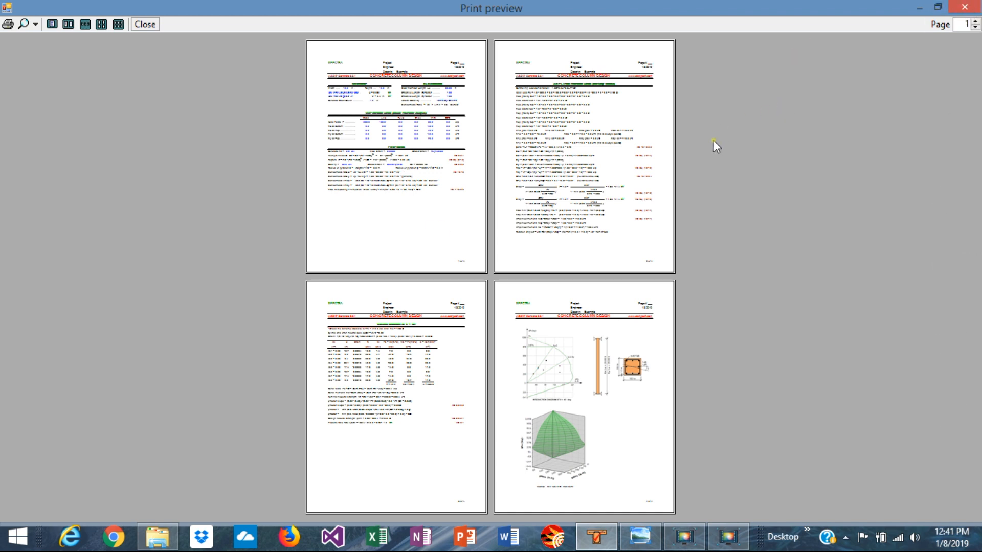
mouse_move(711, 153)
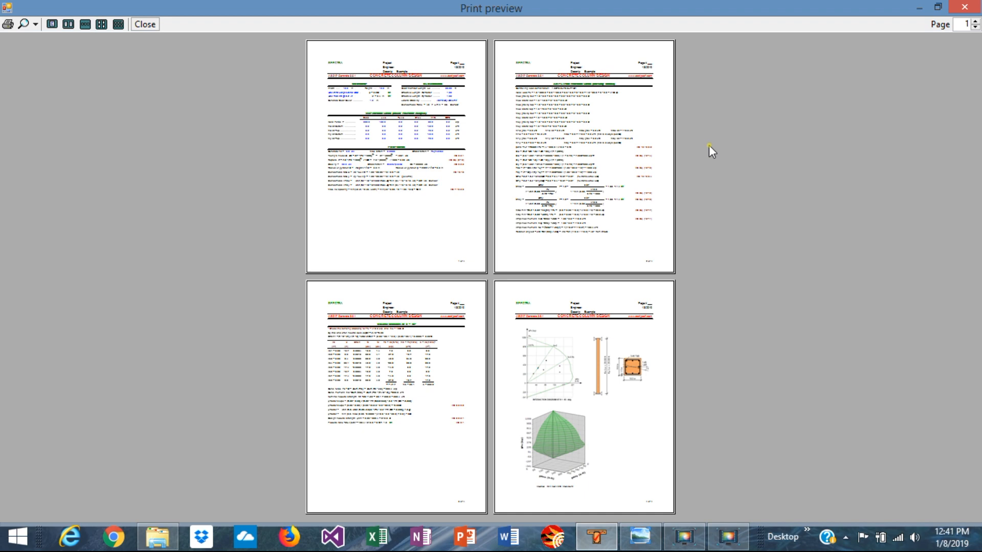
mouse_move(756, 130)
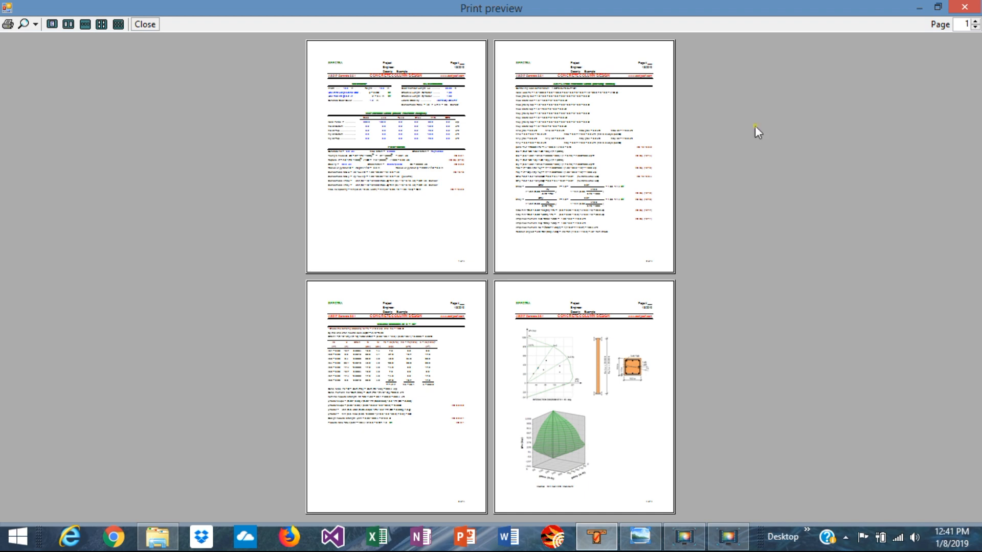
mouse_move(958, 7)
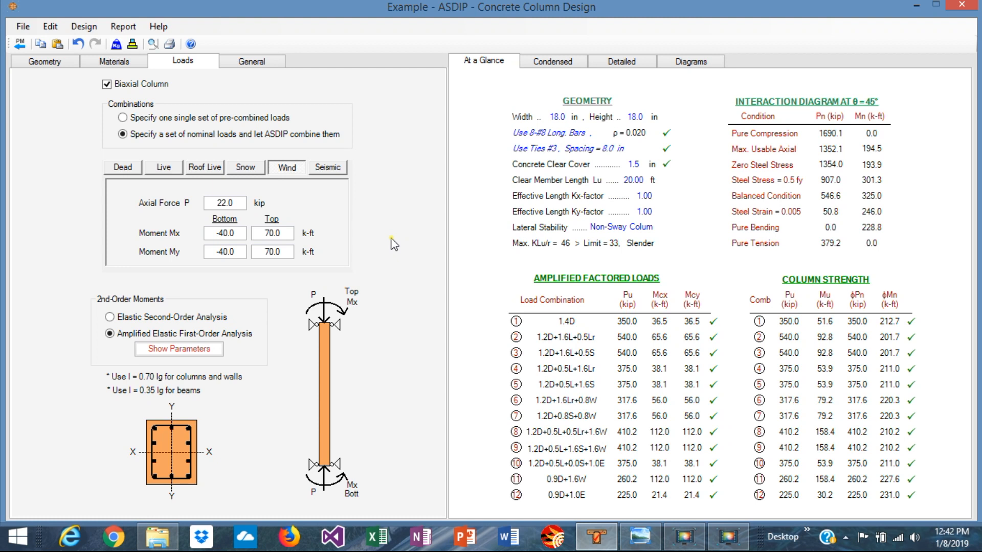
mouse_move(226, 97)
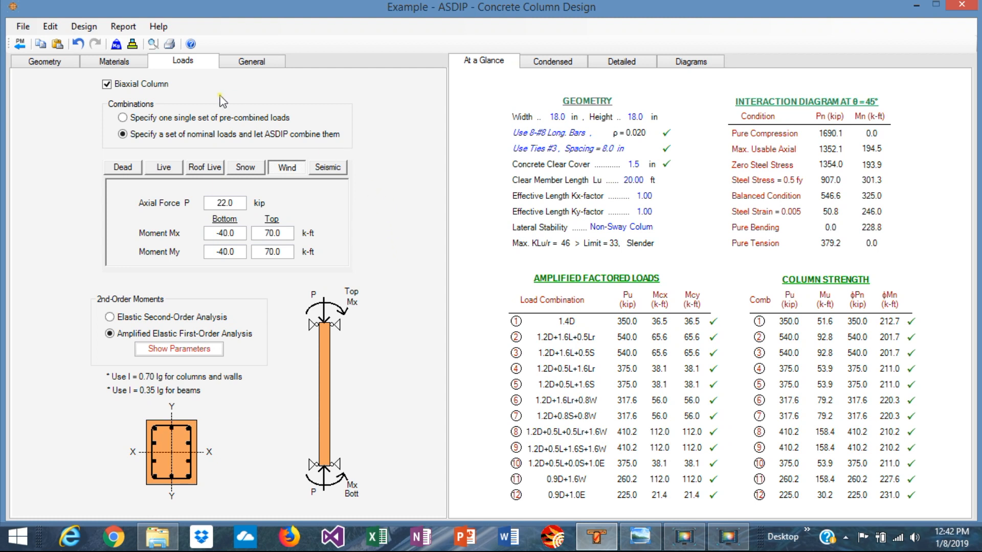
mouse_move(530, 78)
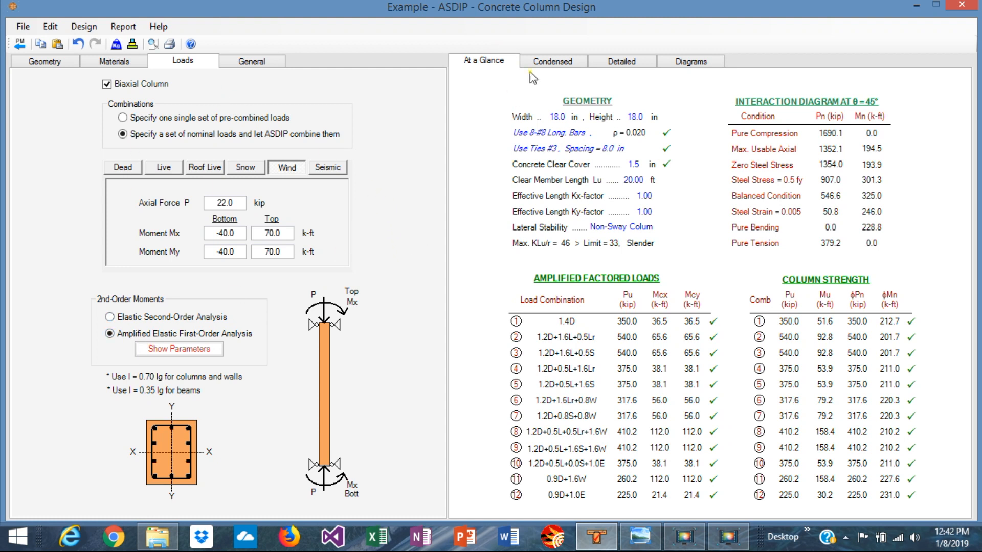
Show the condensed results, the column geometry inputs, and the interaction diagrams.
click(553, 61)
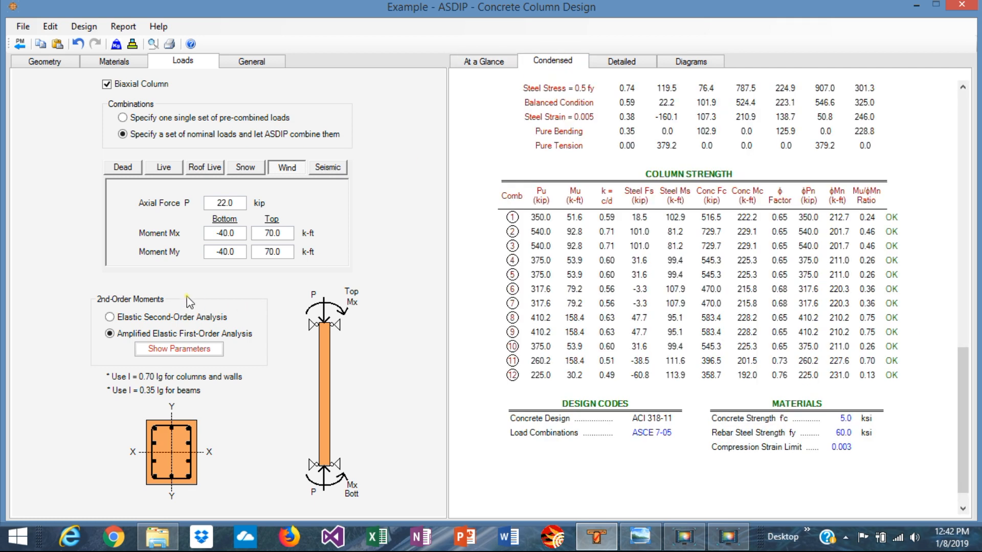
click(43, 62)
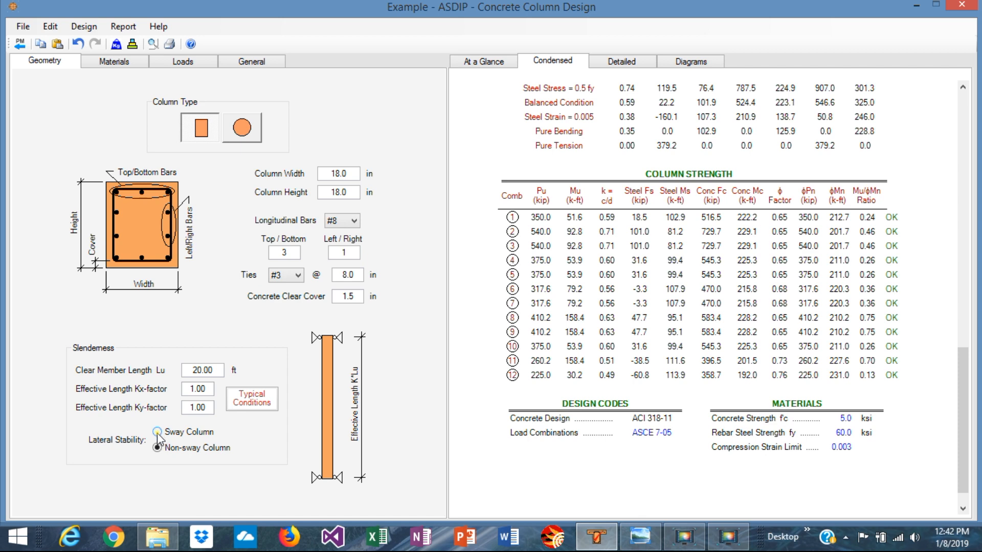
click(156, 447)
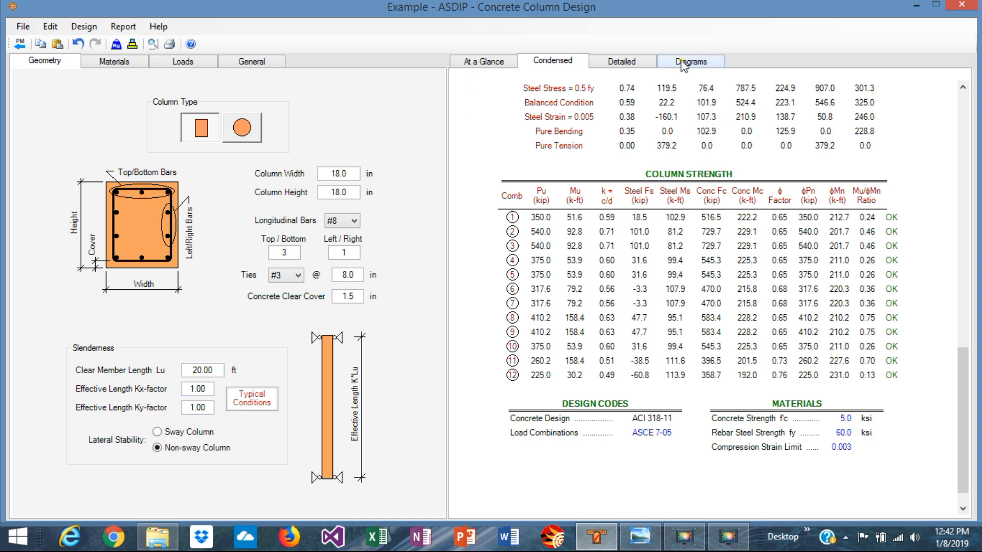
click(690, 61)
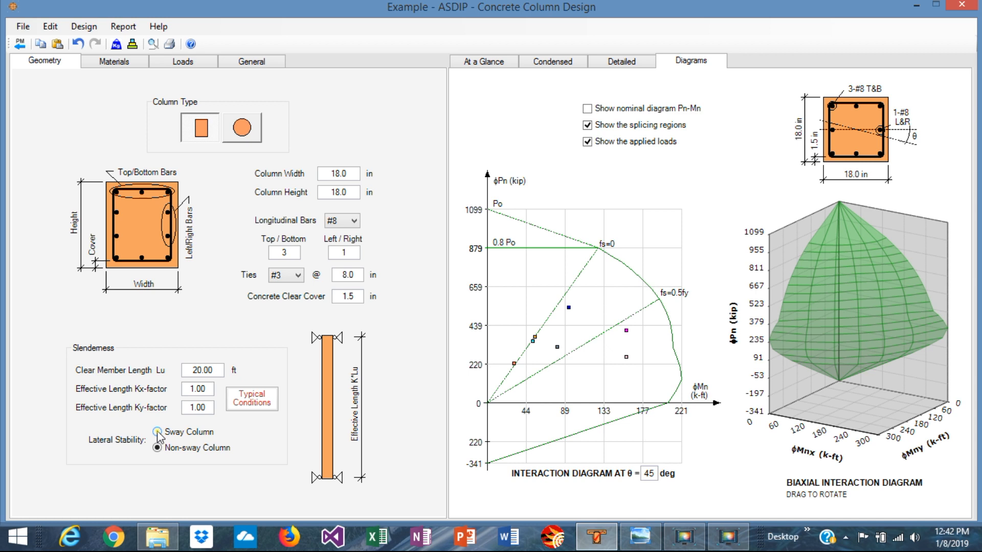
Toggle lateral stability between sway and non-sway, leaving it a sway column.
click(156, 432)
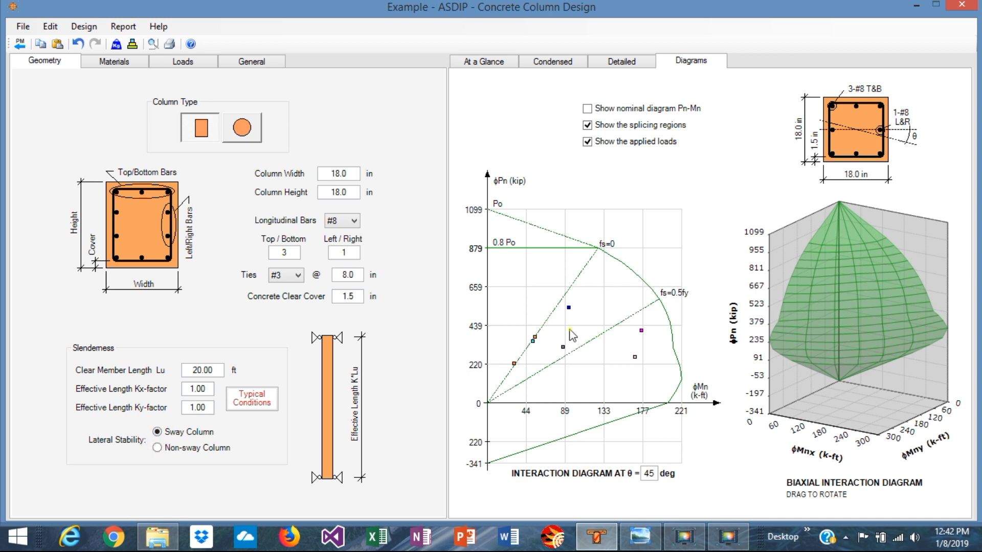
mouse_move(640, 340)
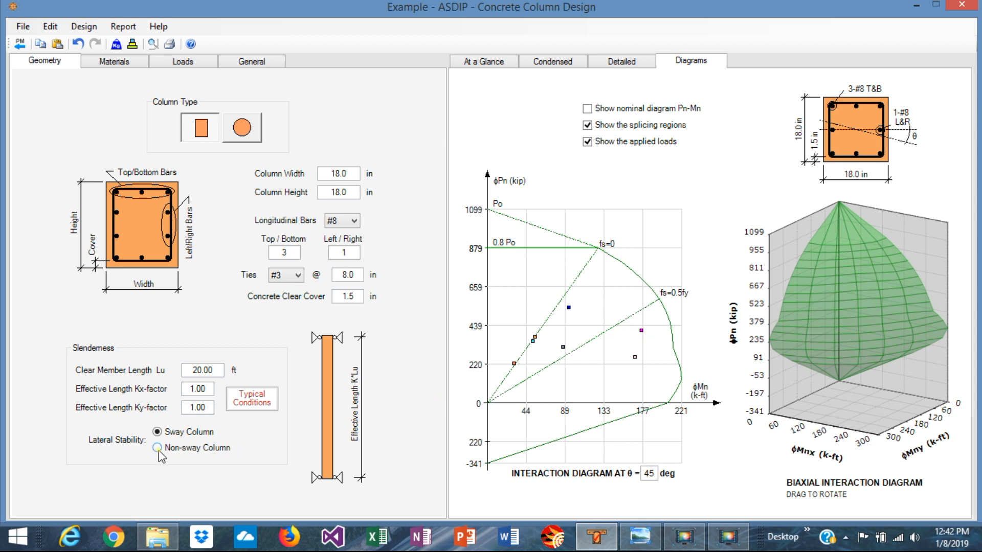
click(155, 448)
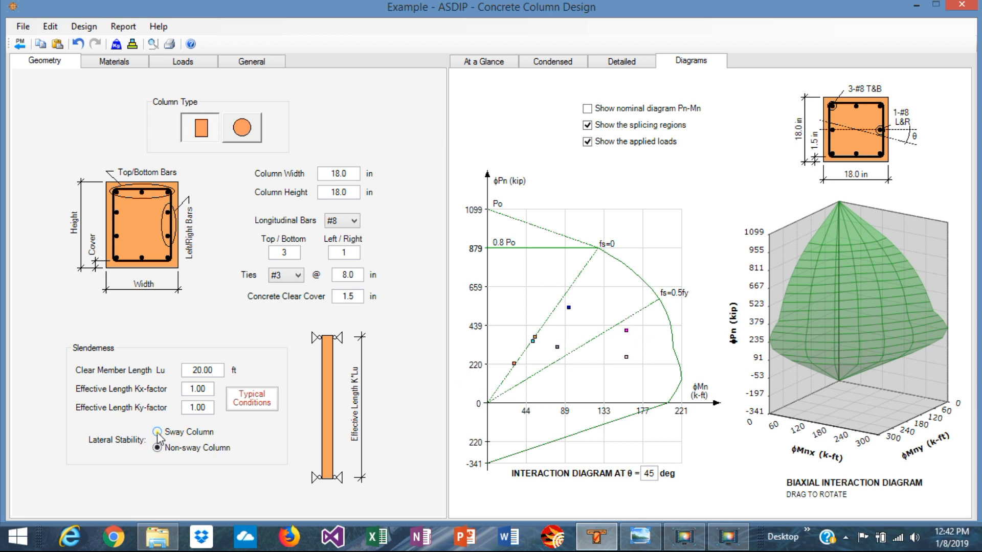
click(156, 432)
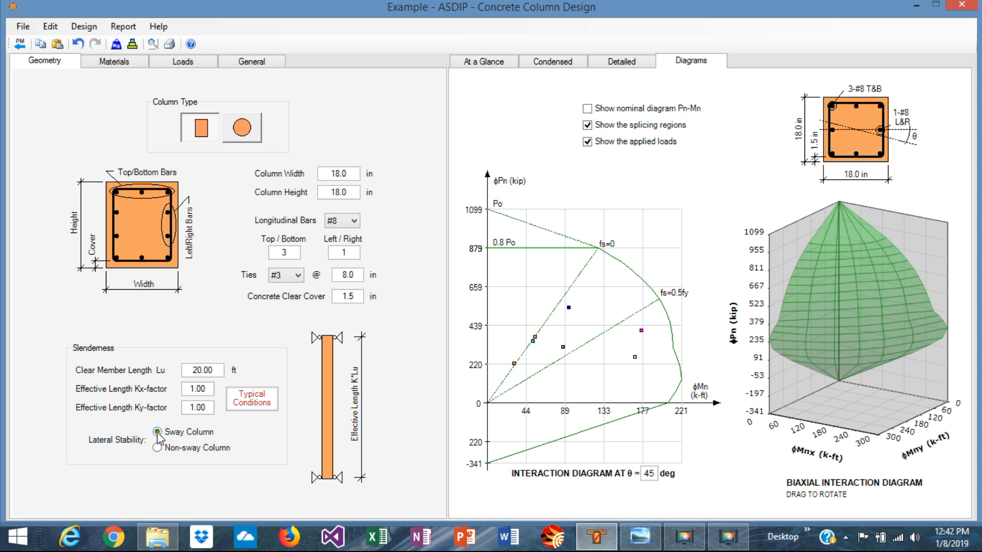
click(154, 448)
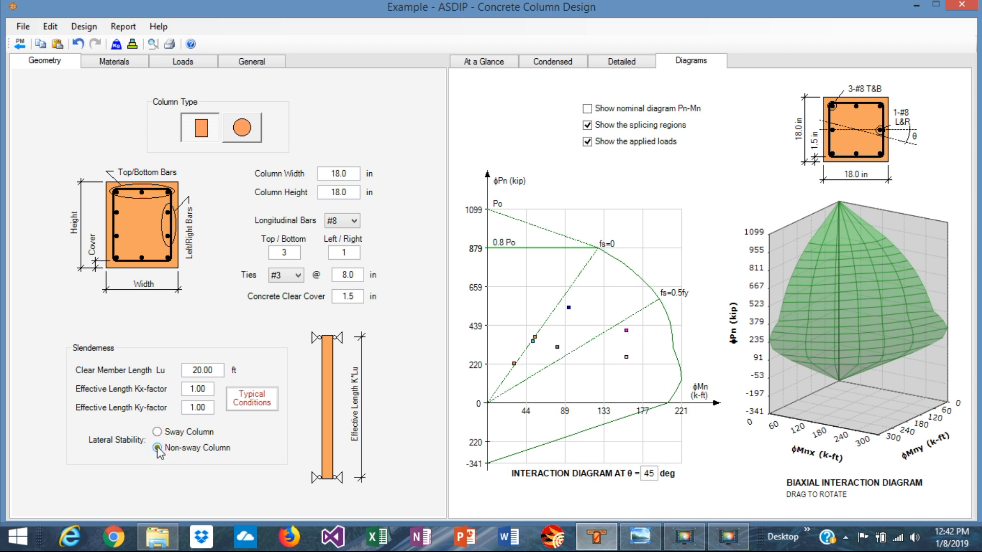
click(156, 432)
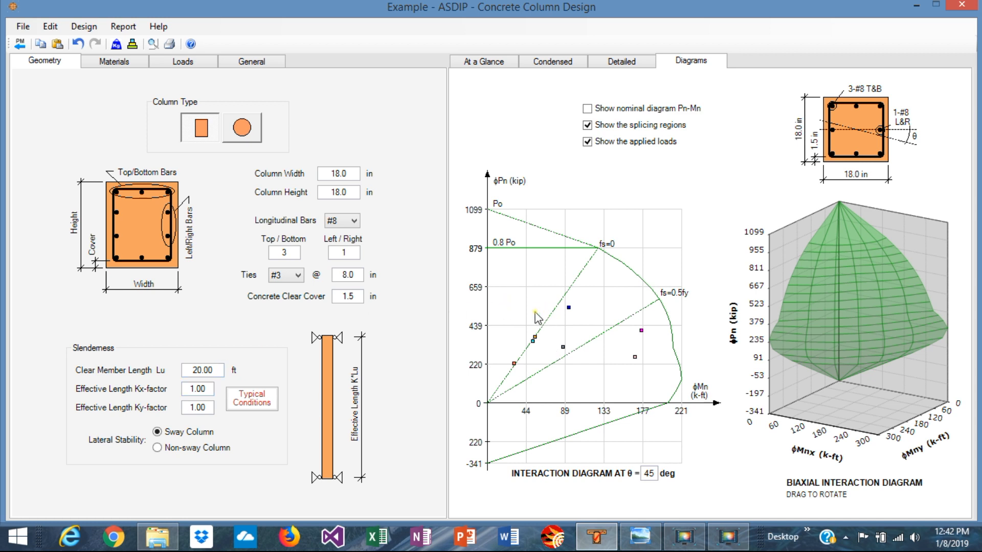
mouse_move(231, 371)
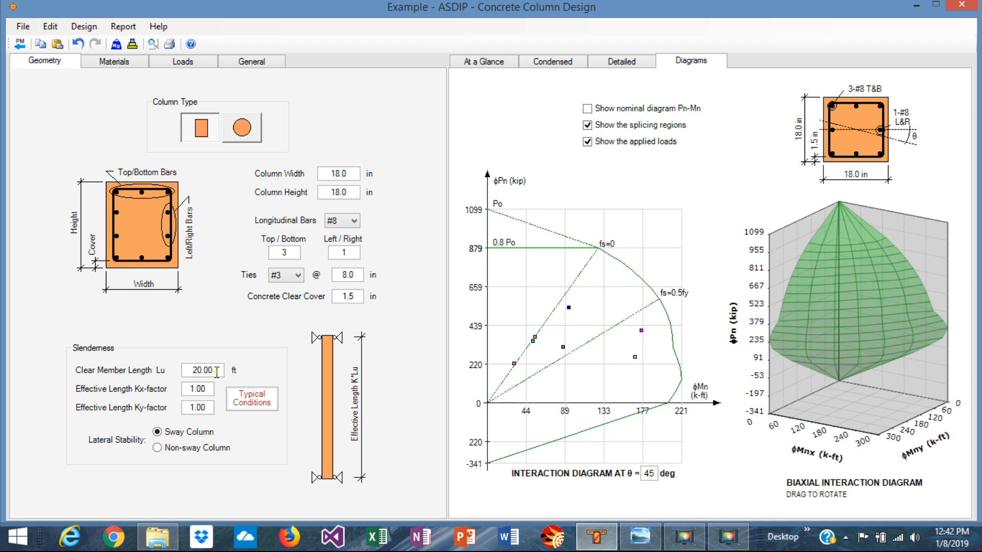
Show the column loads, try pre-combined loads, then return to nominal loads combined automatically.
click(183, 61)
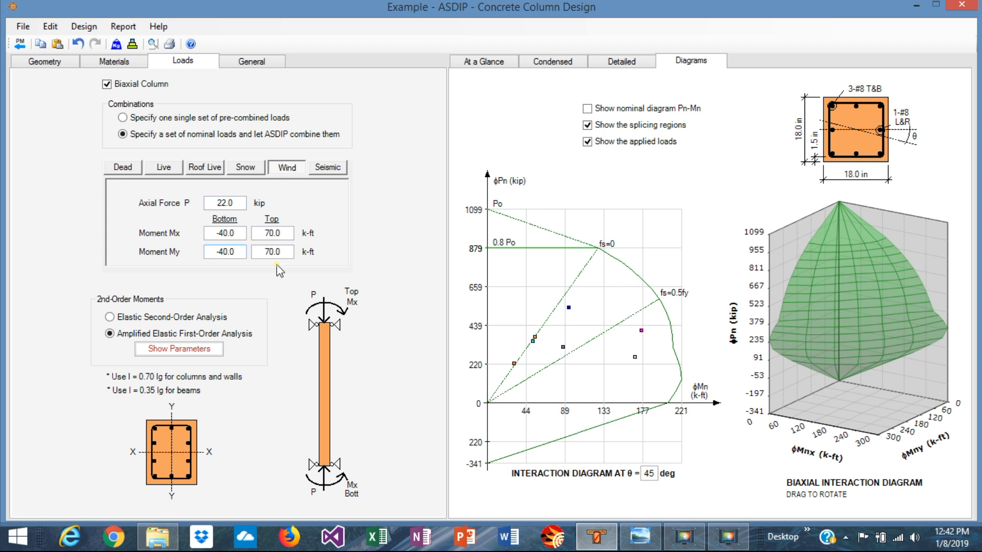
mouse_move(233, 275)
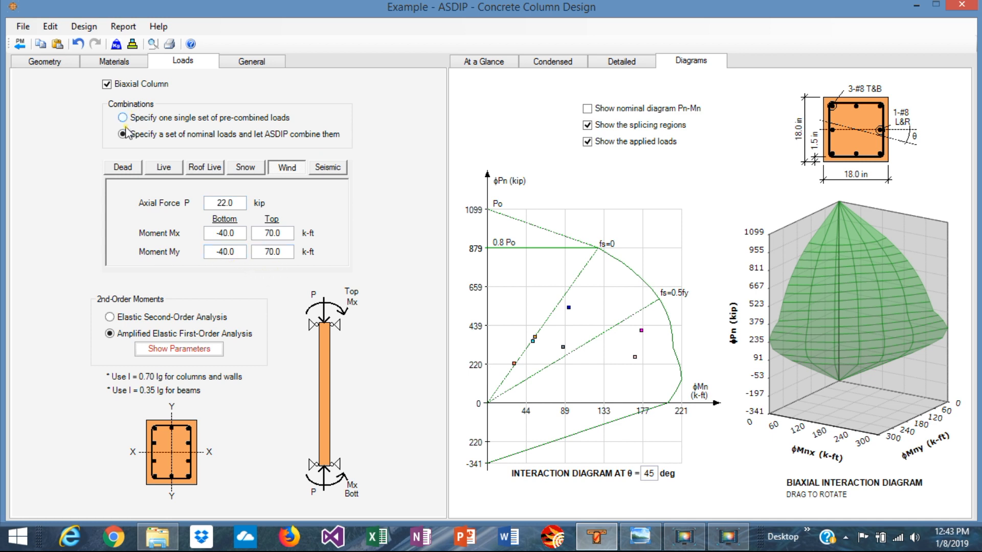
click(118, 119)
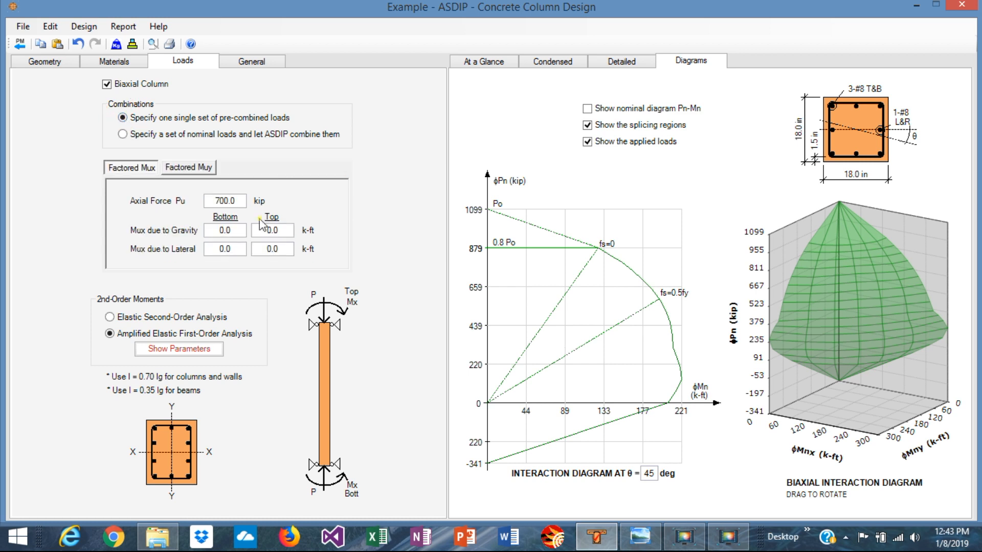
mouse_move(121, 141)
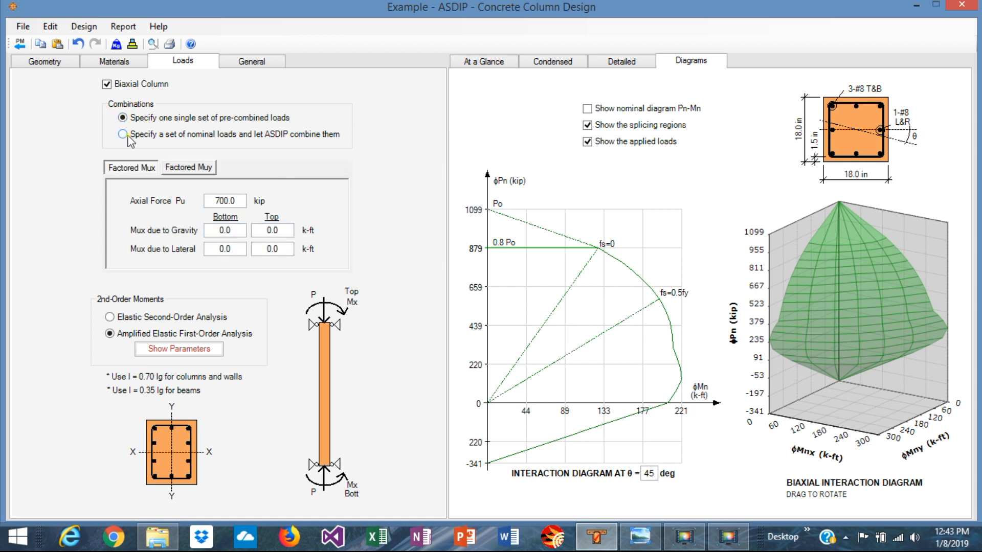
click(122, 136)
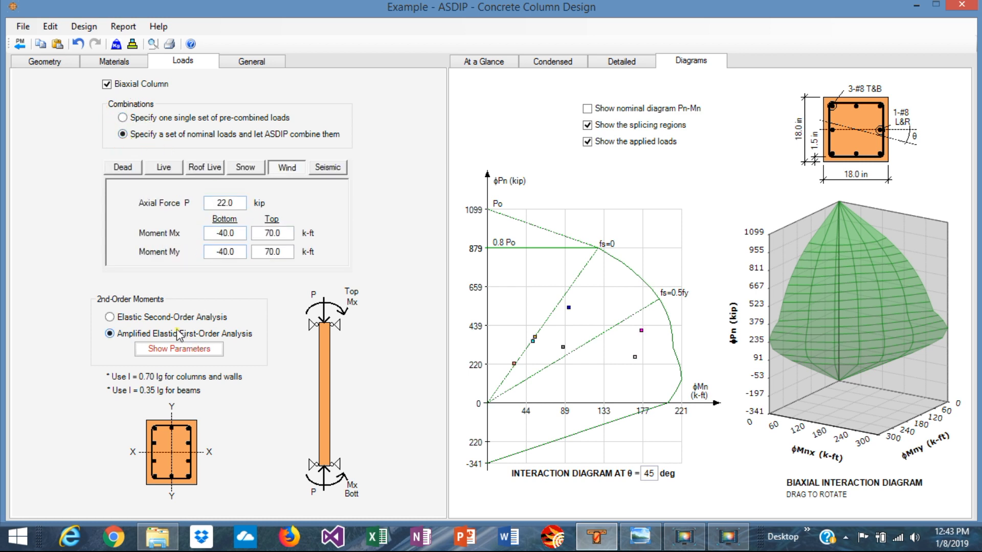
mouse_move(123, 43)
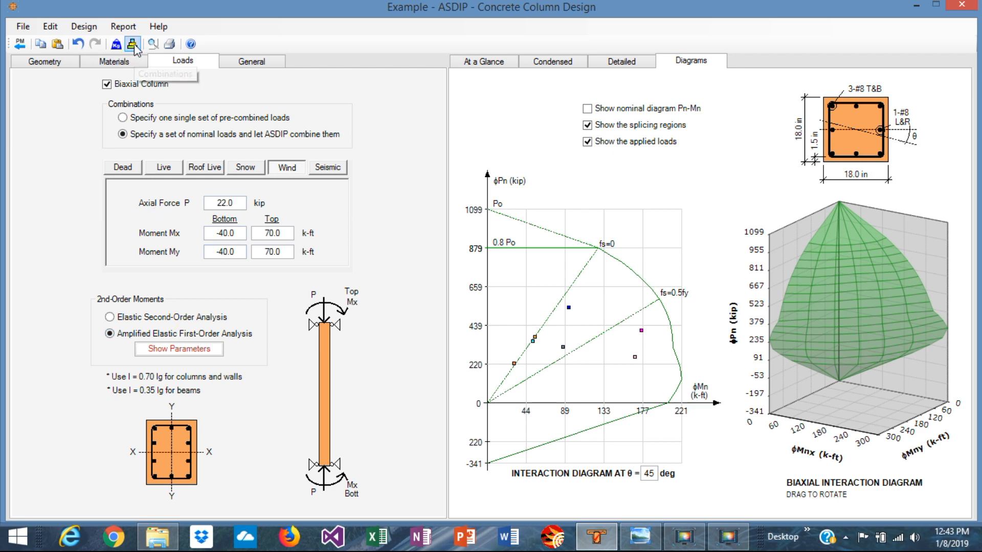
click(132, 41)
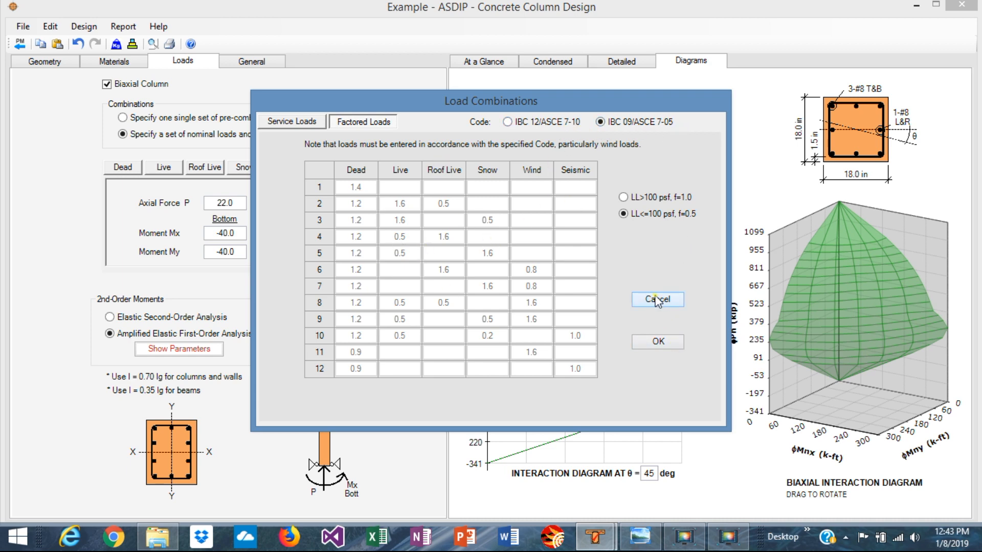
click(657, 299)
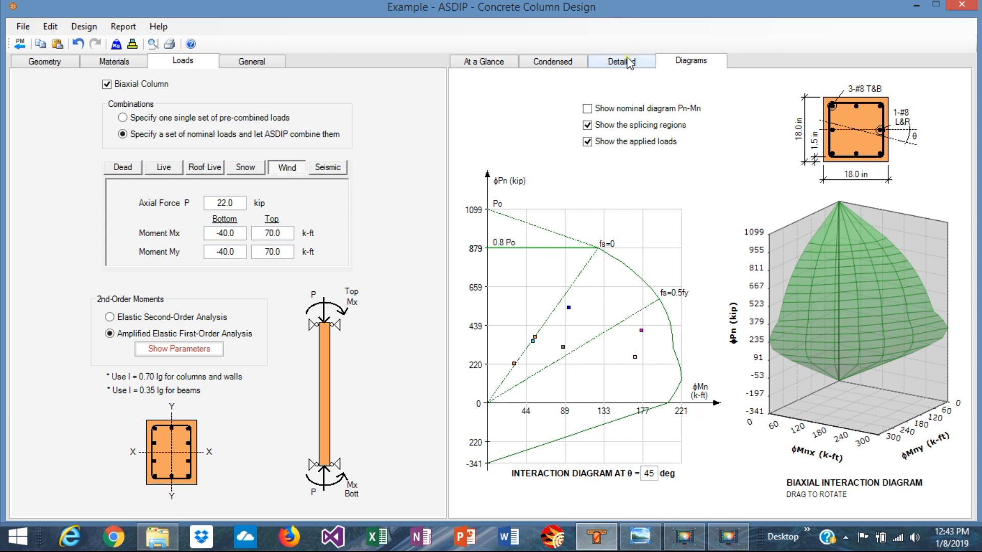
mouse_move(592, 74)
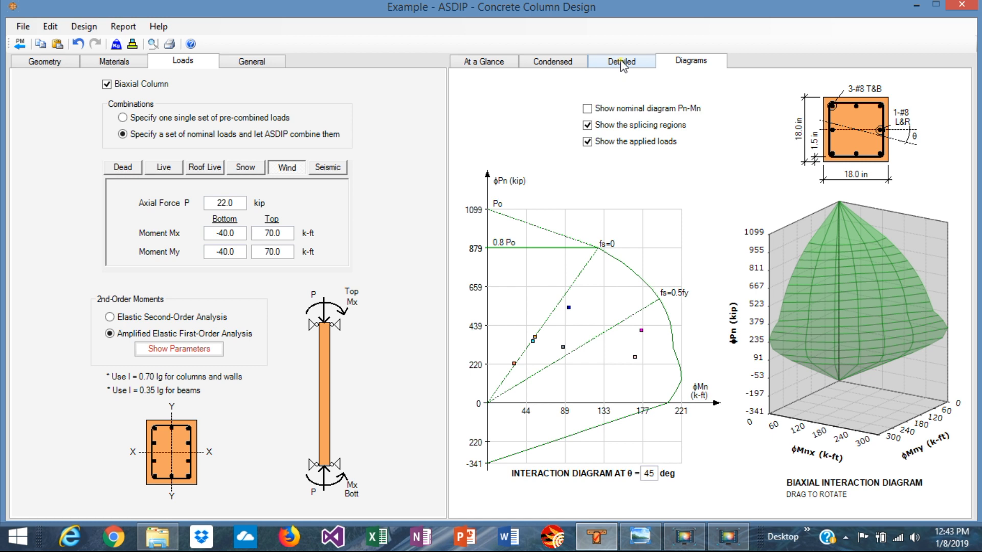
mouse_move(523, 123)
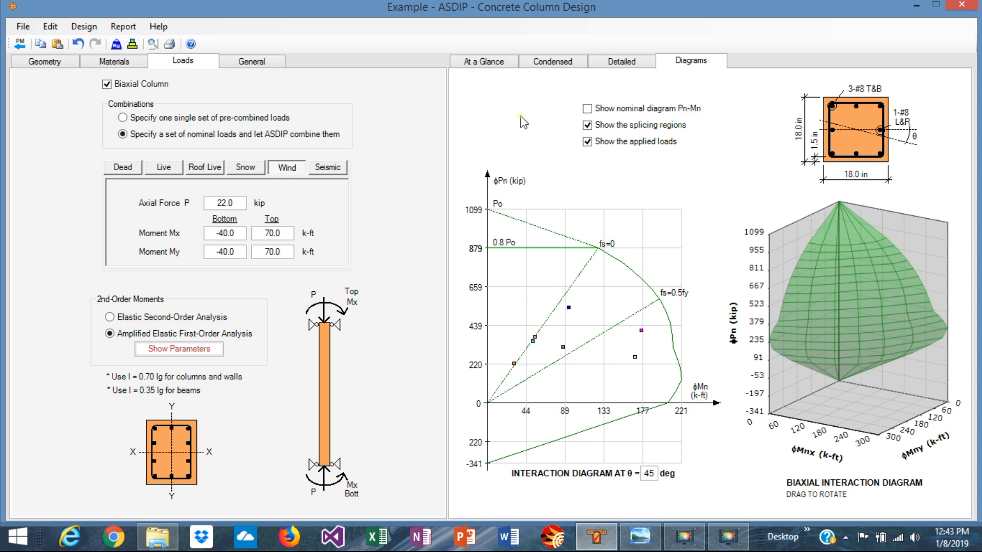